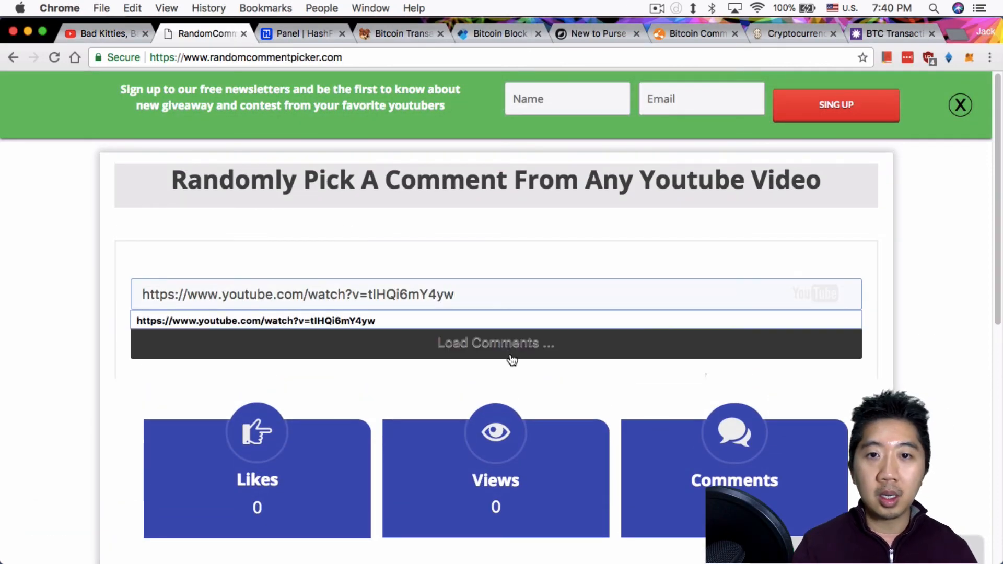
- Load the YouTube video's comments and draw a random winning comment
{"action": "left_click", "coordinate": [495, 342]}
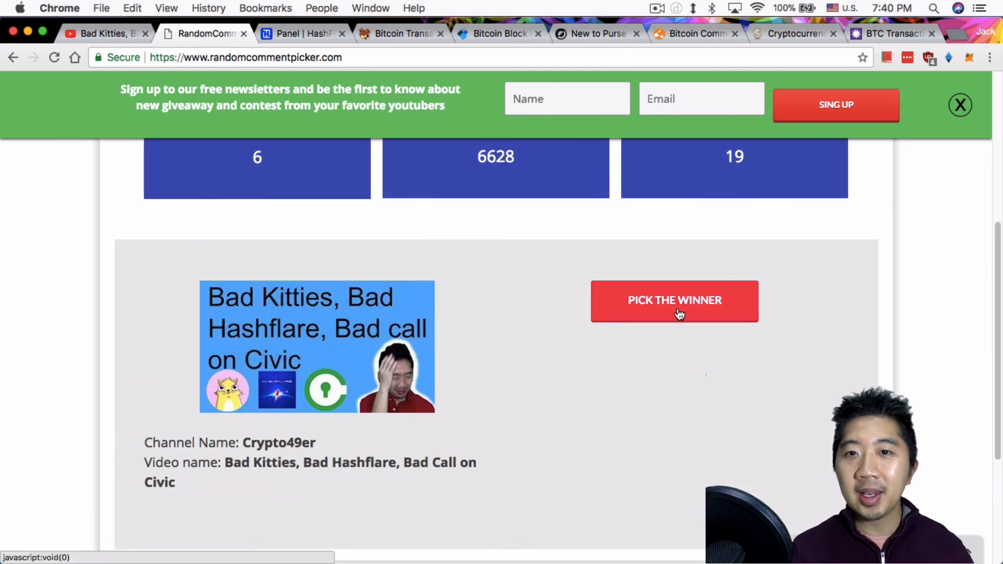
{"action": "left_click", "coordinate": [673, 301]}
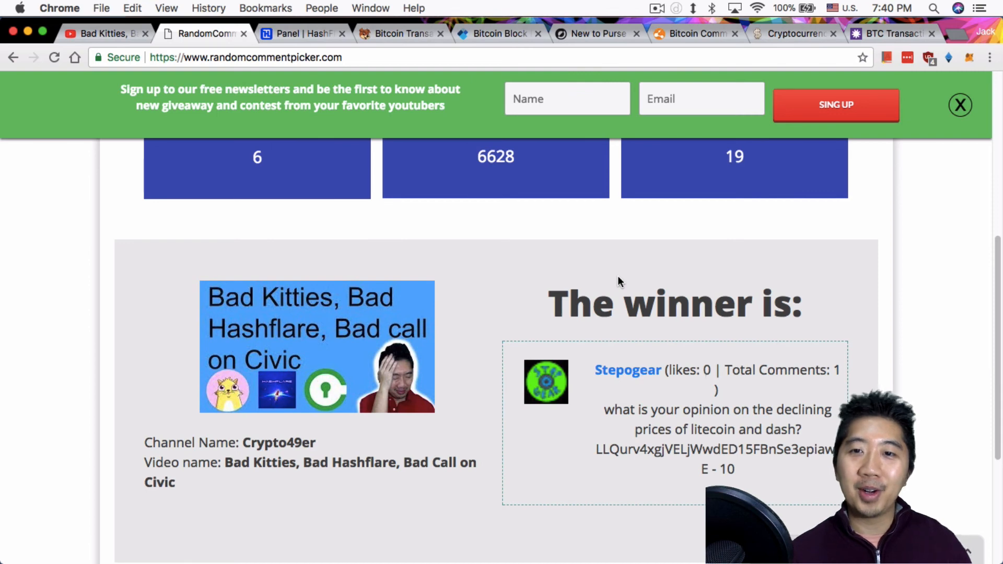
- Refresh CoinMarketCap's rankings and review them down past rank 89, then back to Bitcoin at the top
{"action": "left_click", "coordinate": [793, 34]}
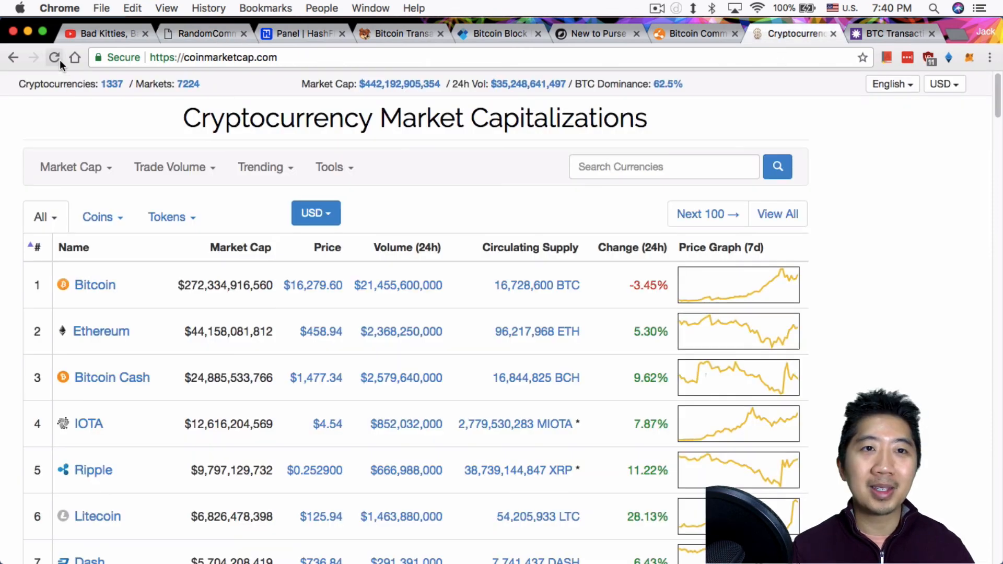
{"action": "left_click", "coordinate": [54, 56]}
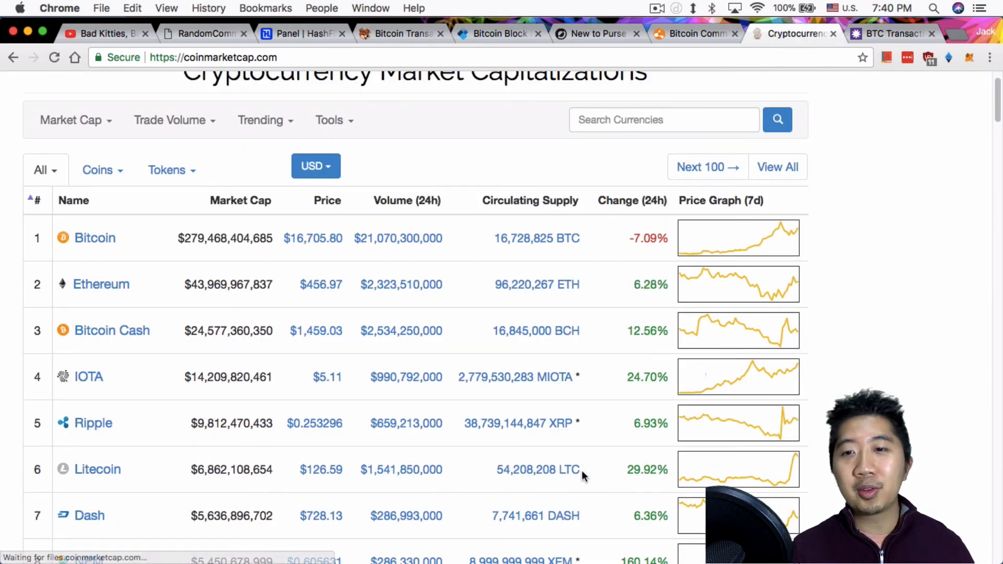
{"action": "mouse_move", "coordinate": [329, 479]}
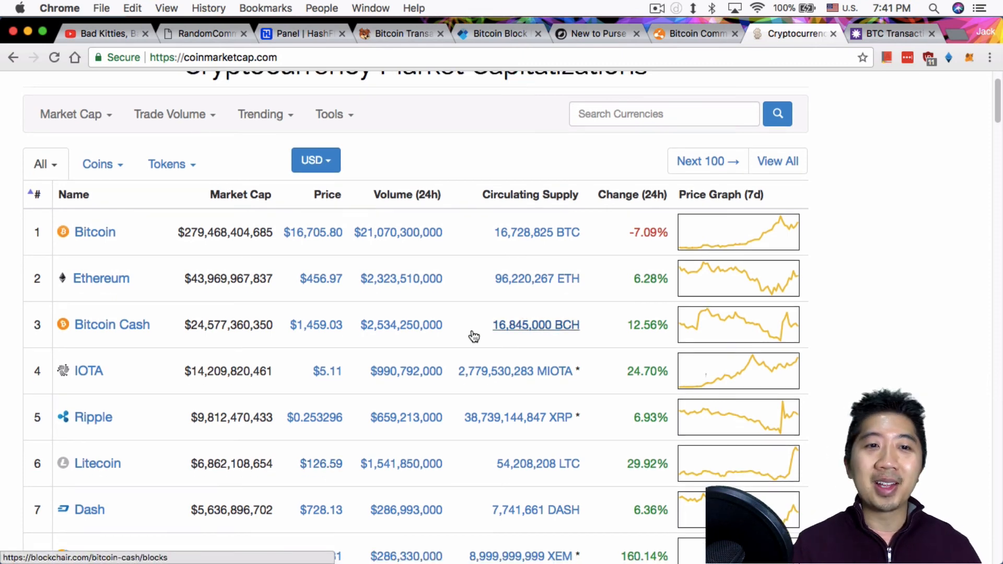
{"action": "scroll", "scroll_direction": "down", "scroll_amount": 3}
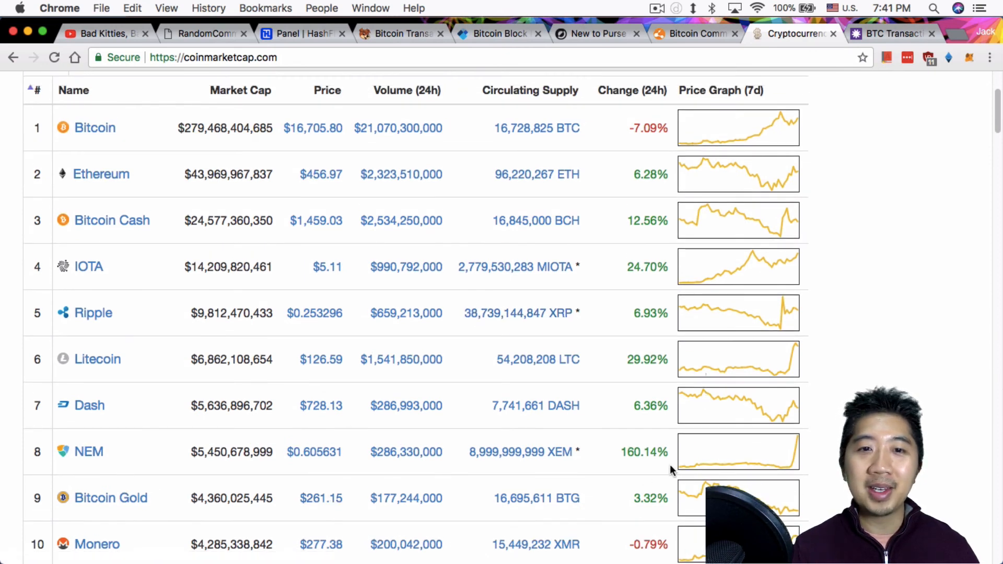
{"action": "mouse_move", "coordinate": [349, 267]}
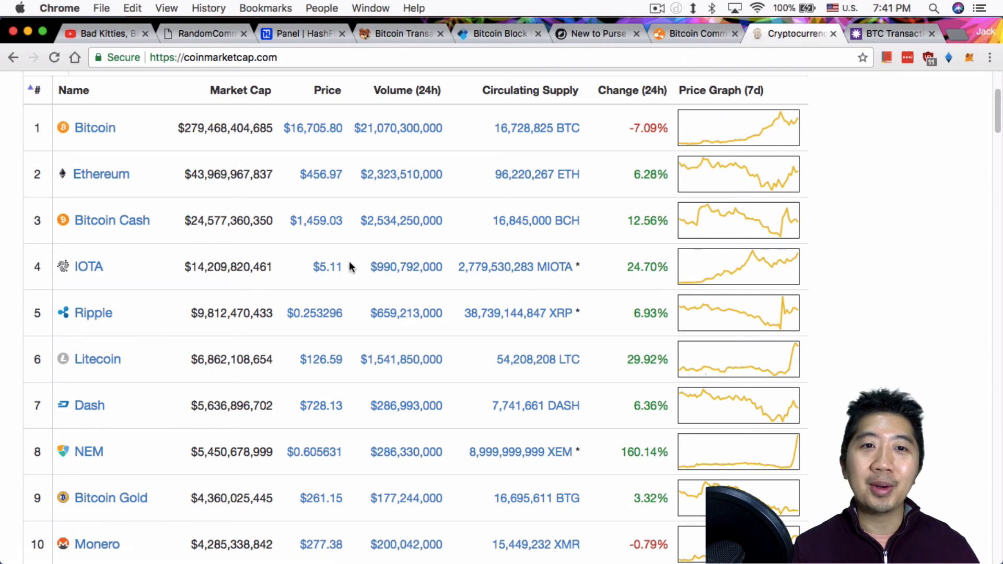
{"action": "mouse_move", "coordinate": [744, 289]}
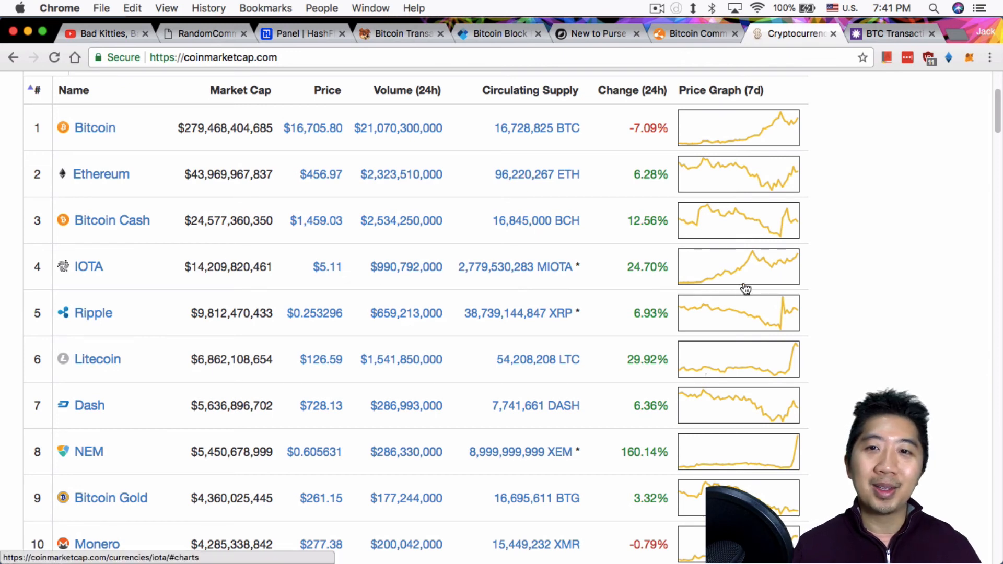
{"action": "mouse_move", "coordinate": [703, 274]}
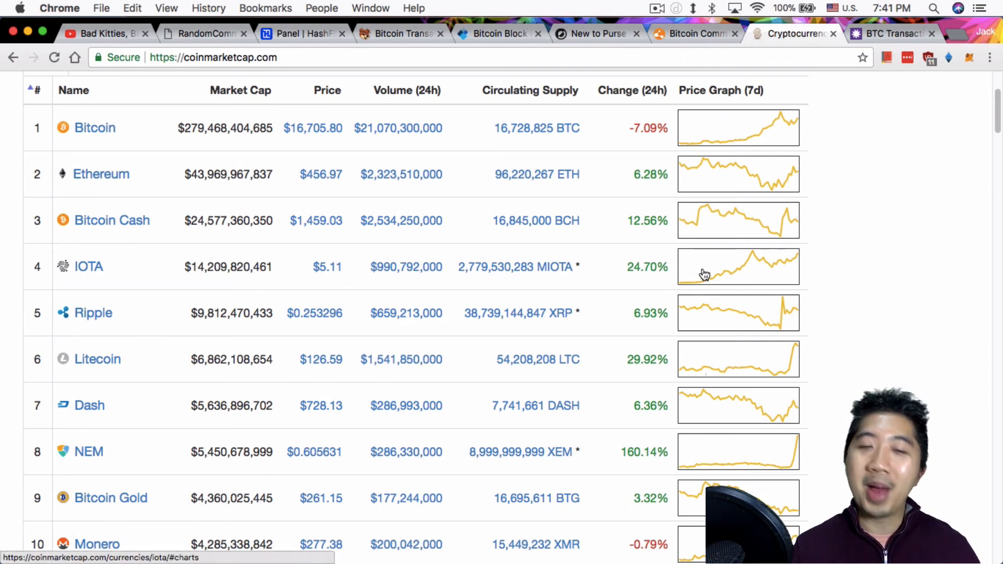
{"action": "scroll", "scroll_direction": "down", "scroll_amount": 3}
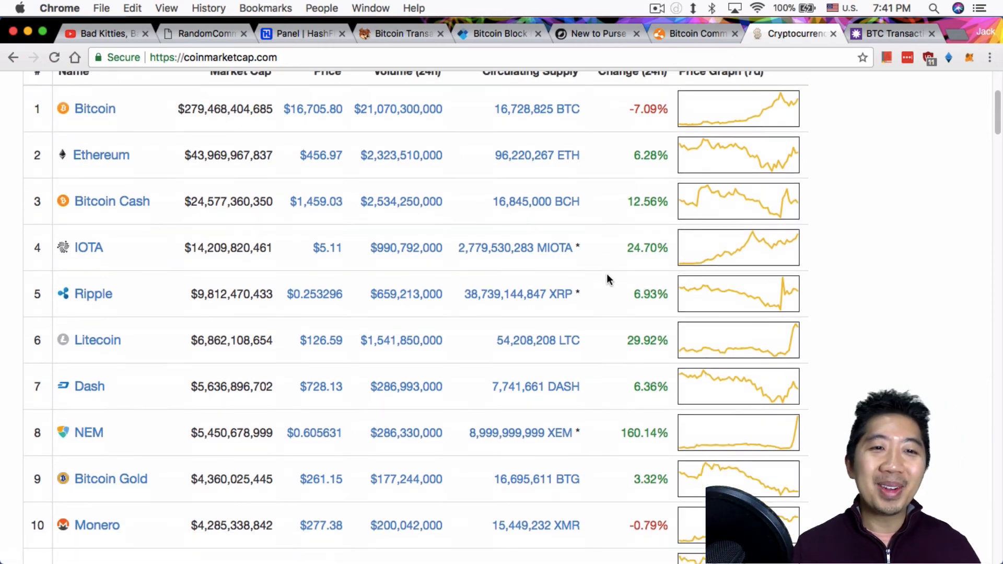
{"action": "scroll", "scroll_direction": "down", "scroll_amount": 3}
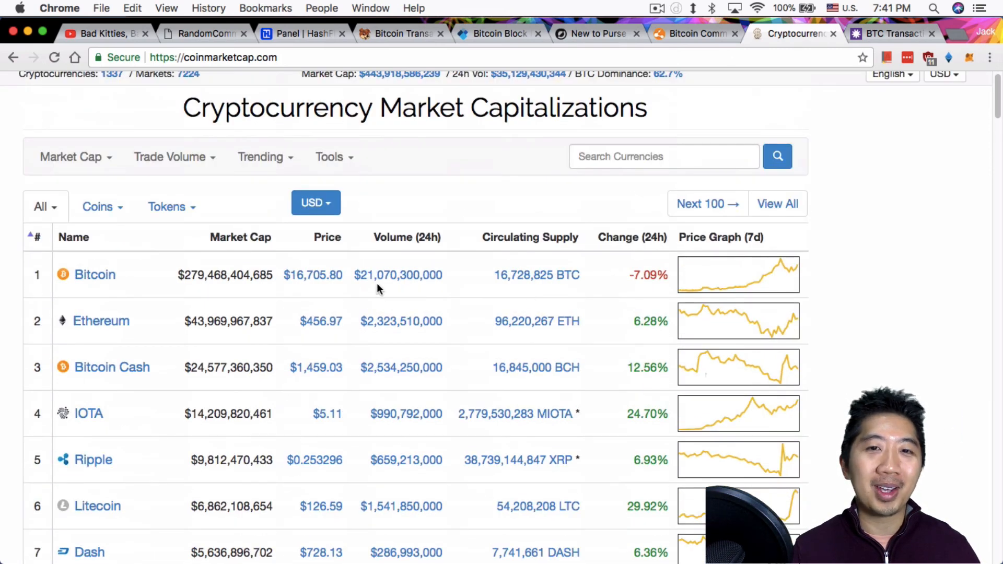
{"action": "scroll", "scroll_direction": "down", "scroll_amount": 3}
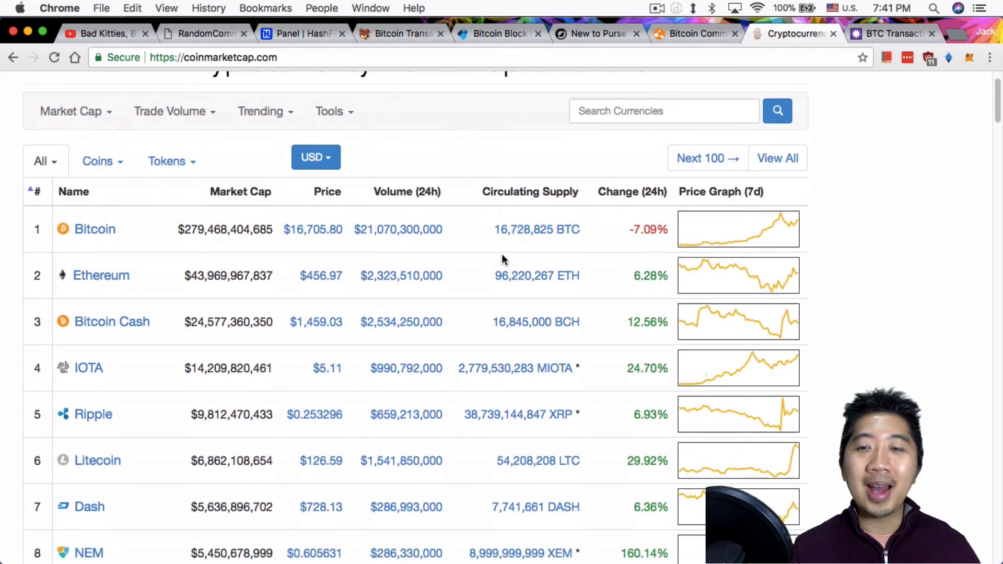
{"action": "mouse_move", "coordinate": [499, 249]}
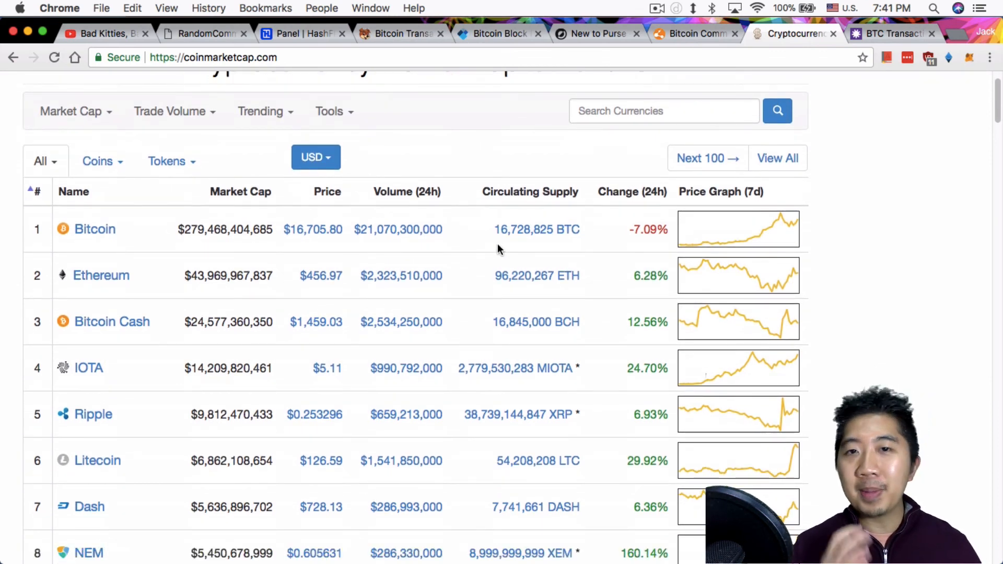
{"action": "scroll", "scroll_direction": "down", "scroll_amount": 3}
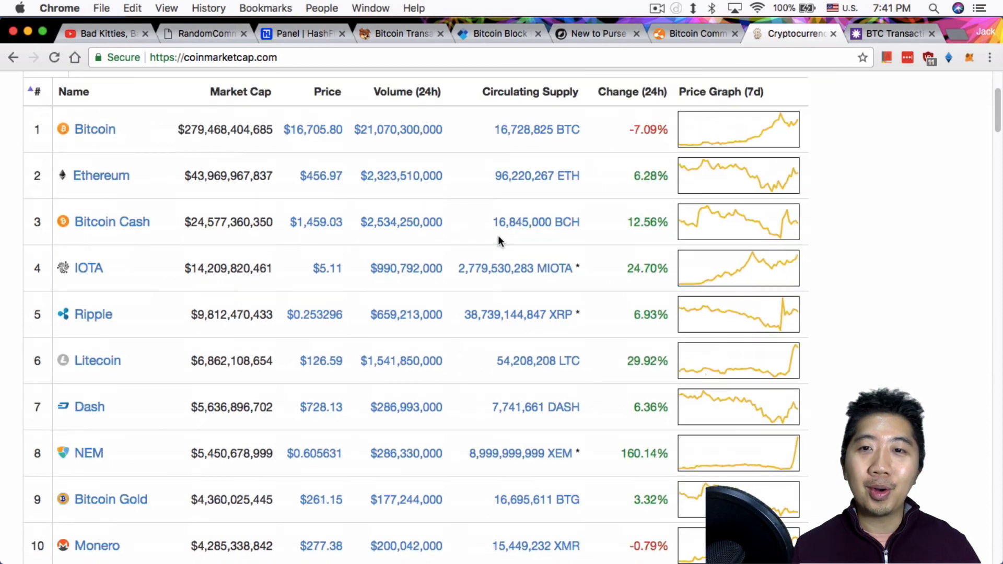
{"action": "scroll", "scroll_direction": "down", "scroll_amount": 3}
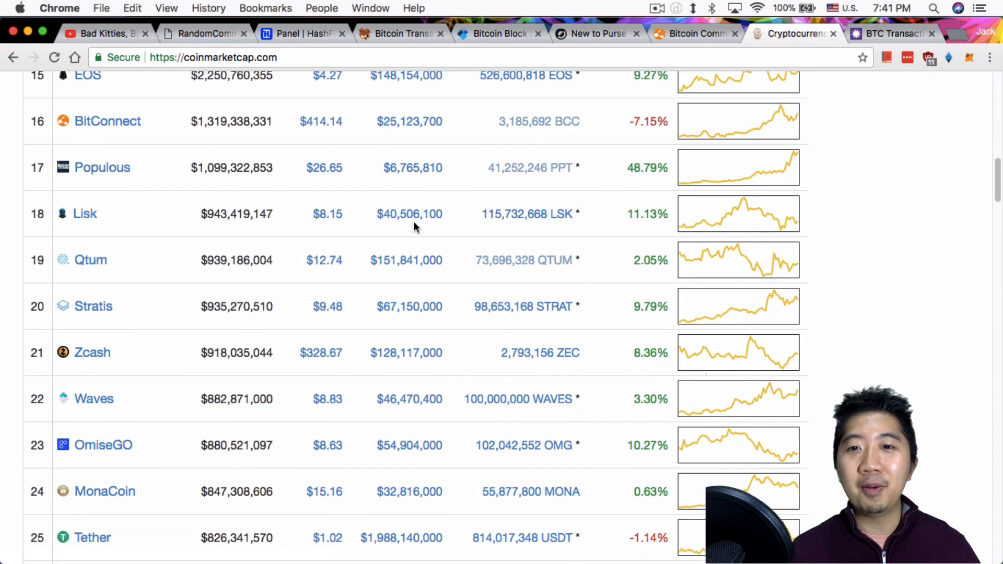
{"action": "scroll", "scroll_direction": "down", "scroll_amount": 3}
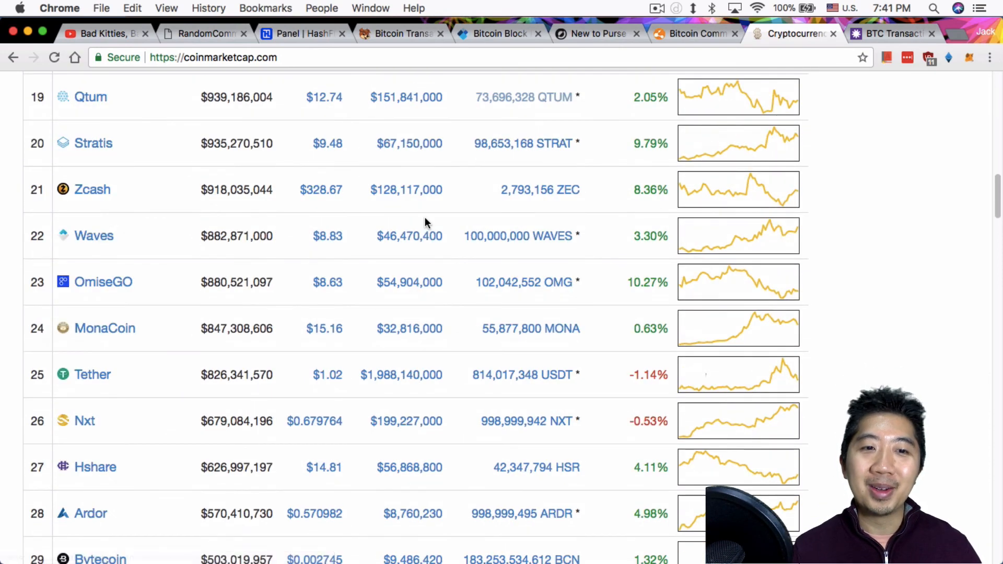
{"action": "scroll", "scroll_direction": "down", "scroll_amount": 3}
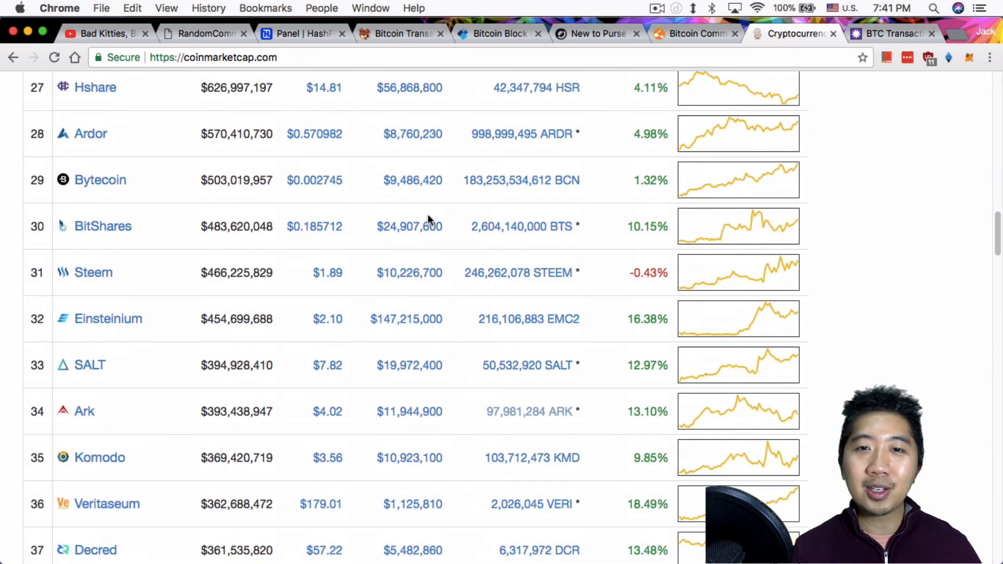
{"action": "scroll", "scroll_direction": "down", "scroll_amount": 3}
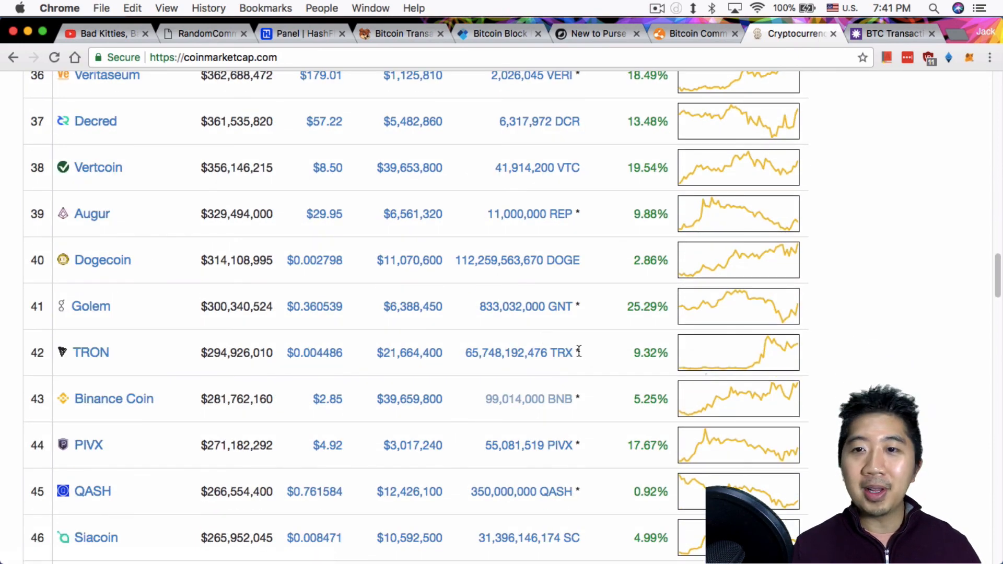
{"action": "scroll", "scroll_direction": "down", "scroll_amount": 3}
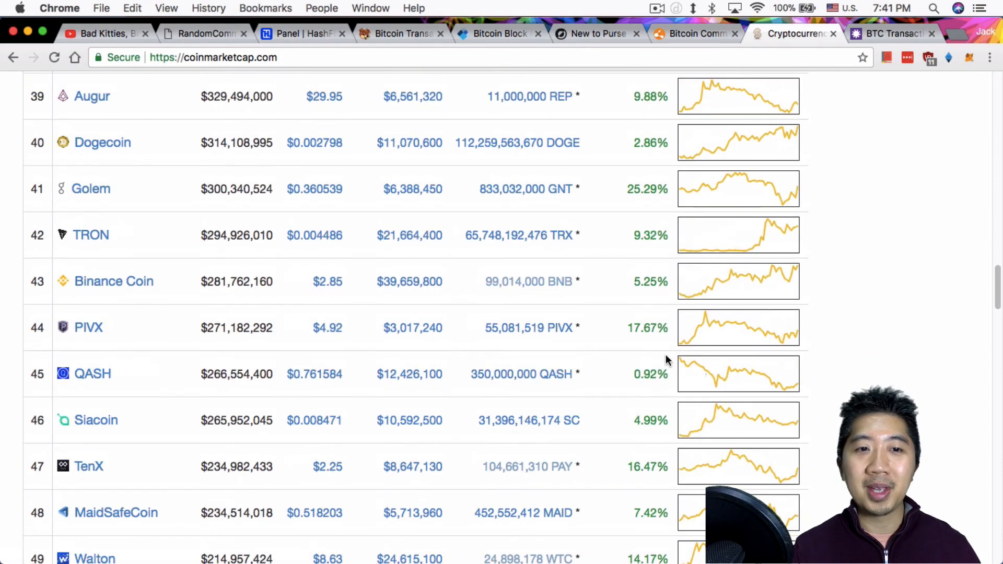
{"action": "scroll", "scroll_direction": "down", "scroll_amount": 3}
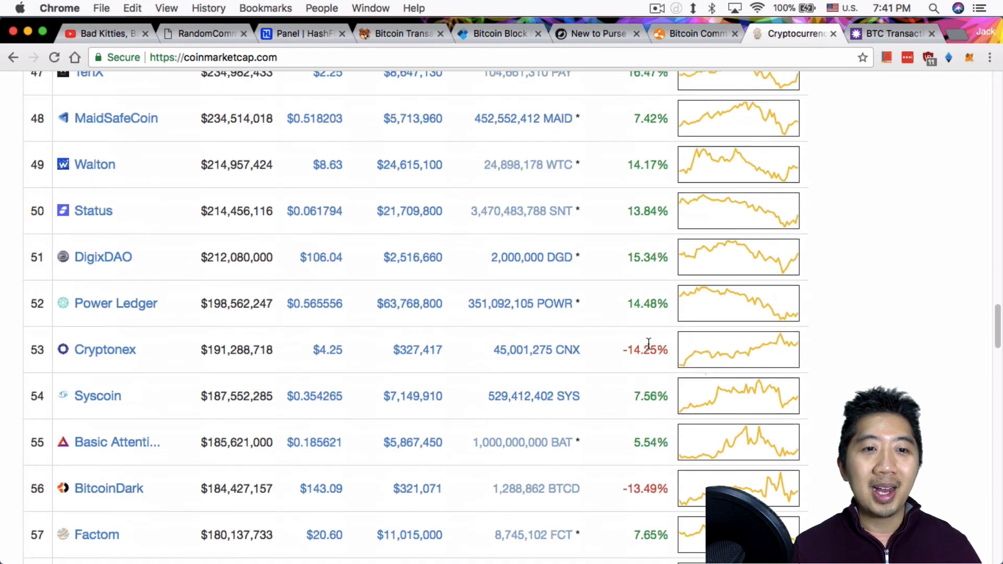
{"action": "scroll", "scroll_direction": "down", "scroll_amount": 3}
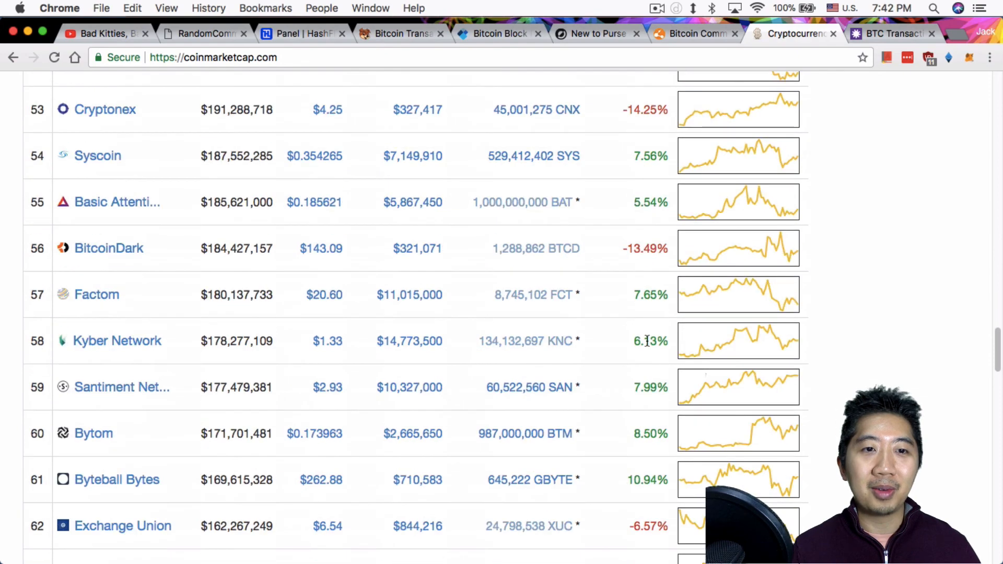
{"action": "scroll", "scroll_direction": "down", "scroll_amount": 3}
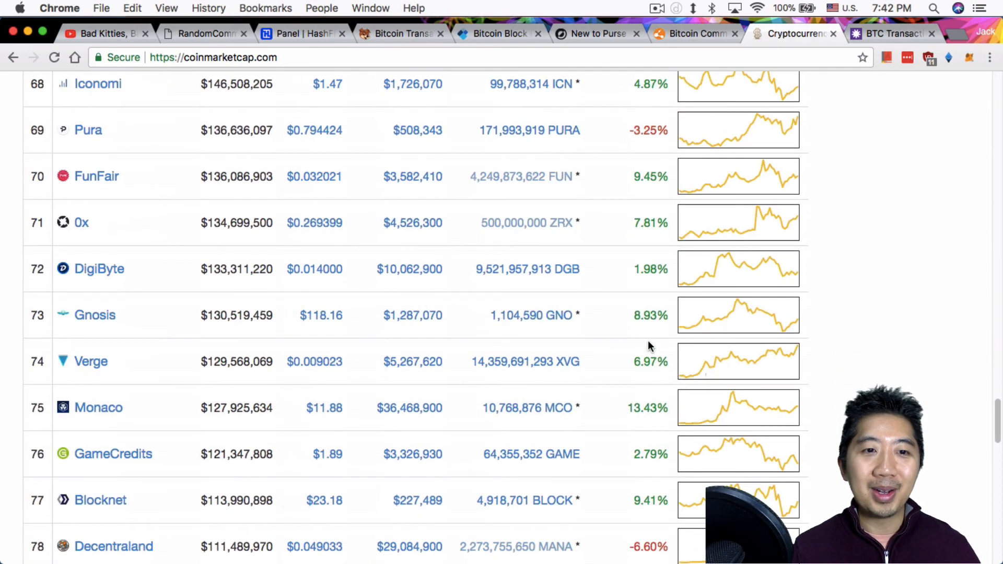
{"action": "scroll", "scroll_direction": "down", "scroll_amount": 3}
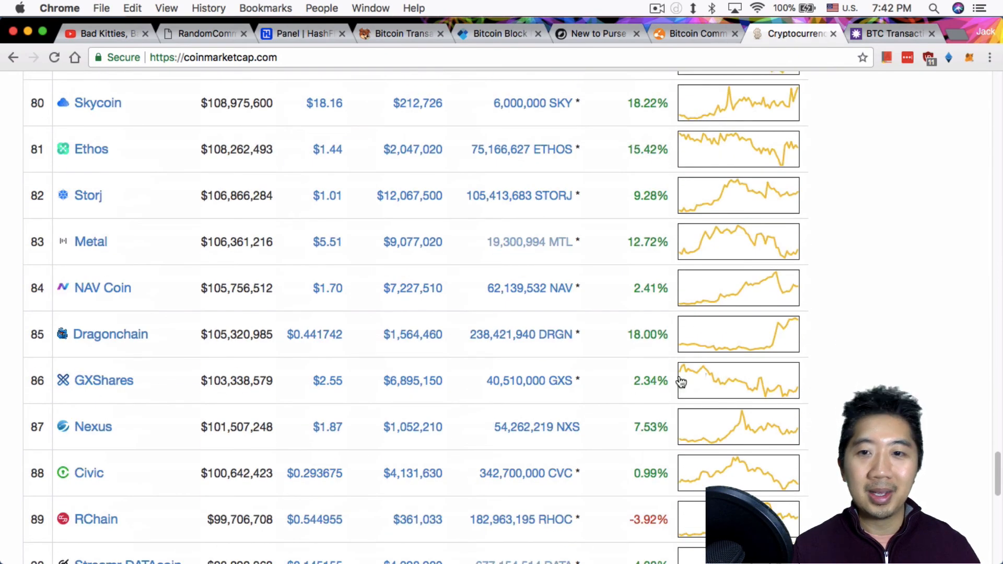
{"action": "mouse_move", "coordinate": [665, 483]}
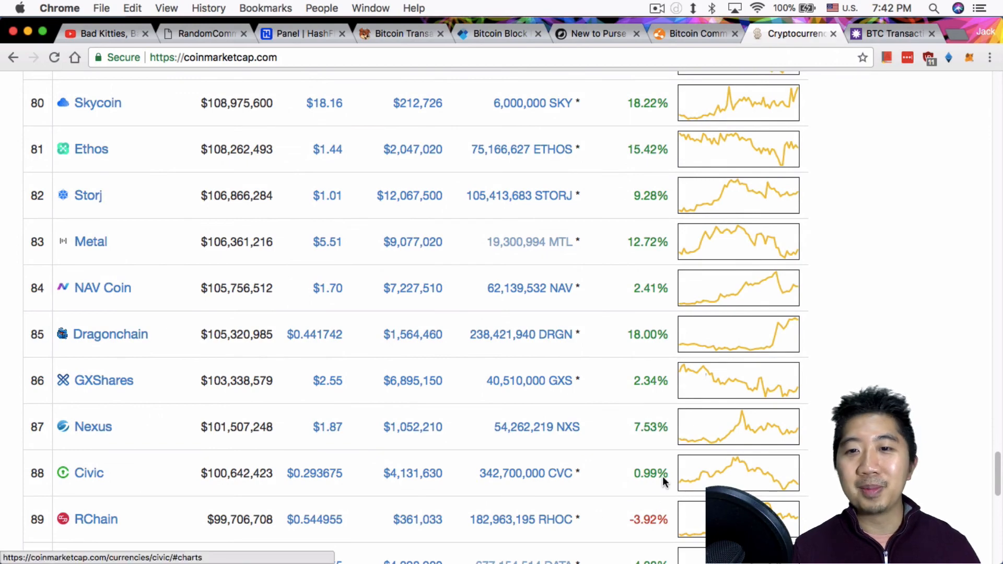
{"action": "scroll", "scroll_direction": "up", "scroll_amount": 3}
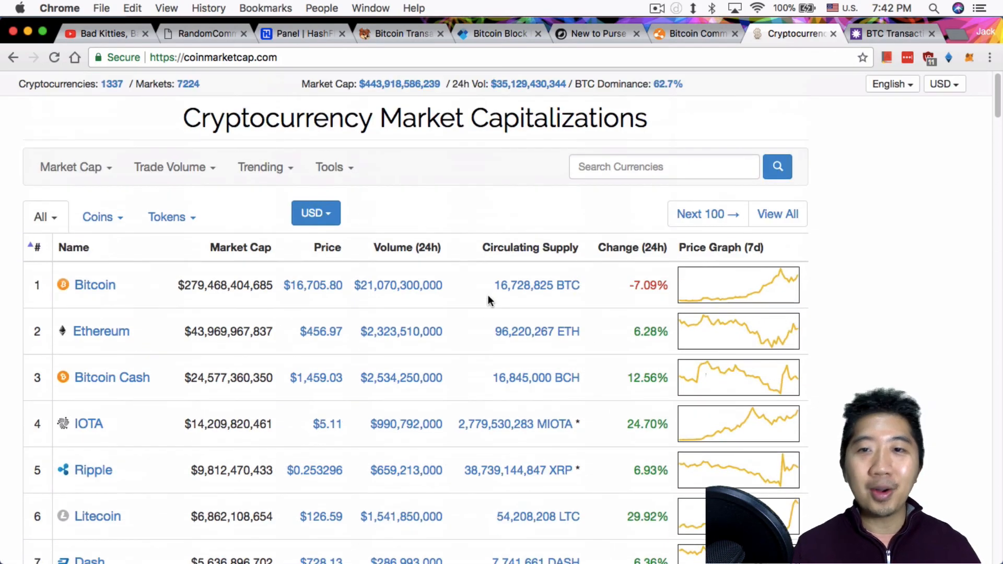
- Send the prepared 0.1 LTC payment from My account in the Ledger wallet
{"action": "left_click", "coordinate": [203, 33]}
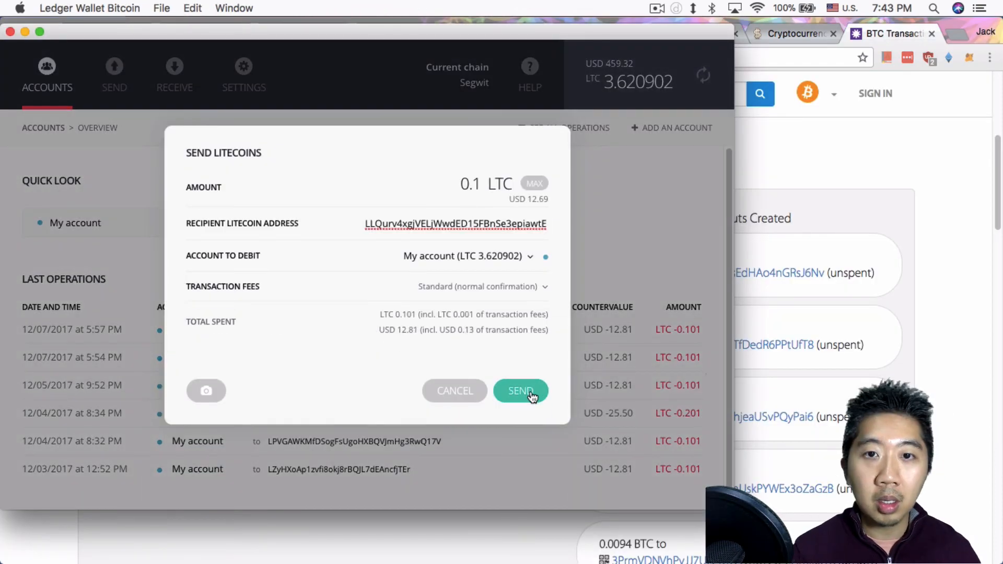
{"action": "left_click", "coordinate": [520, 391]}
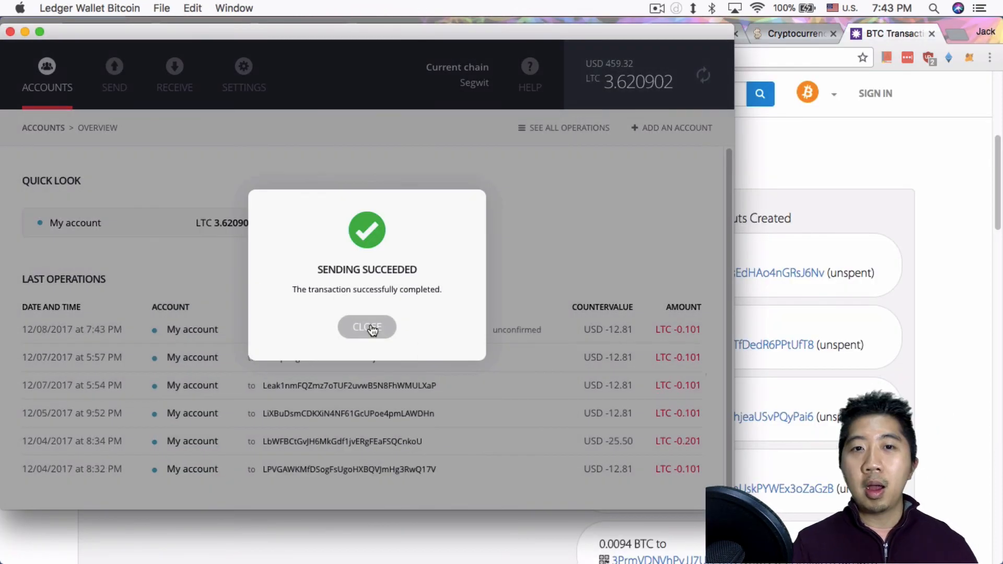
- Dismiss the send confirmation, revisit the winning comment, then move on to HashFlare's purchase history
{"action": "left_click", "coordinate": [366, 327]}
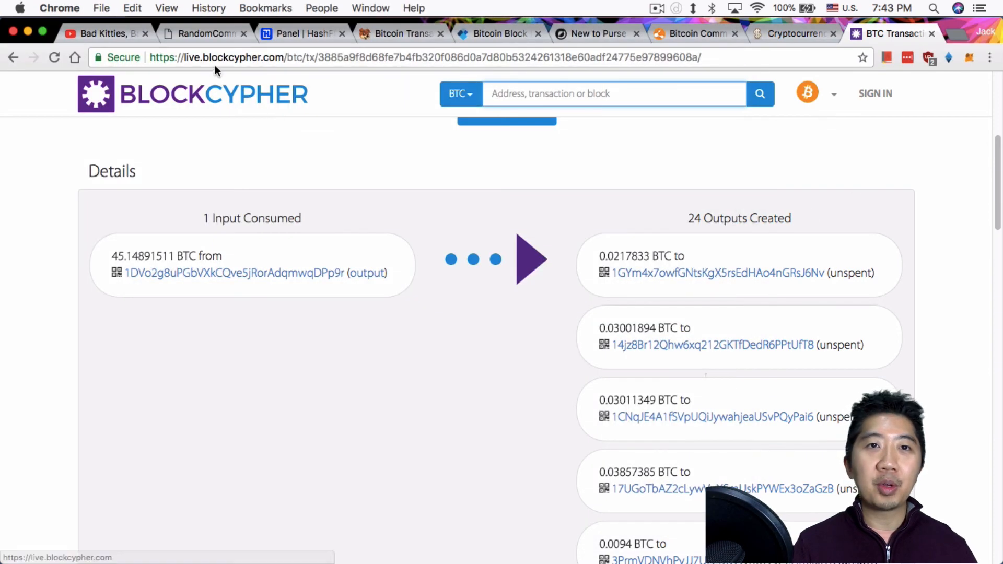
{"action": "left_click", "coordinate": [201, 34]}
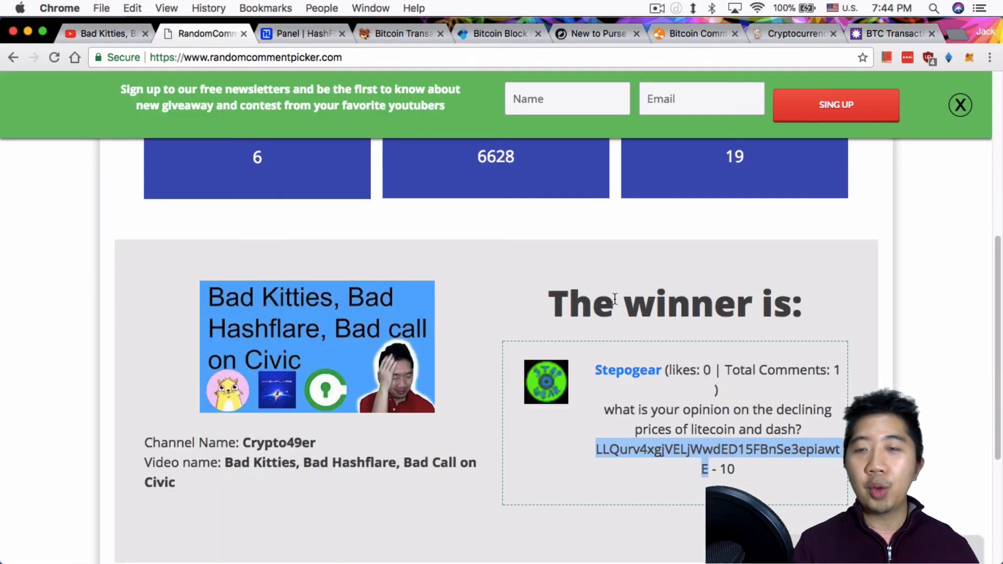
{"action": "mouse_move", "coordinate": [599, 214]}
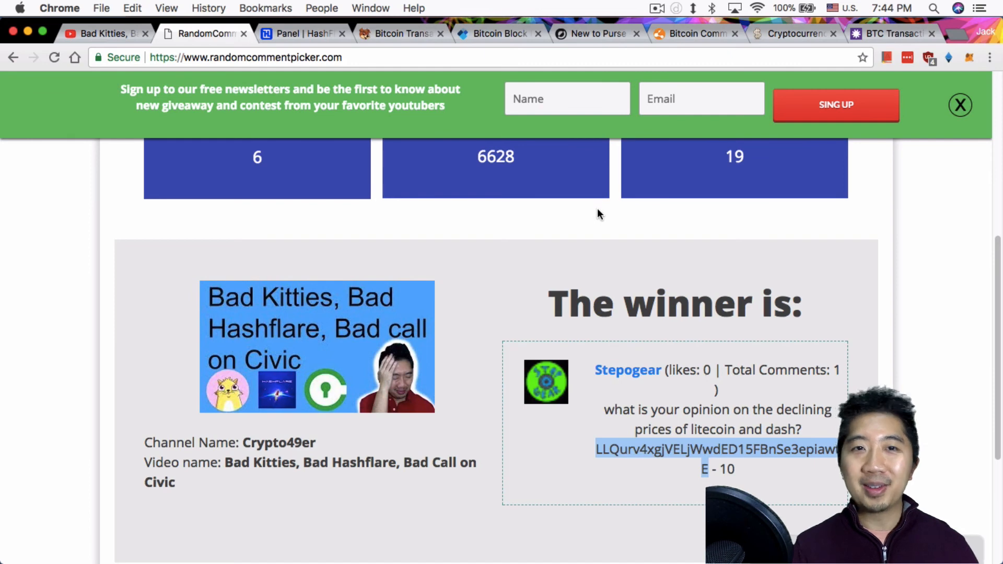
{"action": "left_click", "coordinate": [476, 33]}
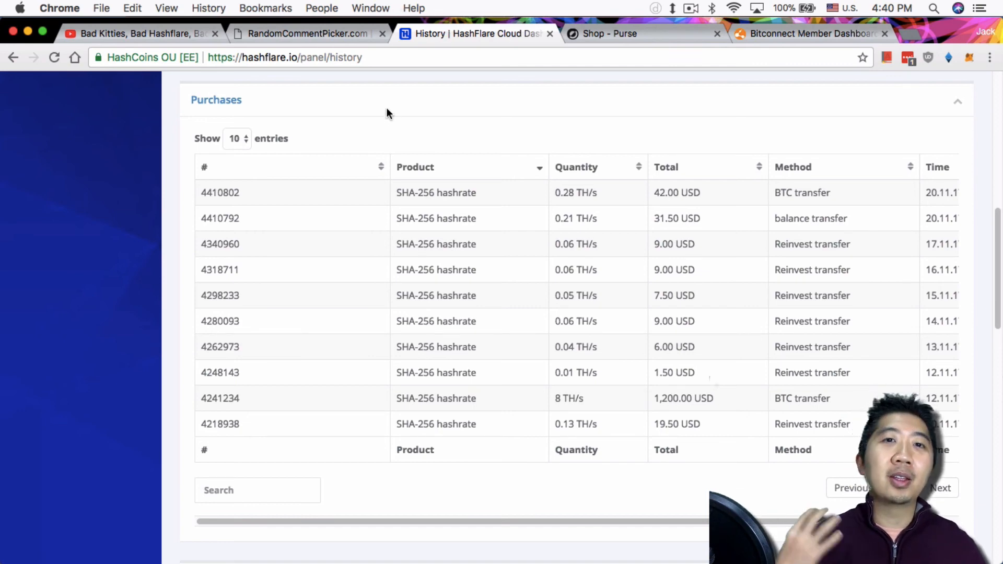
{"action": "mouse_move", "coordinate": [409, 140]}
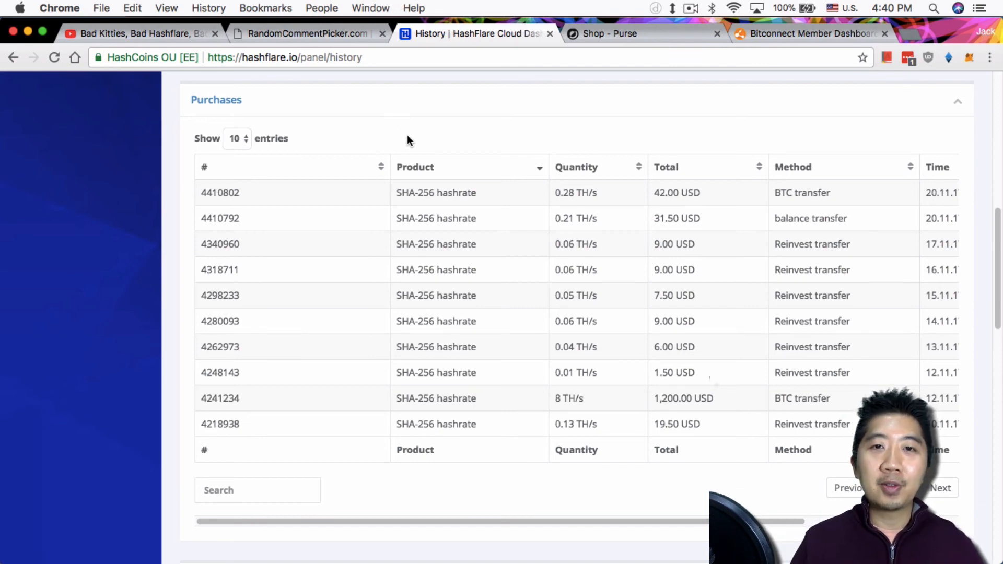
- Find the 0.02287611 BTC withdrawal in HashFlare's history and look up its TxID on blockchain.info
{"action": "scroll", "scroll_direction": "down", "scroll_amount": 3}
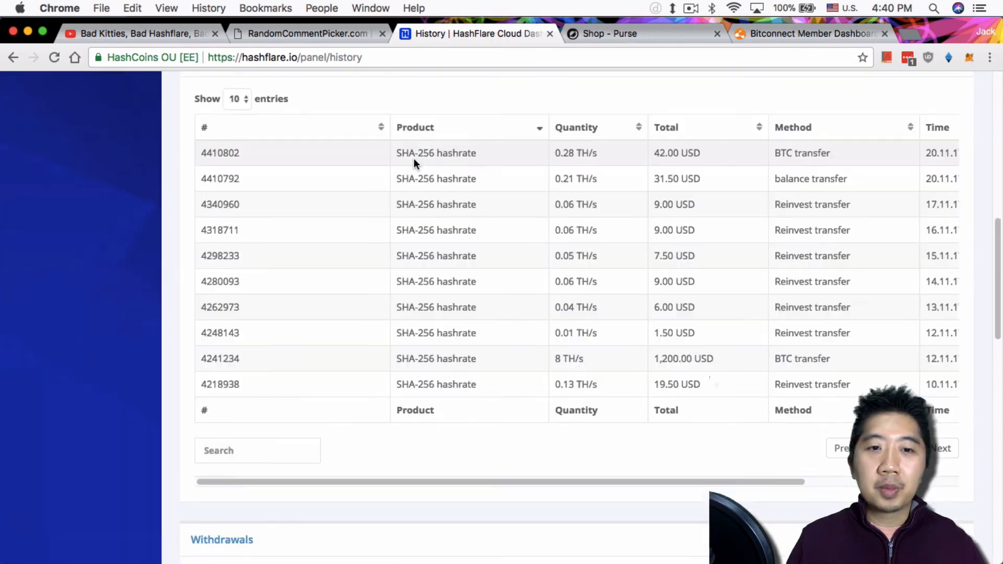
{"action": "scroll", "scroll_direction": "down", "scroll_amount": 3}
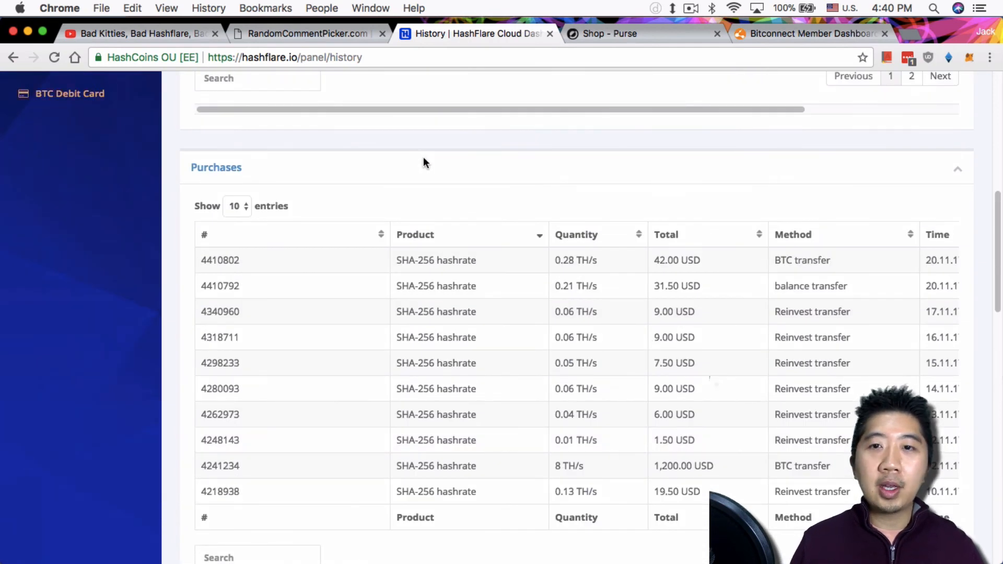
{"action": "scroll", "scroll_direction": "down", "scroll_amount": 3}
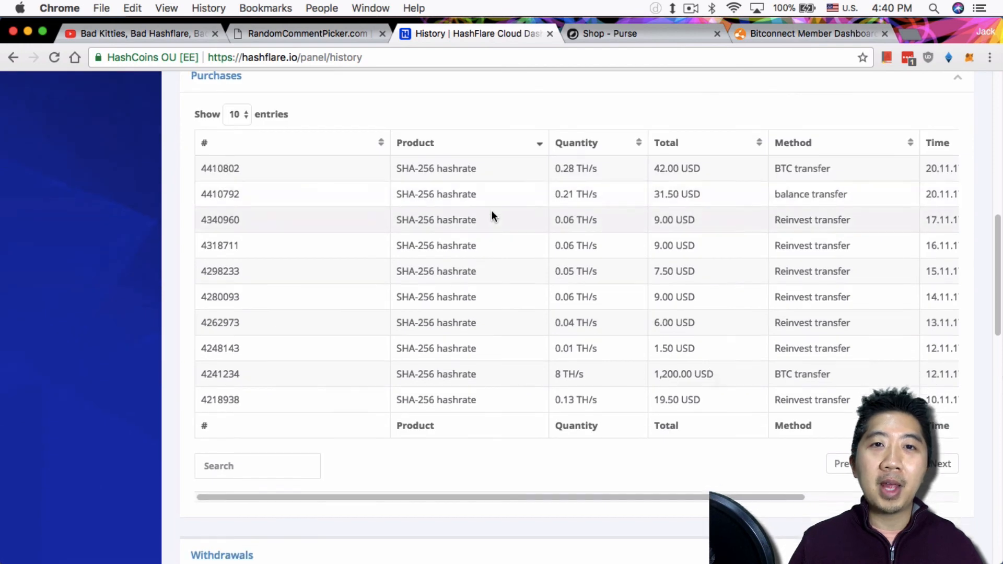
{"action": "scroll", "scroll_direction": "down", "scroll_amount": 3}
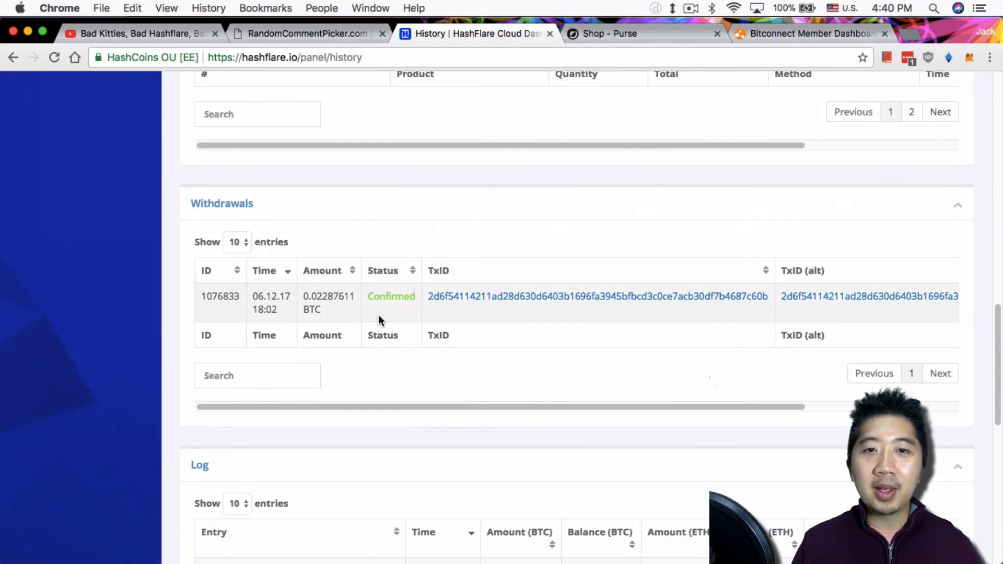
{"action": "mouse_move", "coordinate": [378, 307]}
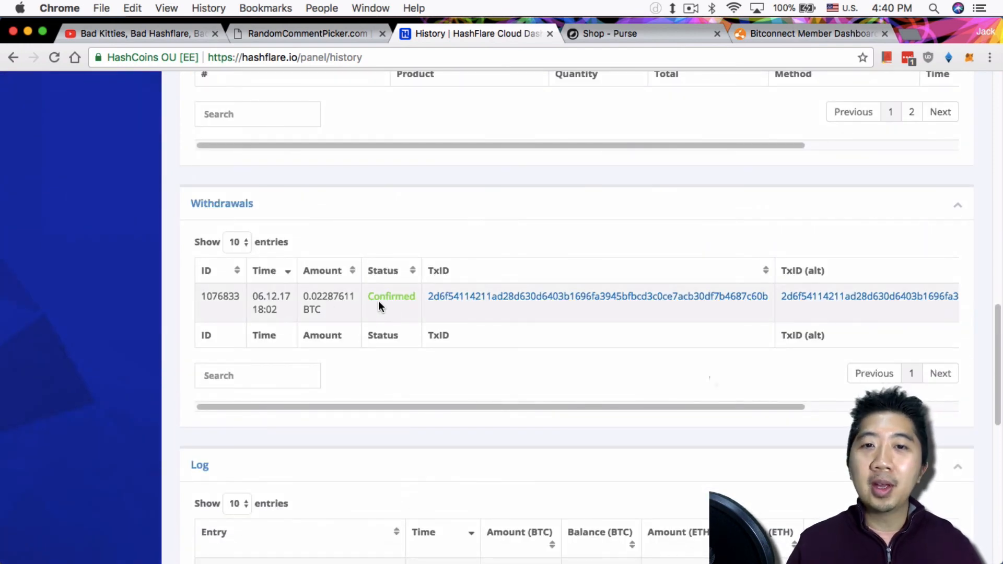
{"action": "mouse_move", "coordinate": [516, 313]}
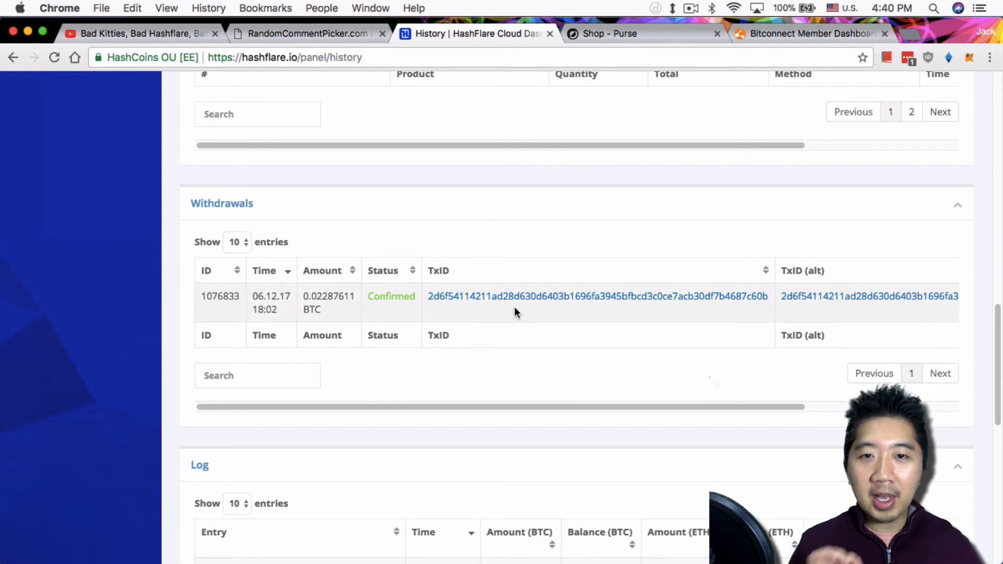
{"action": "left_click", "coordinate": [588, 295]}
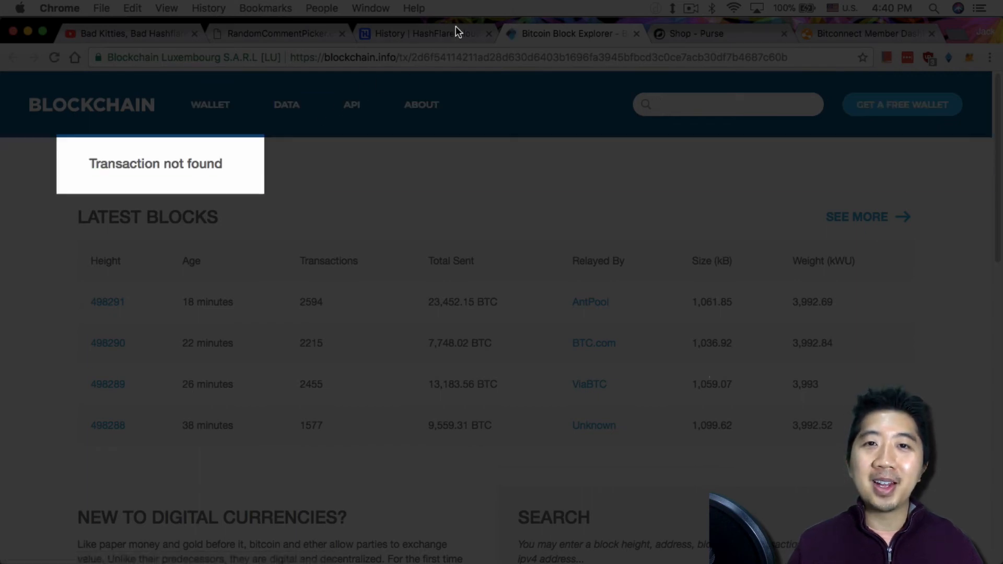
- Compare HashFlare's confirmed withdrawal against the explorer's transaction-not-found result
{"action": "left_click", "coordinate": [424, 33]}
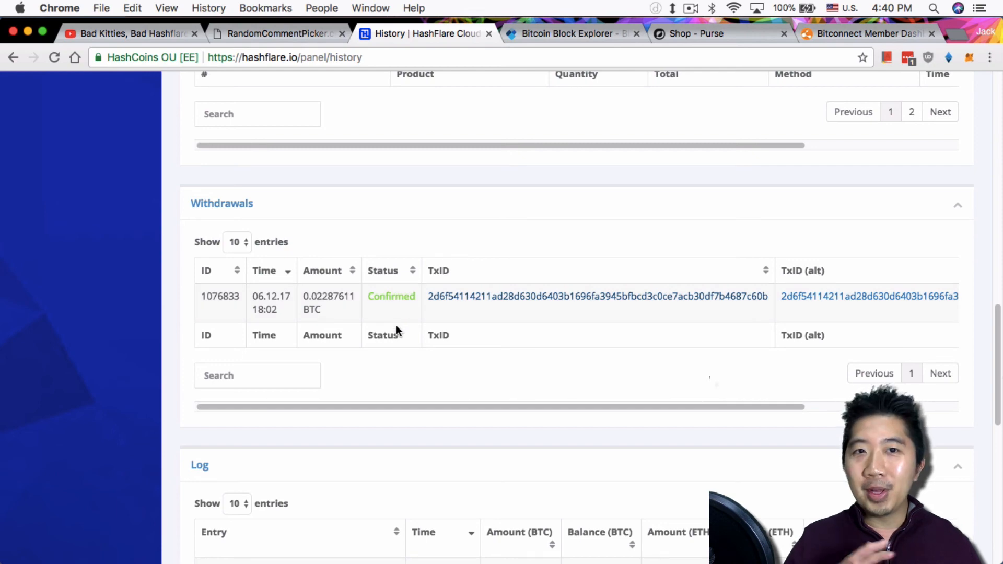
{"action": "mouse_move", "coordinate": [432, 273]}
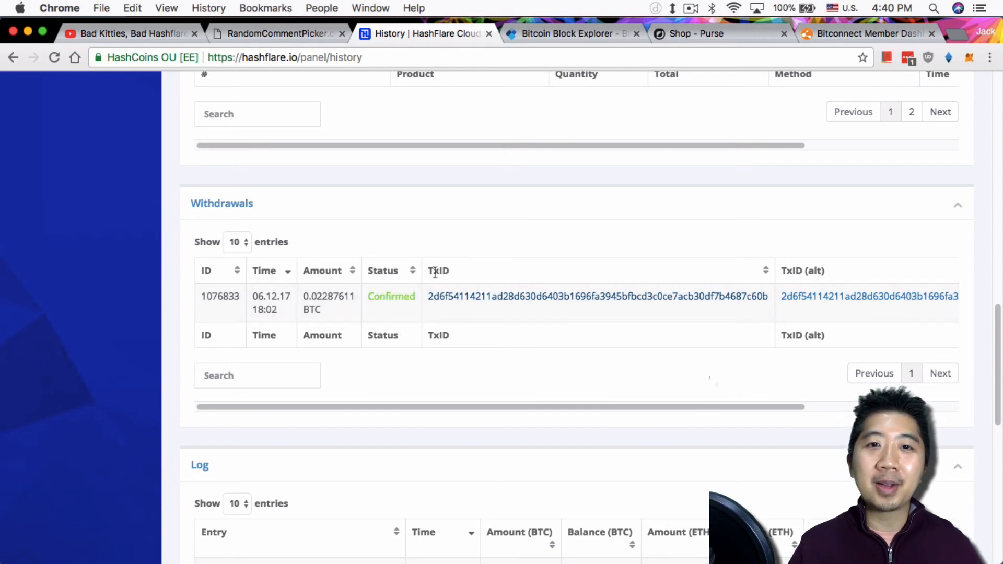
{"action": "left_click", "coordinate": [571, 34]}
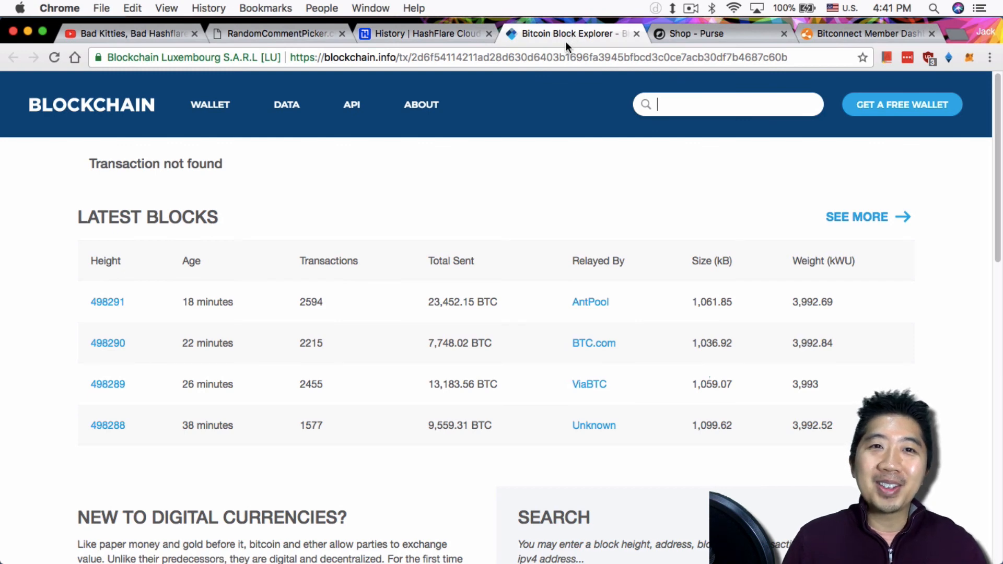
{"action": "mouse_move", "coordinate": [395, 46]}
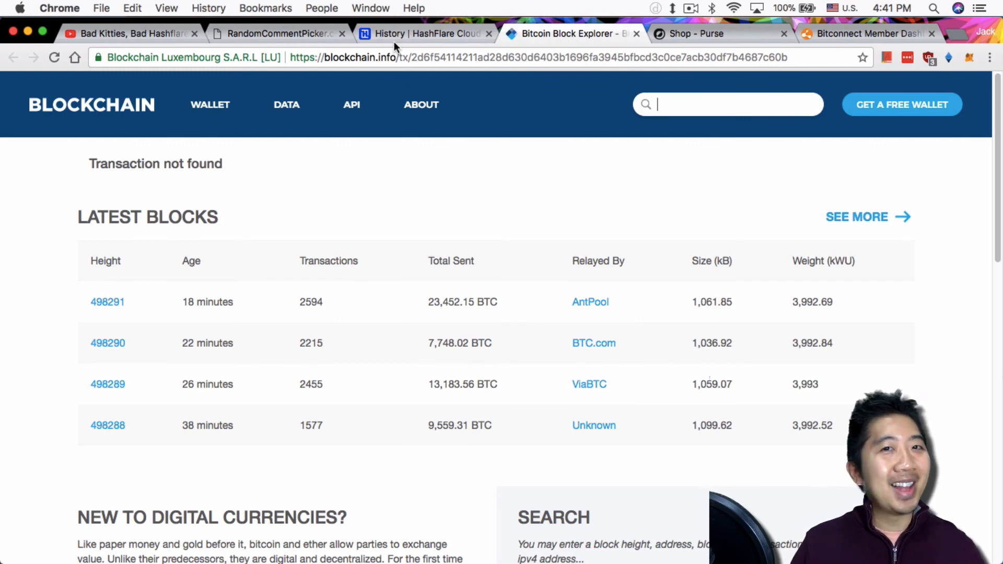
{"action": "left_click", "coordinate": [425, 33]}
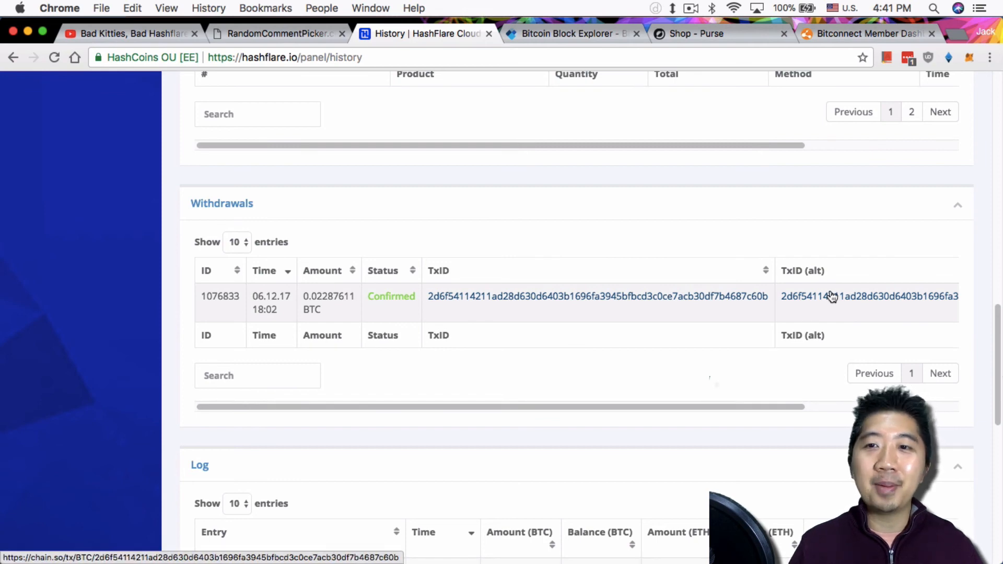
- View the withdrawal on SoChain: unconfirmed, with fee, inputs and 0.02287611 BTC to one output address
{"action": "left_click", "coordinate": [597, 295]}
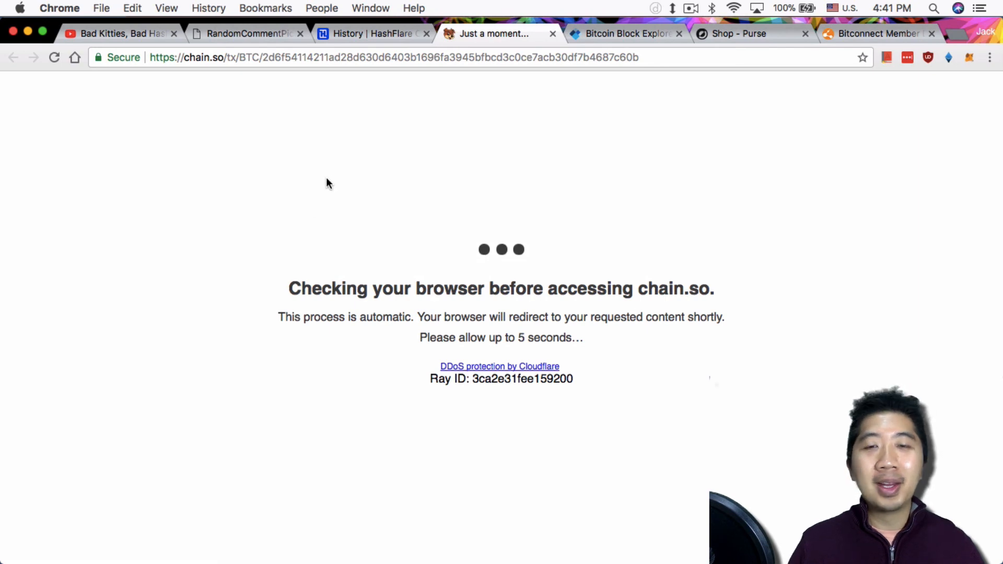
{"action": "mouse_move", "coordinate": [486, 206]}
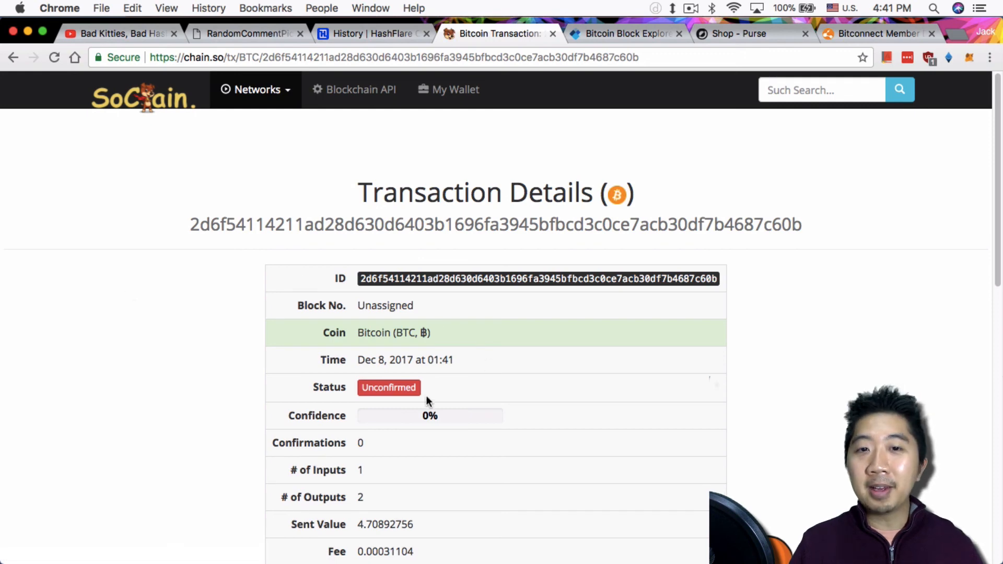
{"action": "mouse_move", "coordinate": [204, 311]}
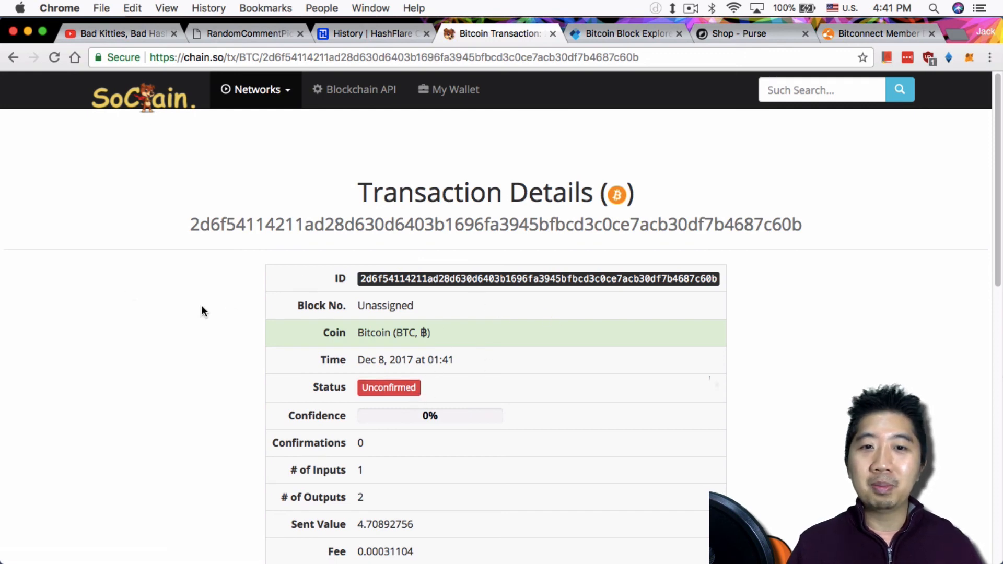
{"action": "scroll", "scroll_direction": "down", "scroll_amount": 3}
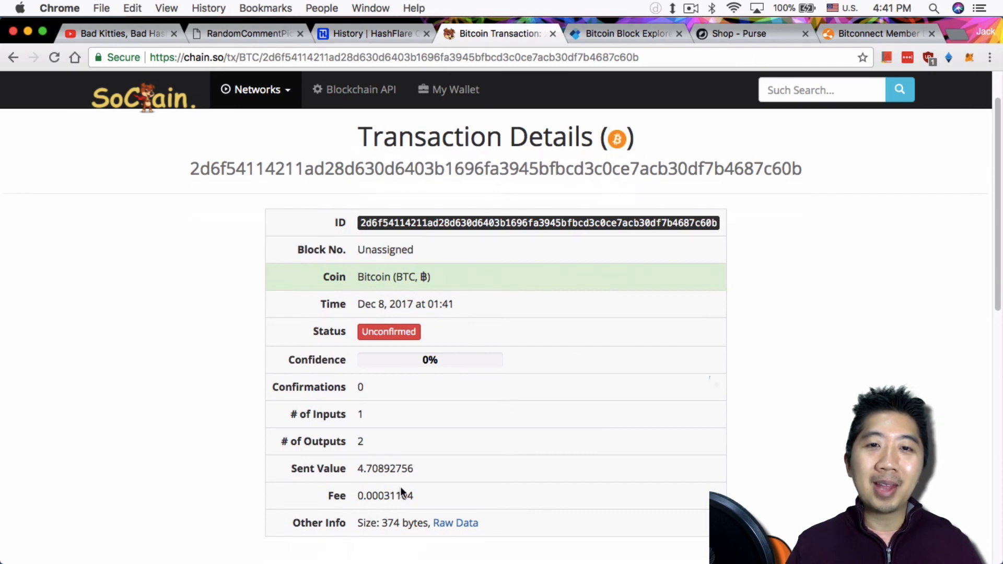
{"action": "scroll", "scroll_direction": "down", "scroll_amount": 3}
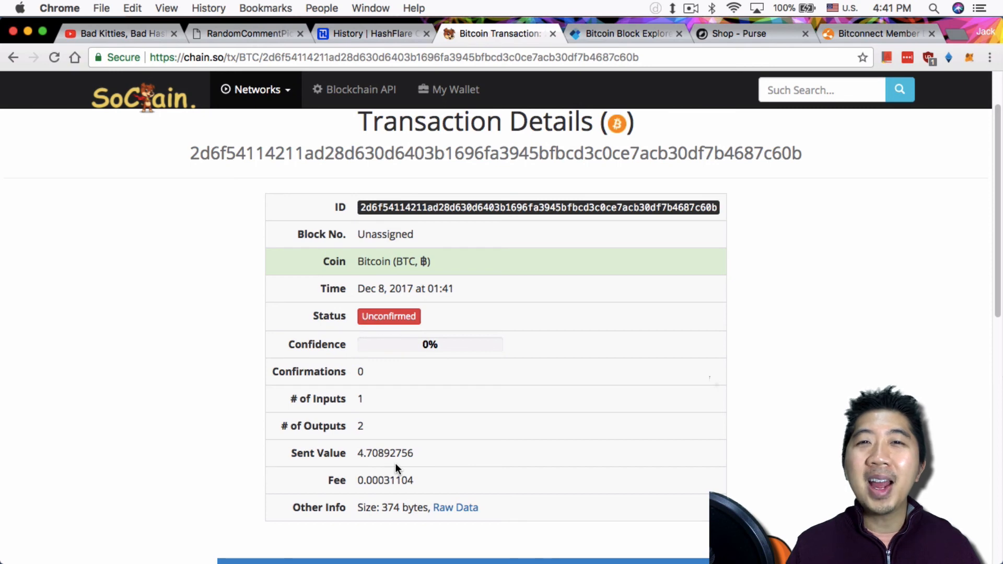
{"action": "scroll", "scroll_direction": "down", "scroll_amount": 3}
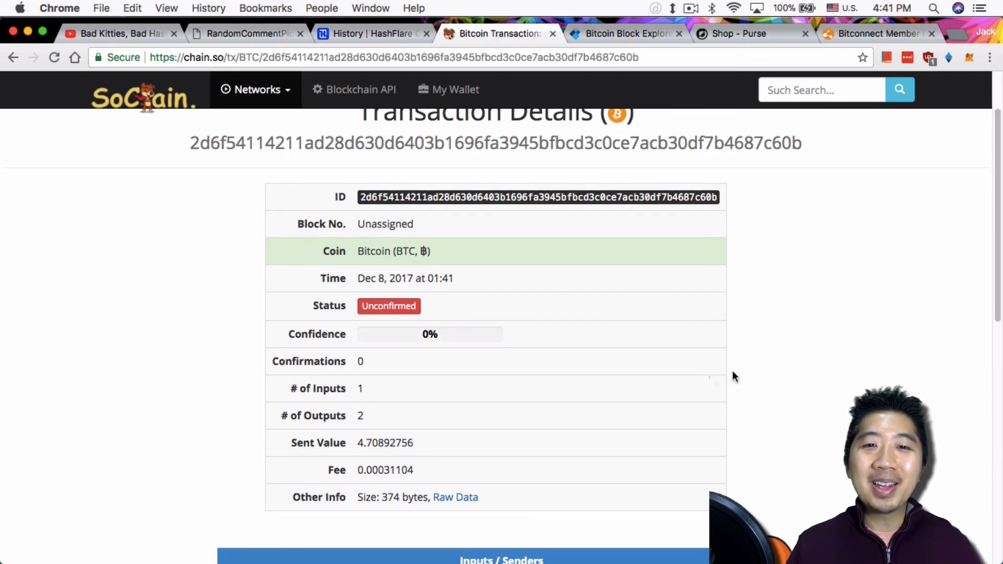
{"action": "scroll", "scroll_direction": "down", "scroll_amount": 3}
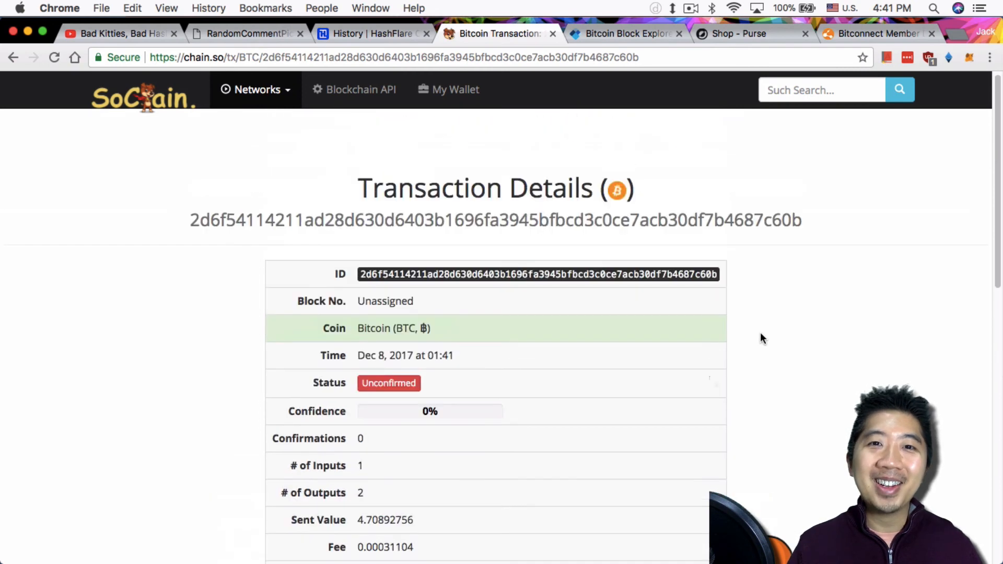
{"action": "scroll", "scroll_direction": "down", "scroll_amount": 3}
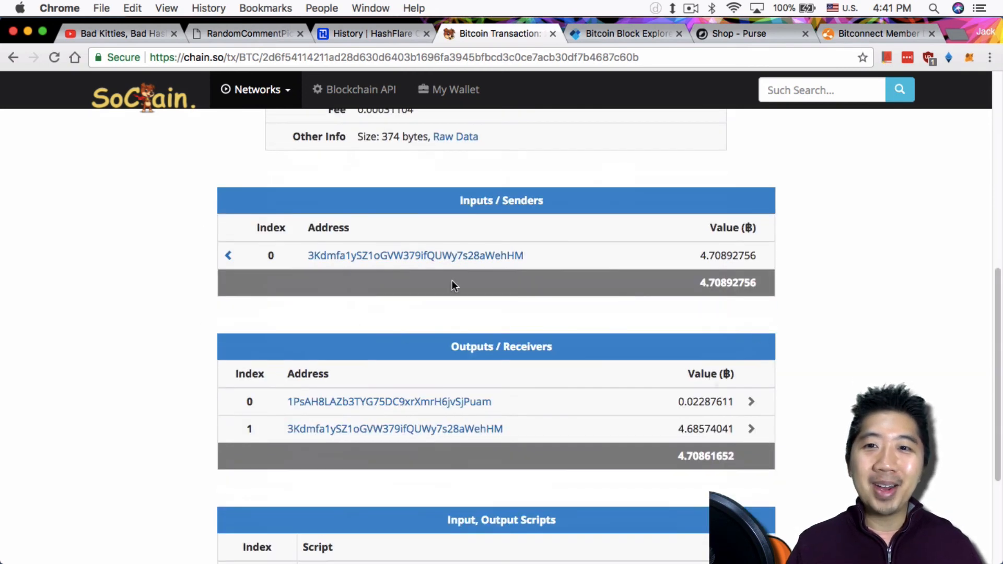
{"action": "mouse_move", "coordinate": [741, 256]}
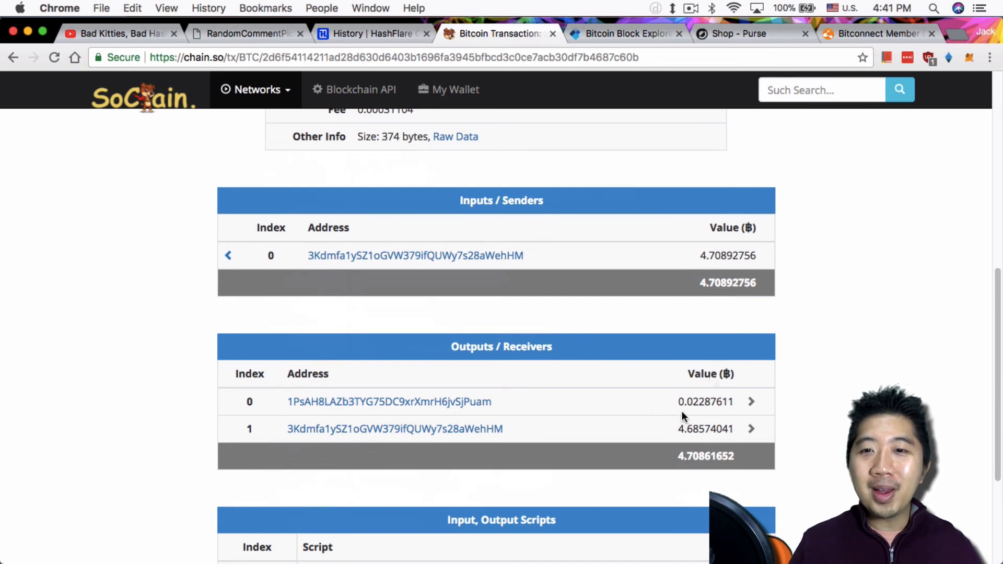
{"action": "mouse_move", "coordinate": [694, 413]}
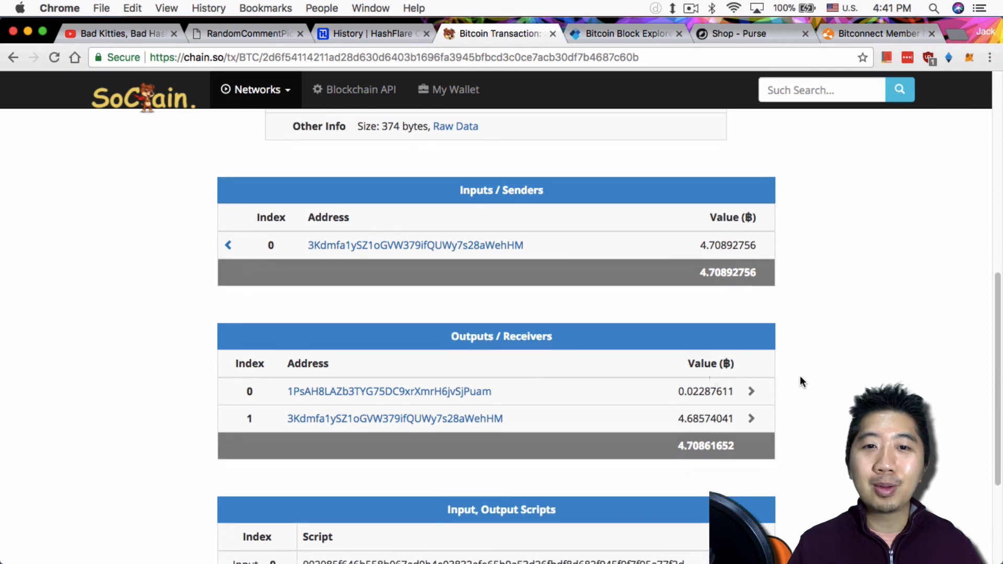
{"action": "mouse_move", "coordinate": [361, 431]}
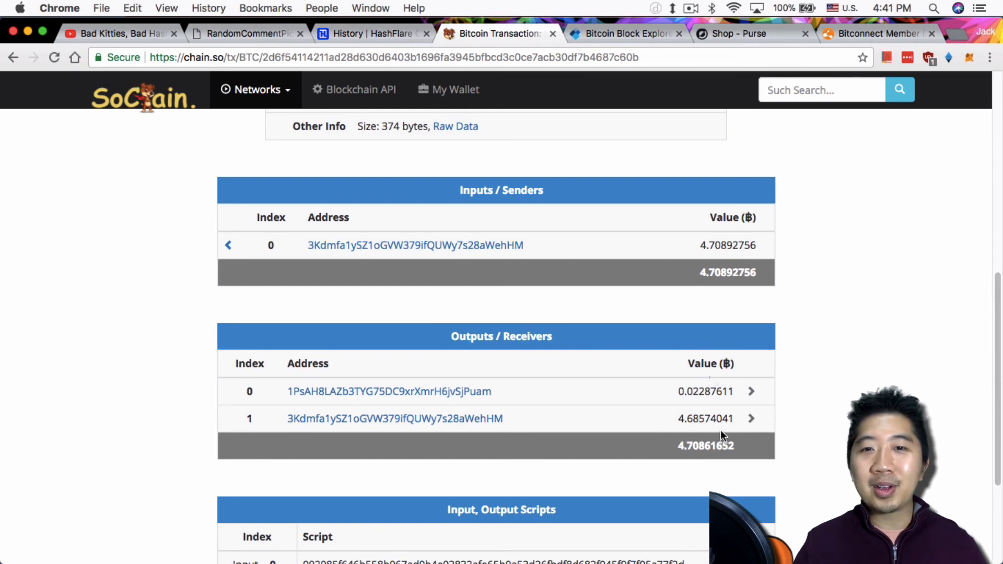
{"action": "mouse_move", "coordinate": [691, 397]}
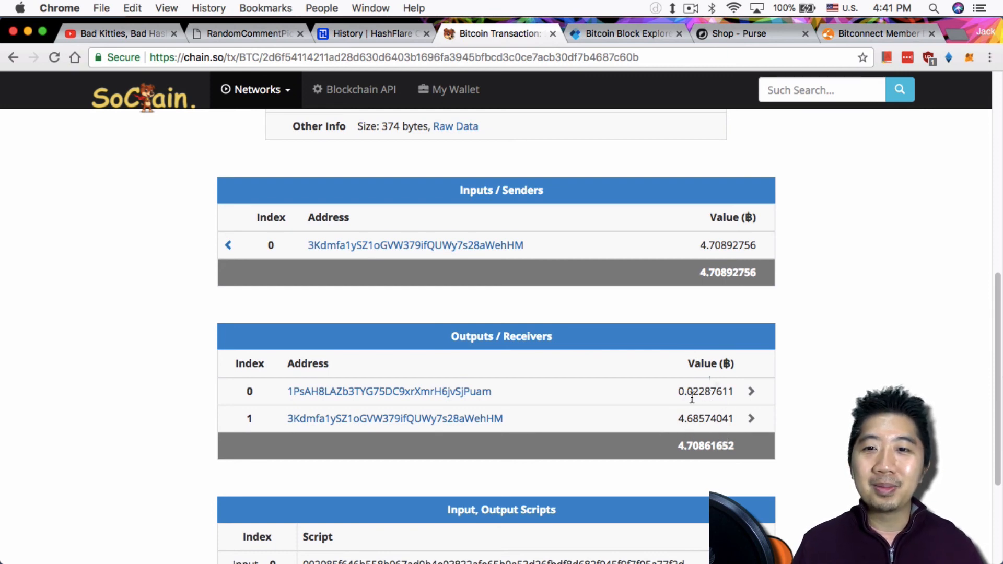
{"action": "mouse_move", "coordinate": [684, 367]}
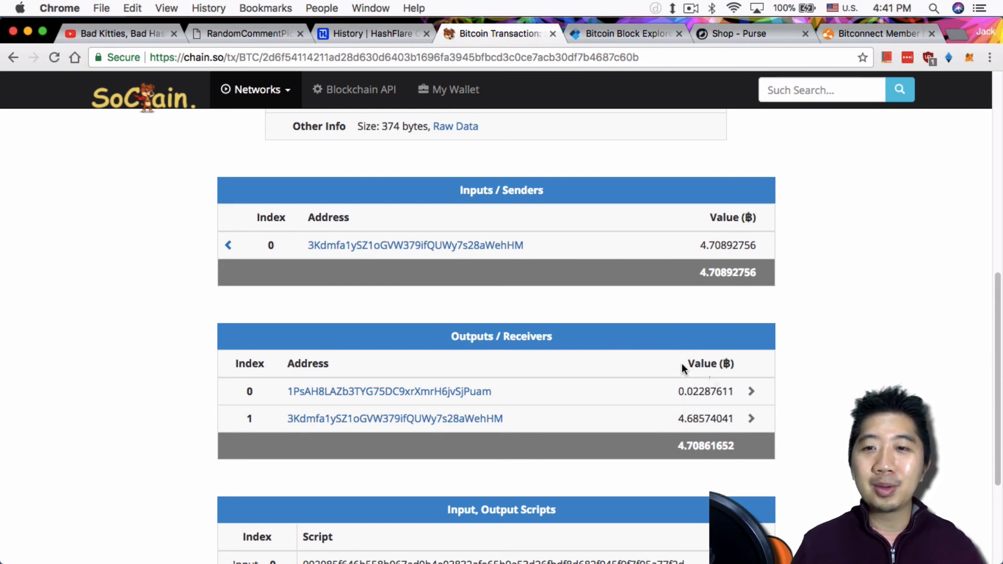
{"action": "scroll", "scroll_direction": "down", "scroll_amount": 3}
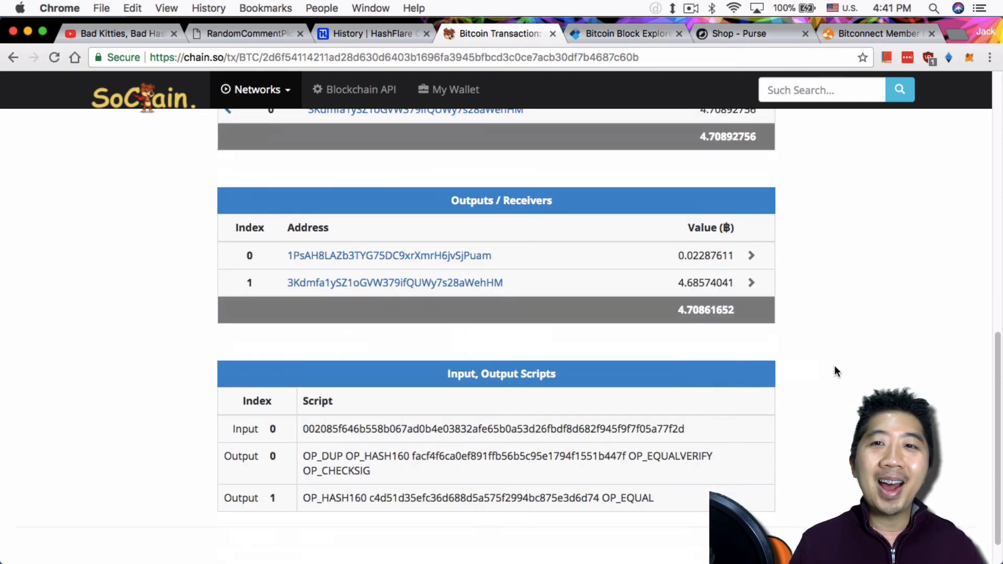
{"action": "scroll", "scroll_direction": "up", "scroll_amount": 3}
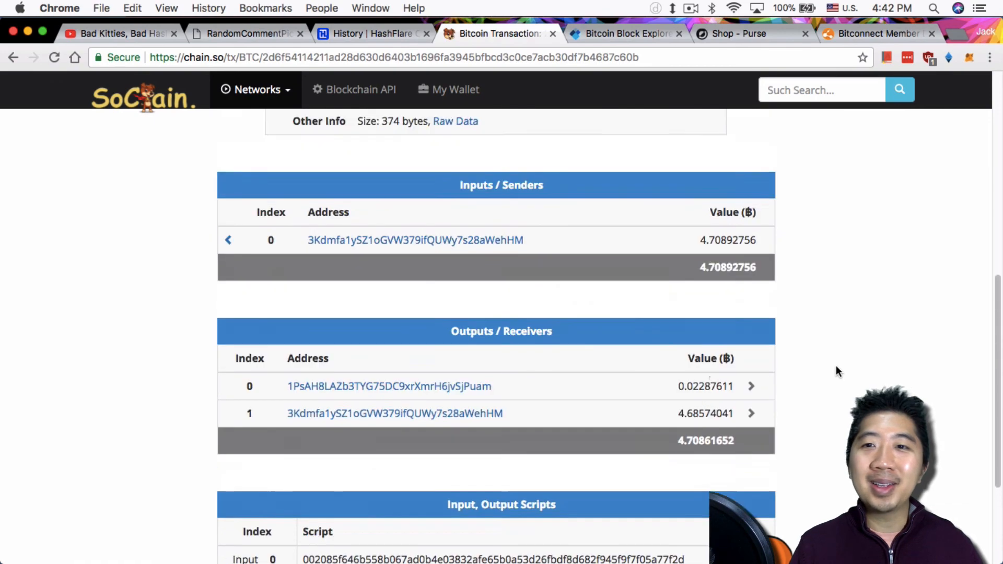
{"action": "scroll", "scroll_direction": "down", "scroll_amount": 3}
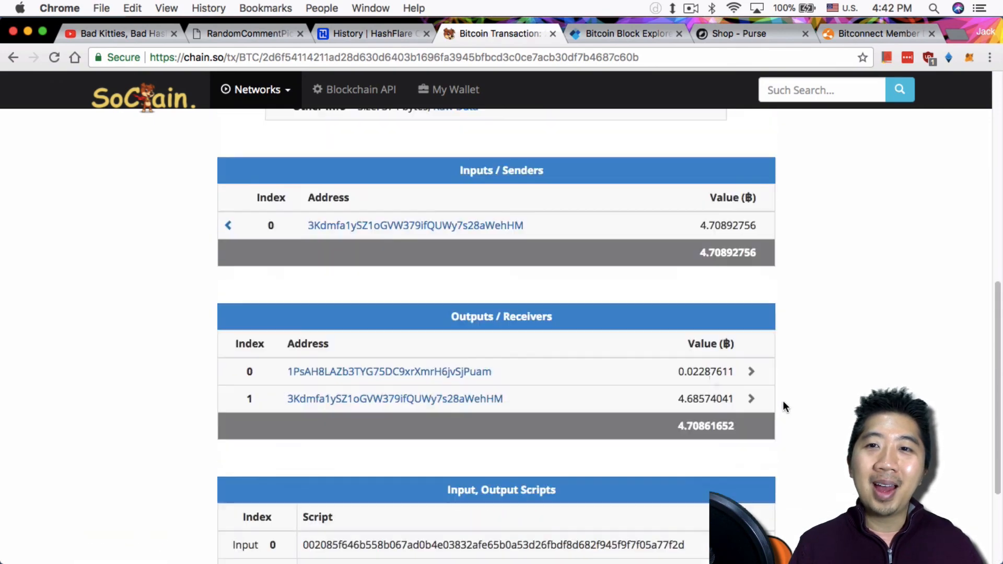
{"action": "scroll", "scroll_direction": "up", "scroll_amount": 3}
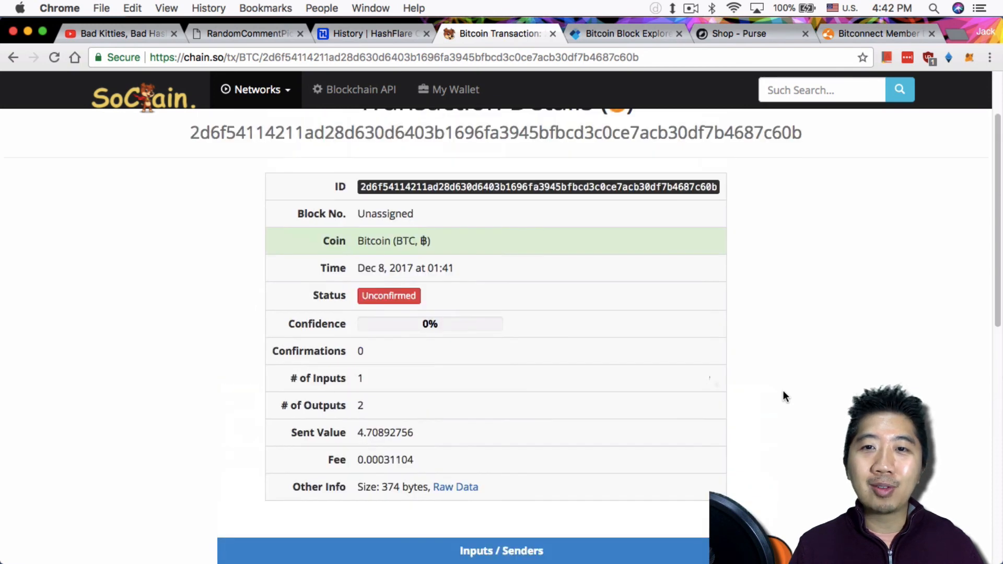
{"action": "mouse_move", "coordinate": [776, 395]}
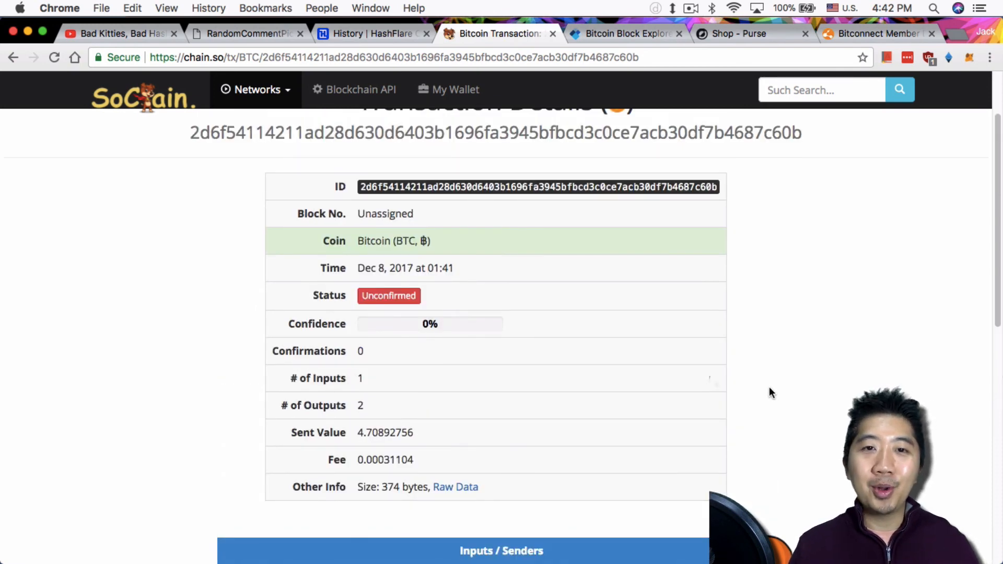
{"action": "mouse_move", "coordinate": [771, 394]}
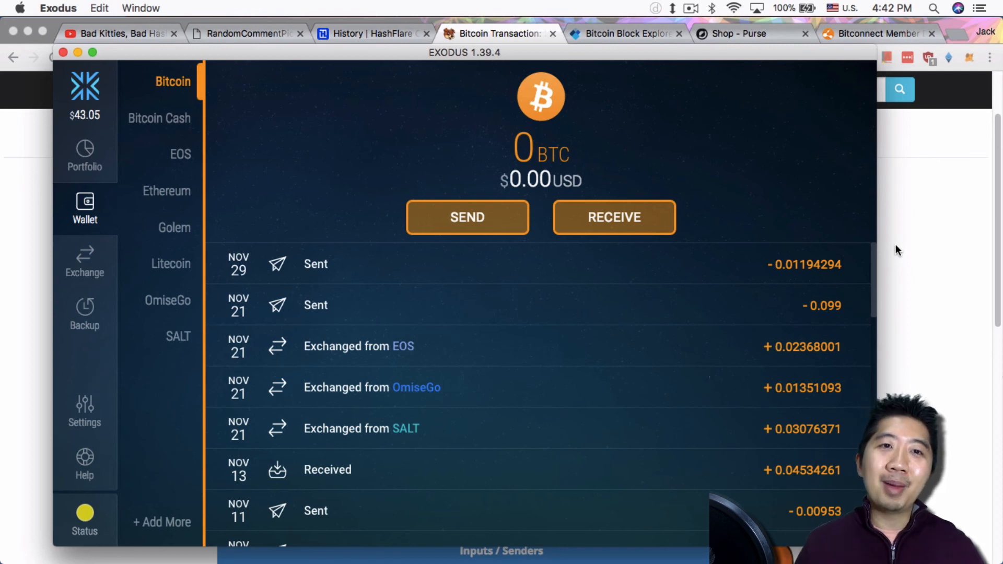
{"action": "mouse_move", "coordinate": [901, 245]}
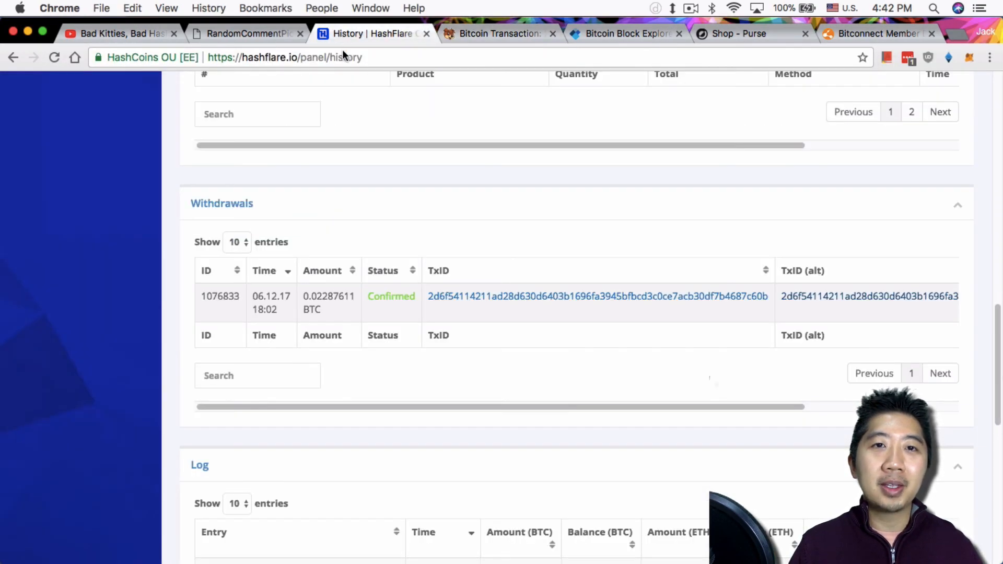
- View HashFlare's dashboard notices on the 0.0115 BTC minimum and delayed withdrawals against a 0.00267043 BTC balance
{"action": "left_click", "coordinate": [63, 352]}
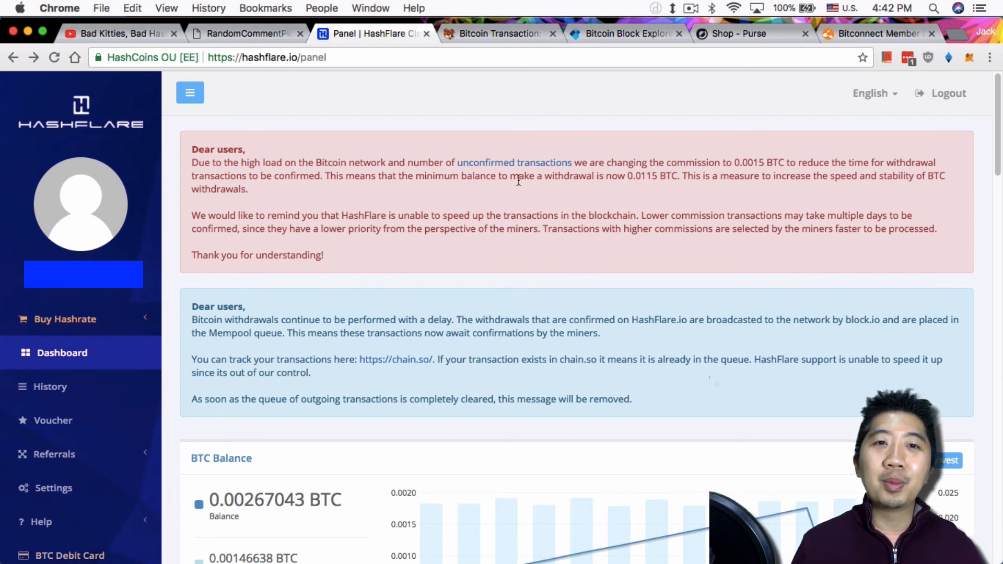
{"action": "mouse_move", "coordinate": [706, 199]}
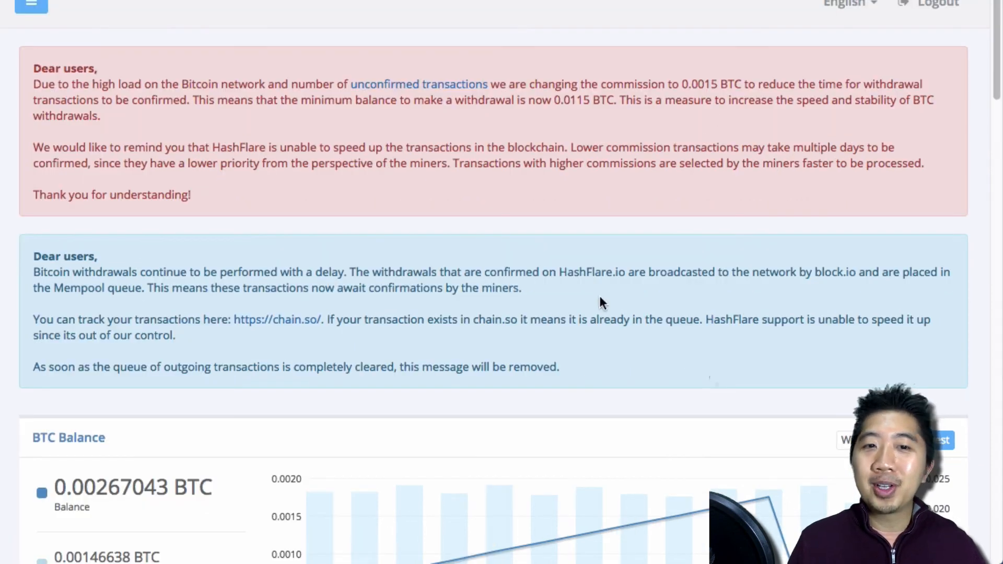
{"action": "scroll", "scroll_direction": "down", "scroll_amount": 3}
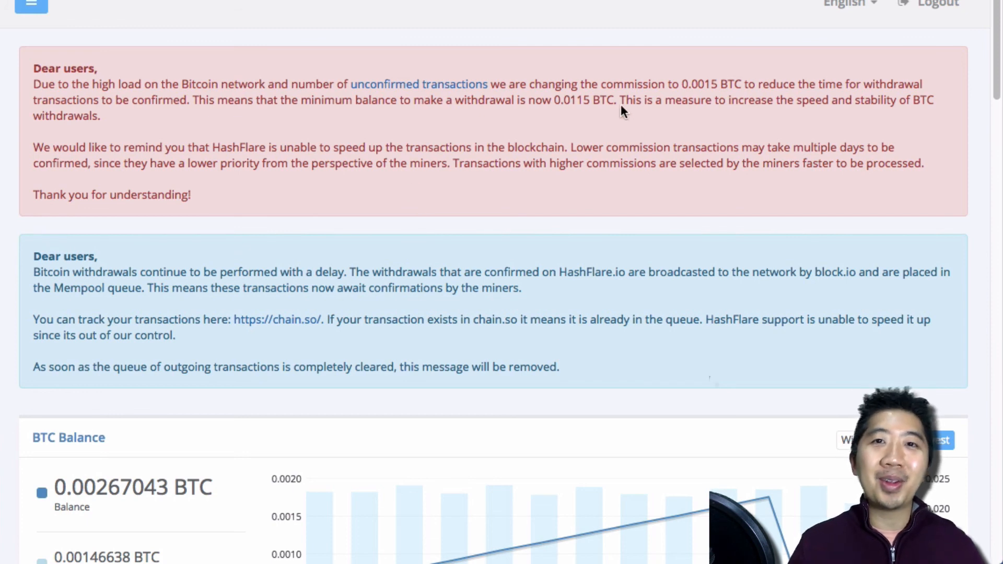
{"action": "mouse_move", "coordinate": [530, 64]}
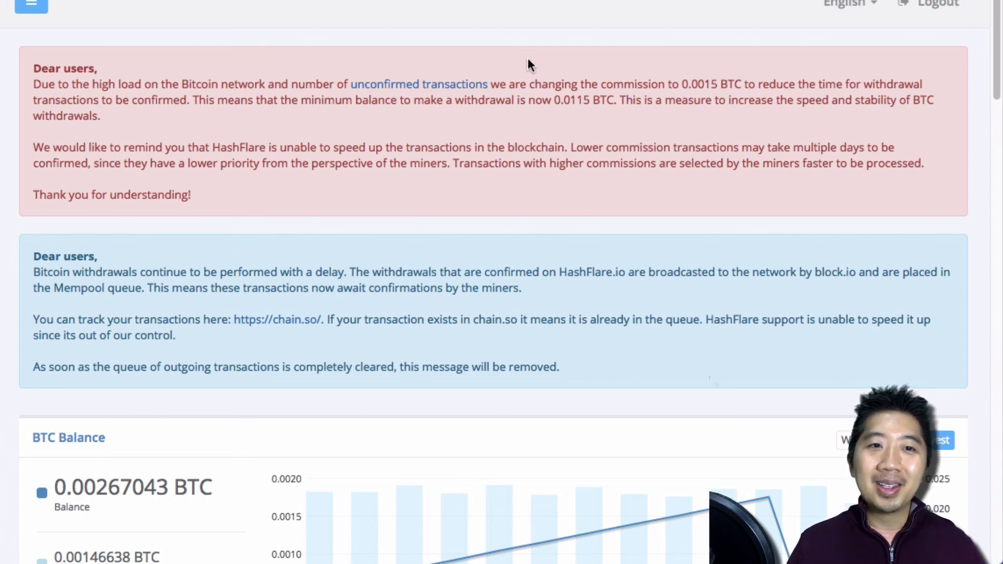
{"action": "mouse_move", "coordinate": [448, 55]}
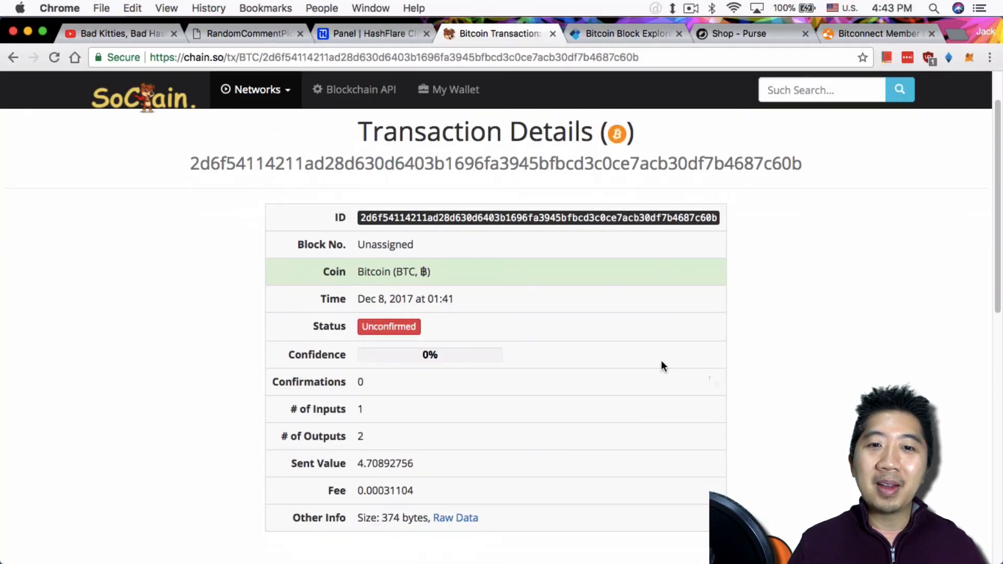
- Review the SoChain transaction details: unconfirmed, 4.70892756 sent value, 0.00031104 fee
{"action": "scroll", "scroll_direction": "down", "scroll_amount": 3}
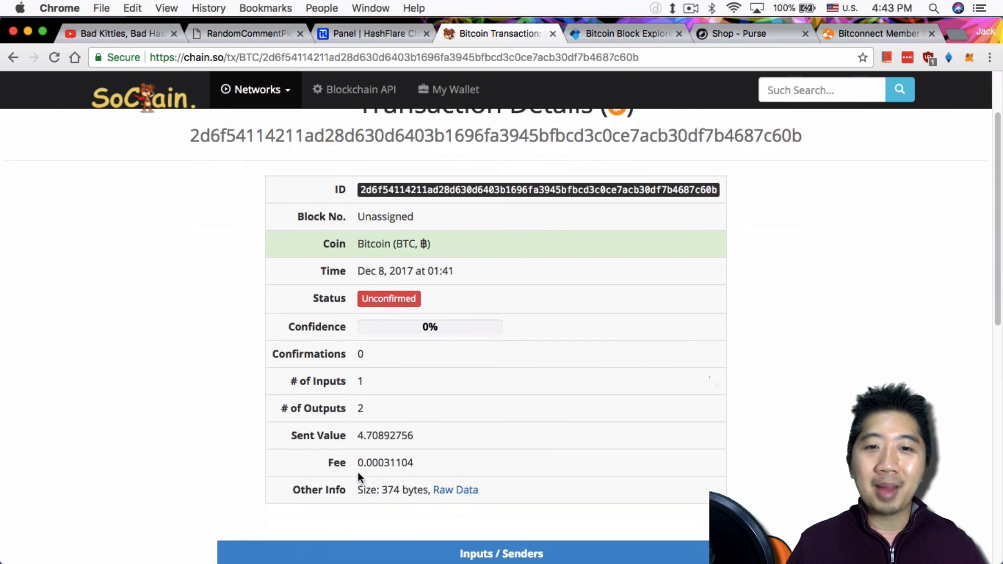
{"action": "mouse_move", "coordinate": [617, 423]}
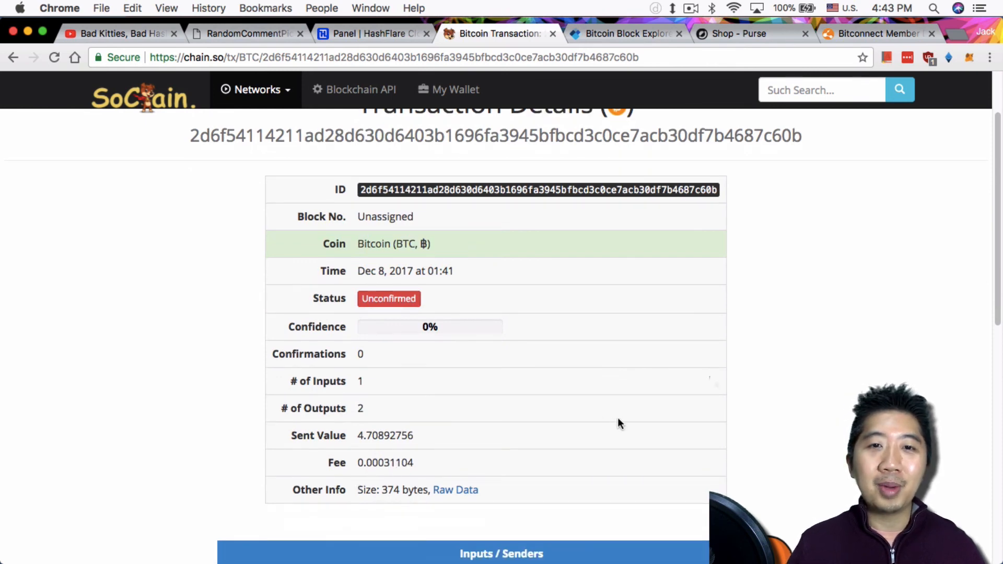
{"action": "scroll", "scroll_direction": "down", "scroll_amount": 3}
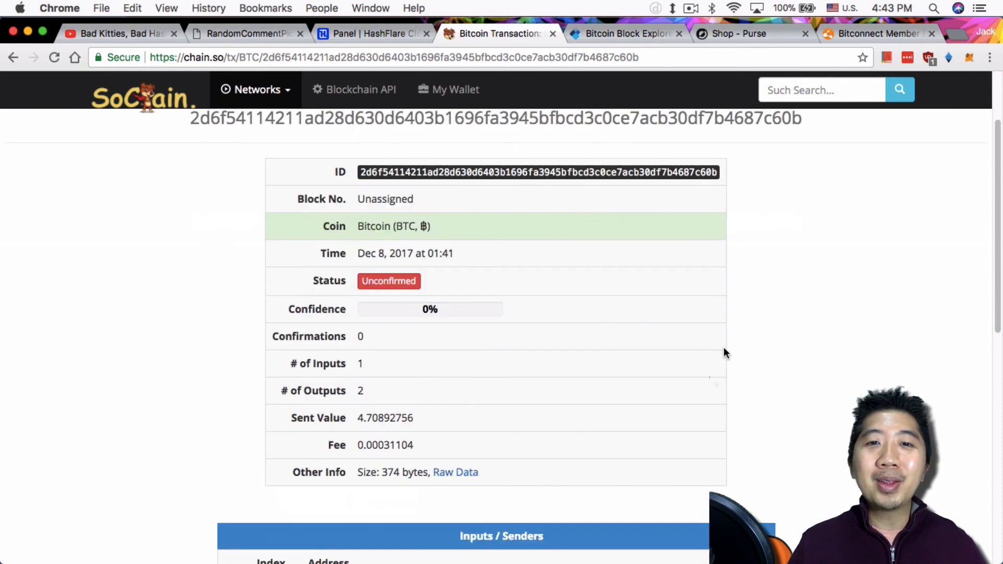
{"action": "mouse_move", "coordinate": [740, 313]}
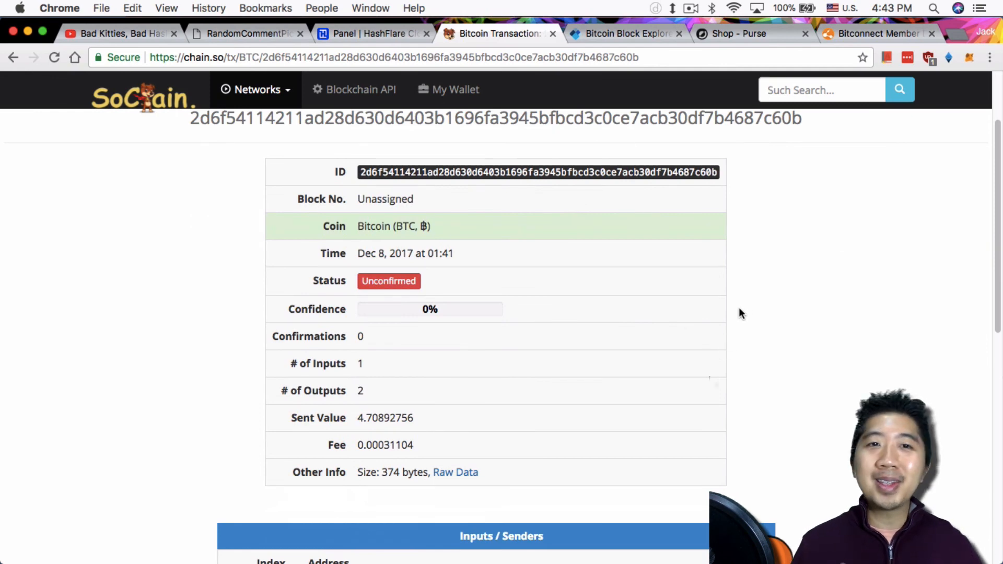
{"action": "mouse_move", "coordinate": [824, 261]}
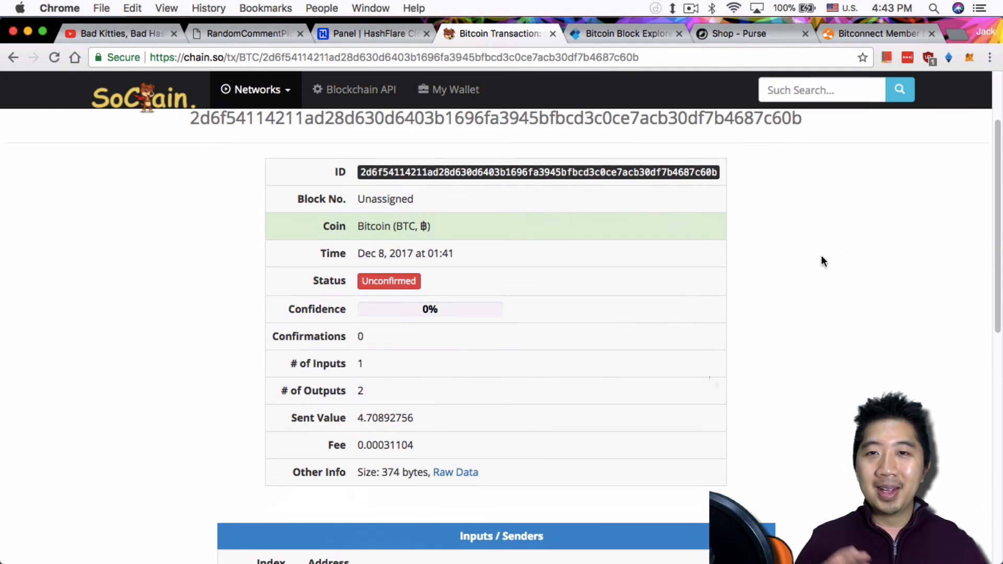
{"action": "mouse_move", "coordinate": [707, 123]}
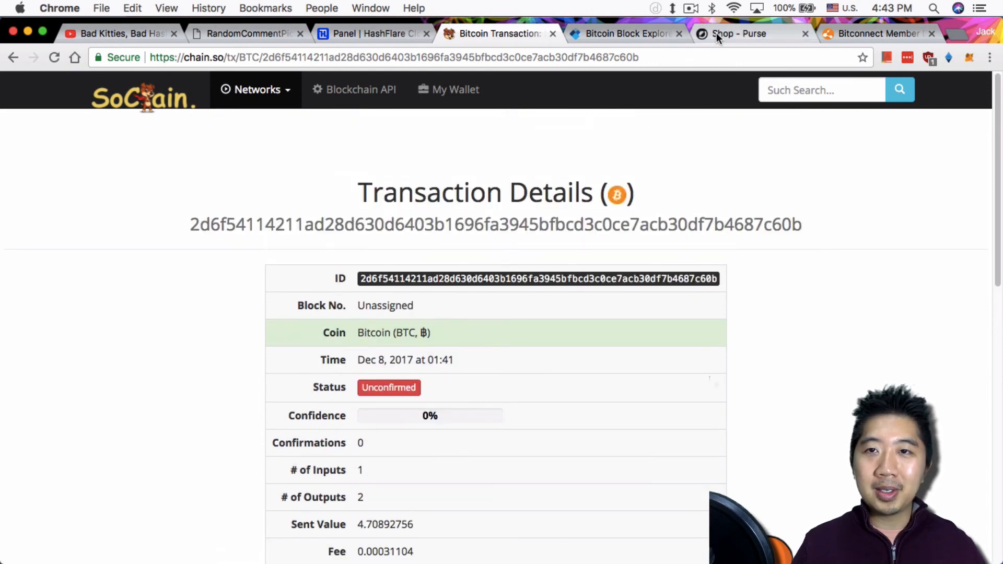
- Bring up Purse.io's shop page down to the Name Your Discount and Buy Now explanation
{"action": "left_click", "coordinate": [742, 33]}
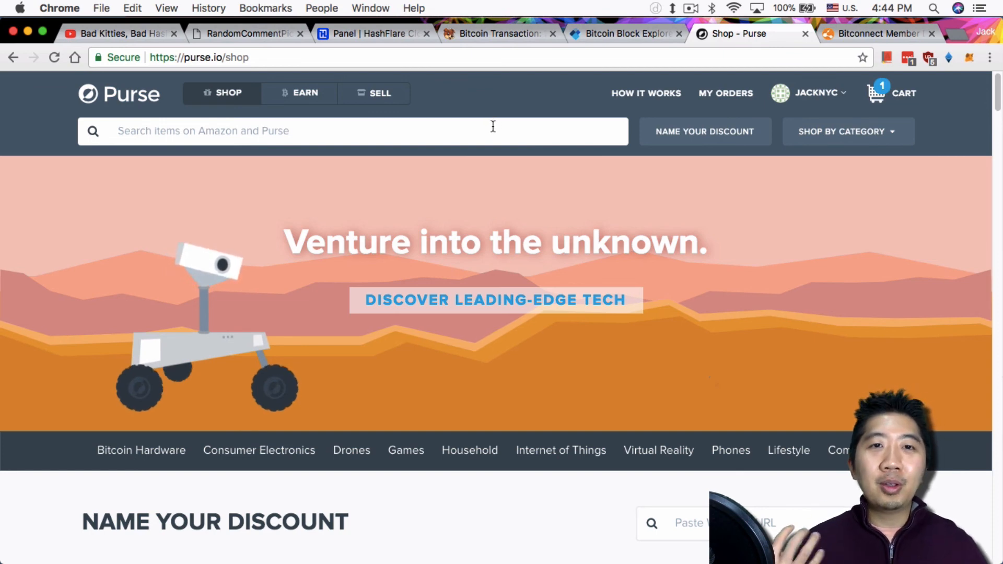
{"action": "mouse_move", "coordinate": [495, 142]}
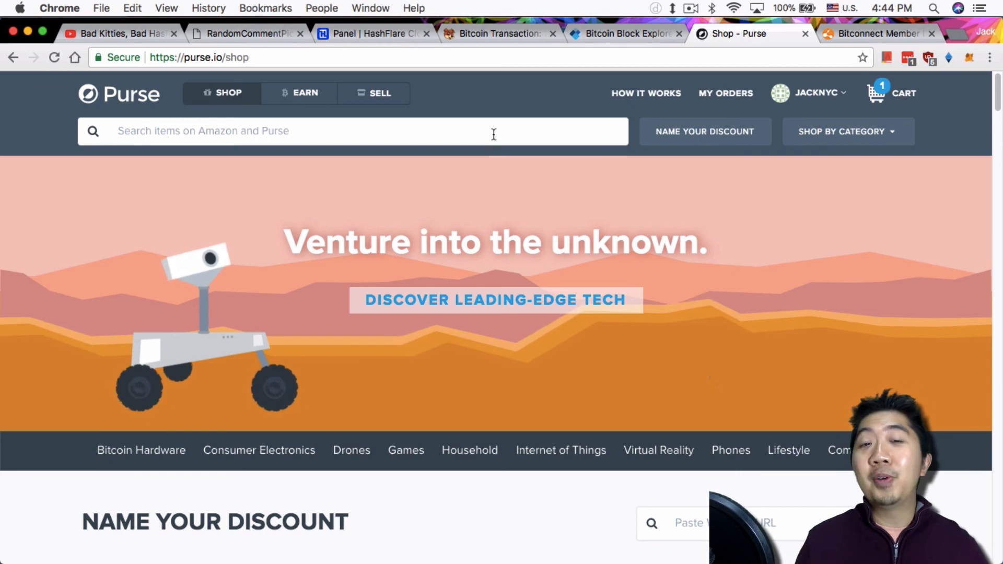
{"action": "mouse_move", "coordinate": [559, 155]}
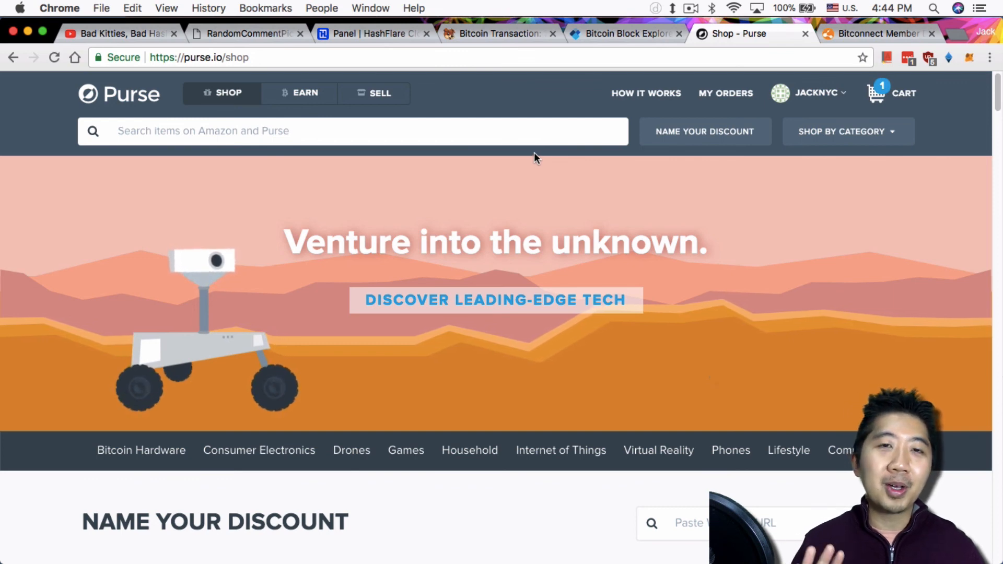
{"action": "mouse_move", "coordinate": [522, 168]}
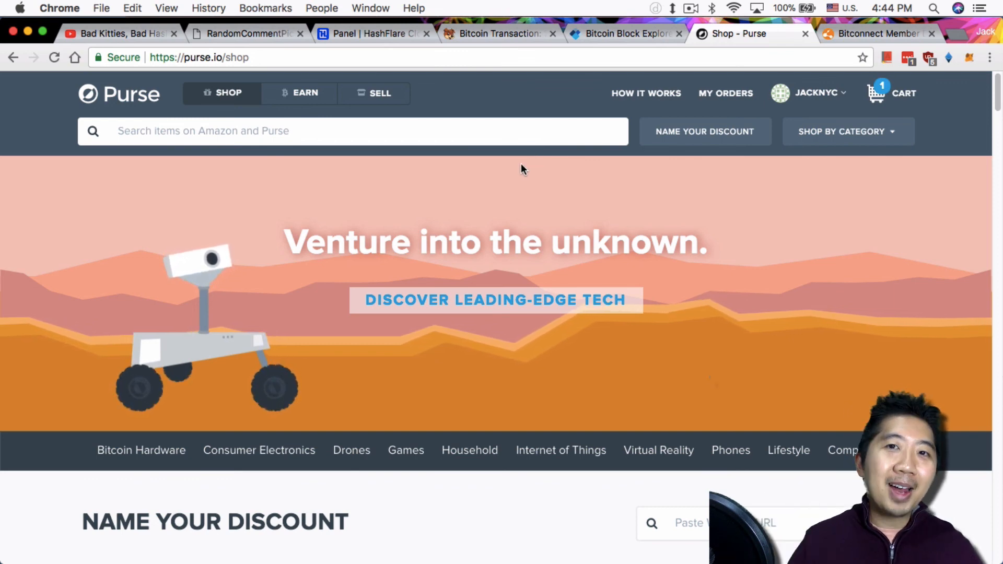
{"action": "mouse_move", "coordinate": [522, 159]}
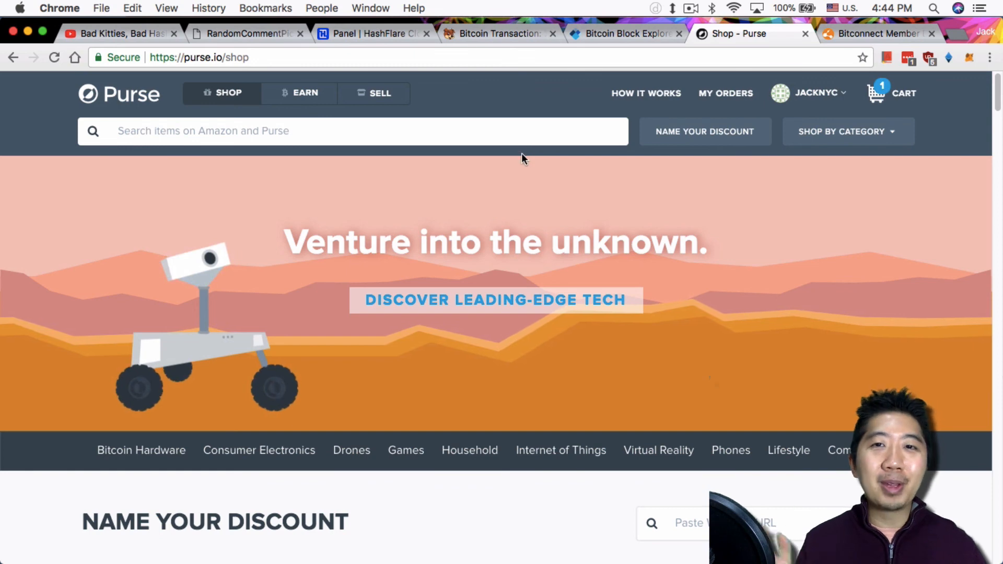
{"action": "scroll", "scroll_direction": "down", "scroll_amount": 3}
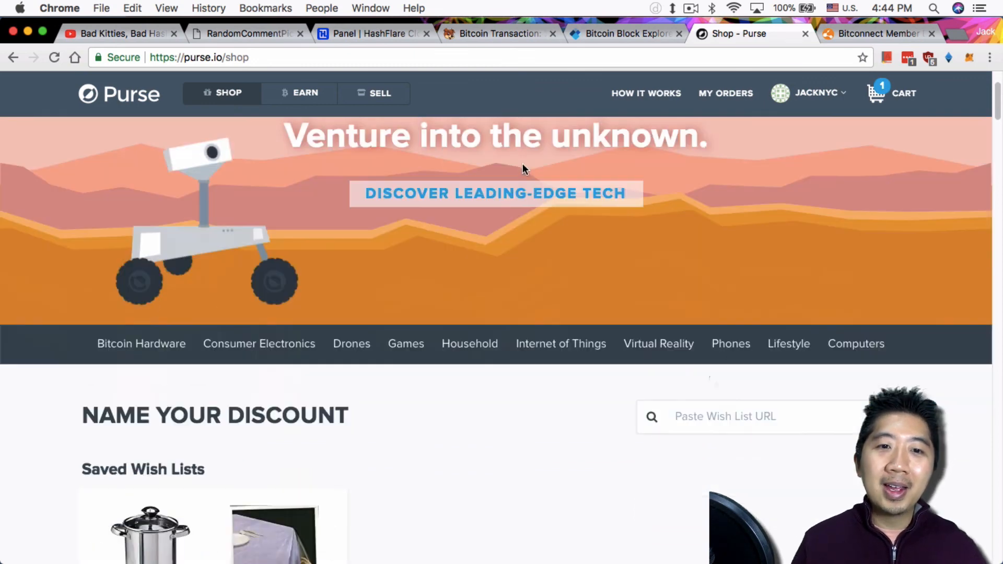
{"action": "scroll", "scroll_direction": "down", "scroll_amount": 3}
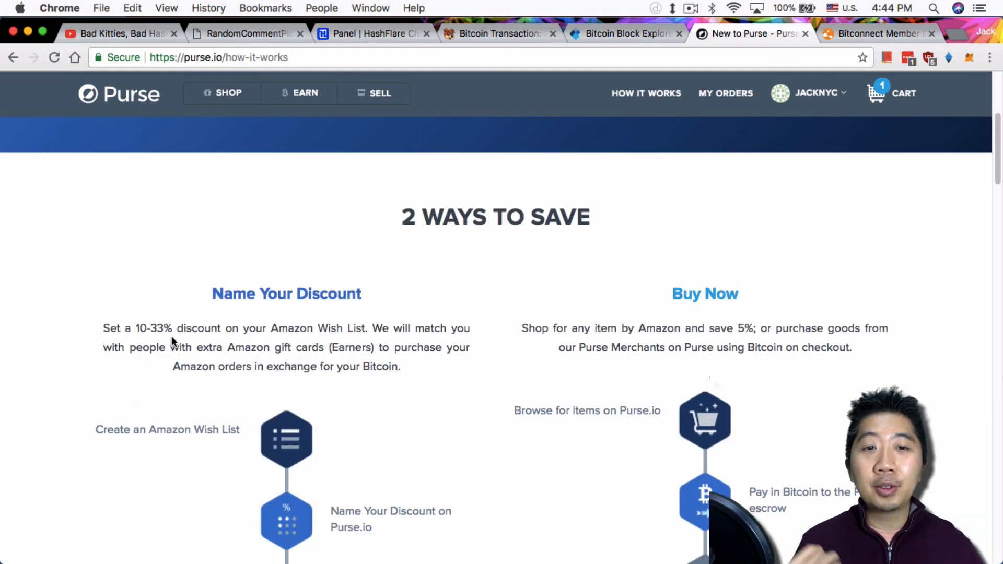
{"action": "mouse_move", "coordinate": [368, 314]}
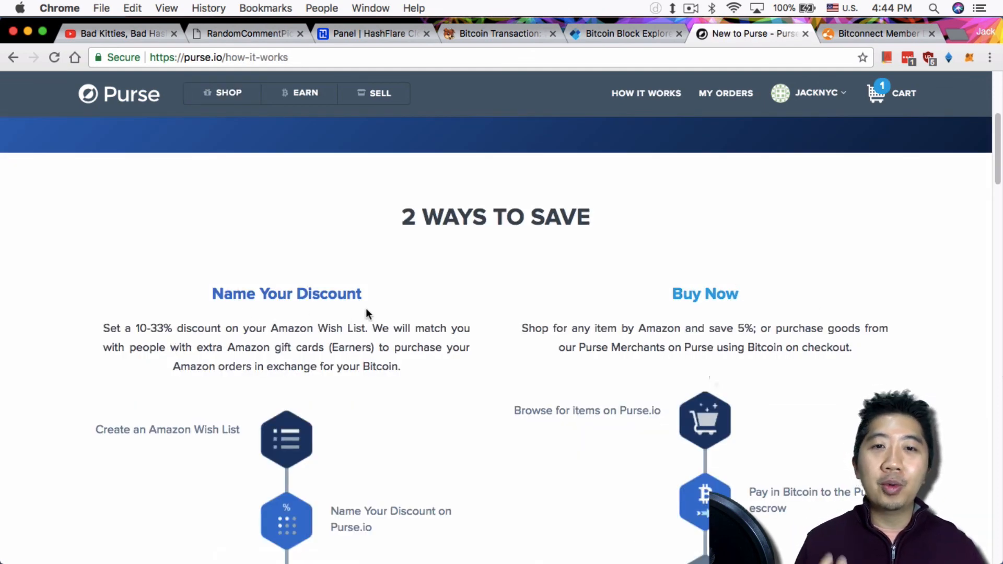
{"action": "mouse_move", "coordinate": [453, 291]}
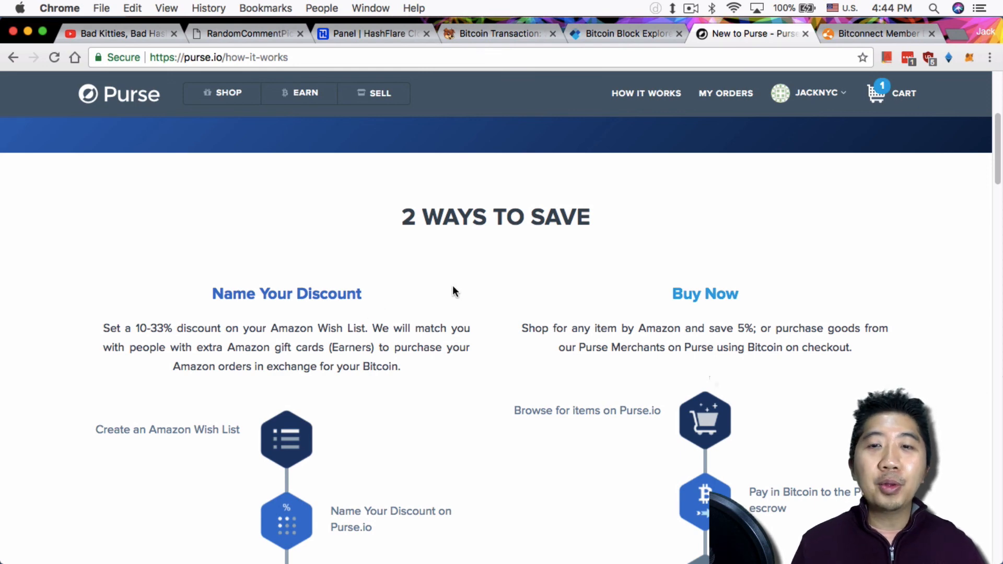
{"action": "scroll", "scroll_direction": "down", "scroll_amount": 3}
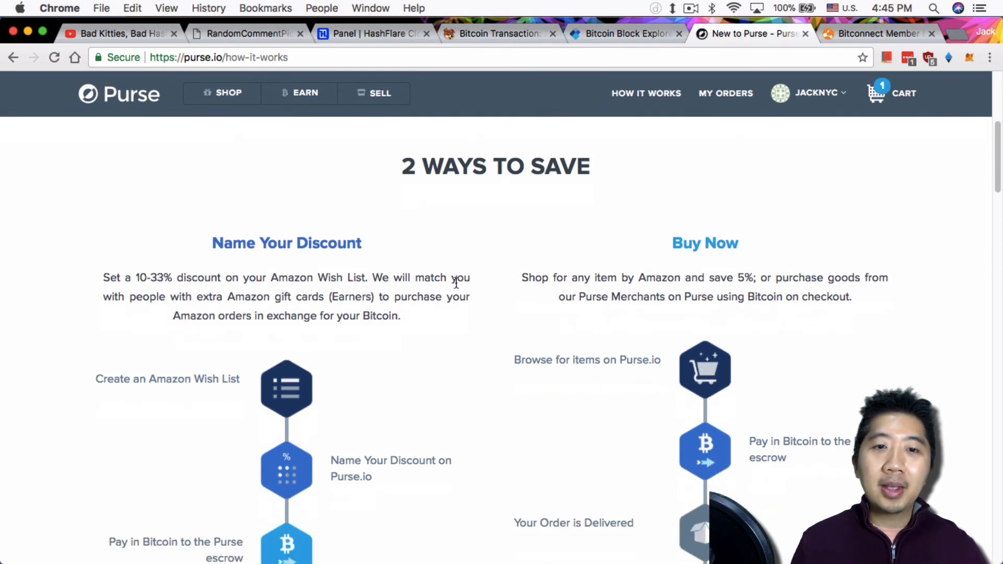
{"action": "mouse_move", "coordinate": [481, 271]}
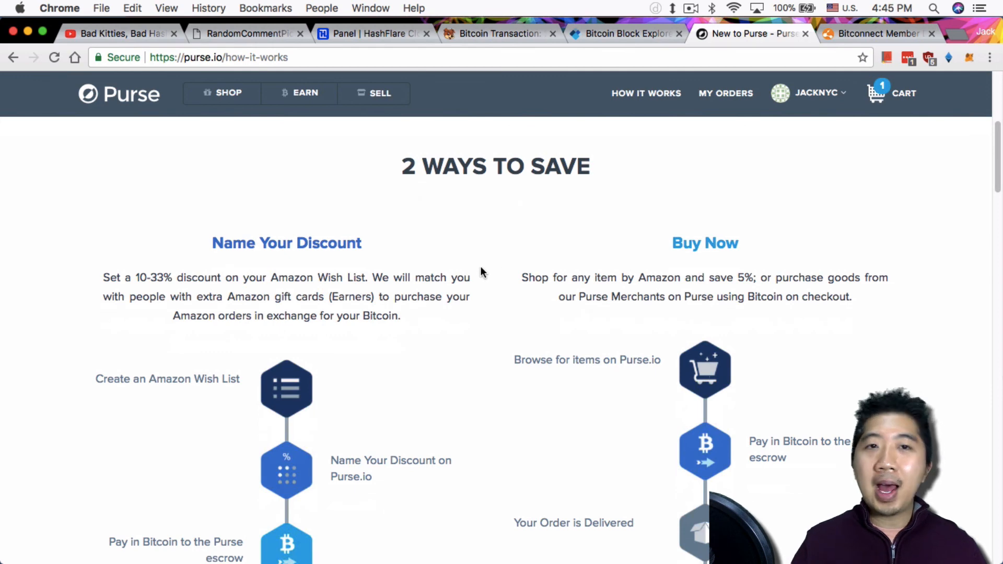
{"action": "mouse_move", "coordinate": [481, 264]}
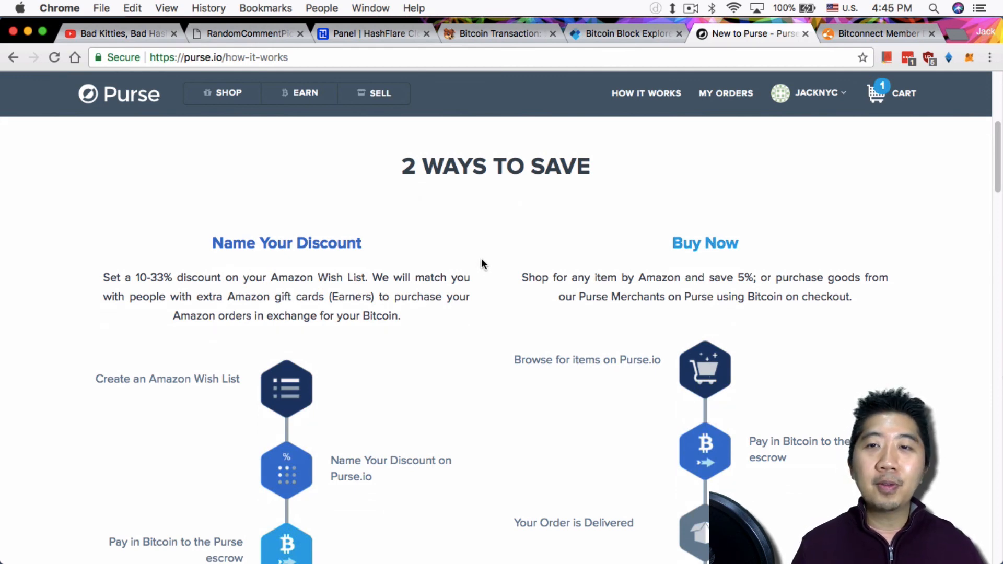
{"action": "mouse_move", "coordinate": [500, 258]}
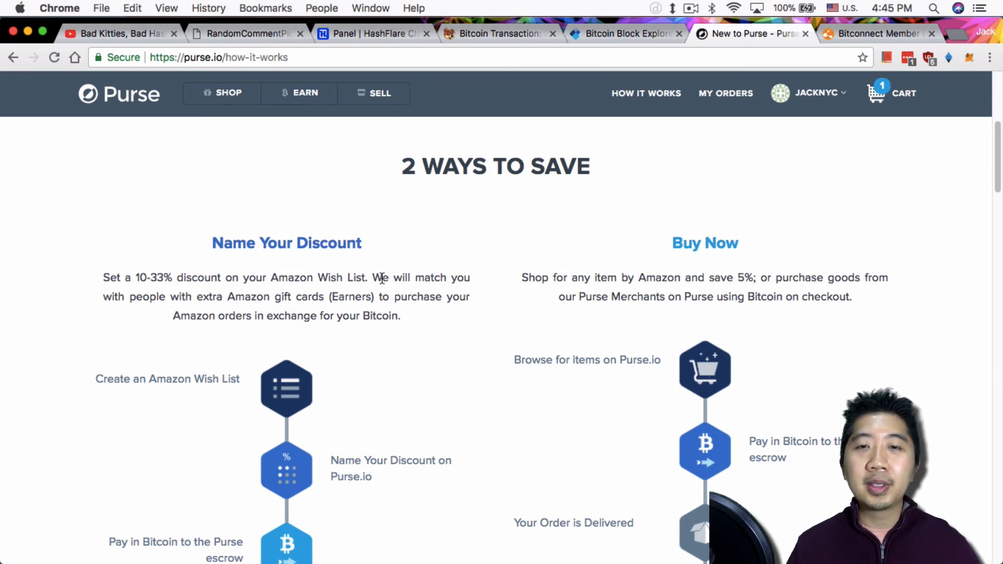
{"action": "mouse_move", "coordinate": [427, 276]}
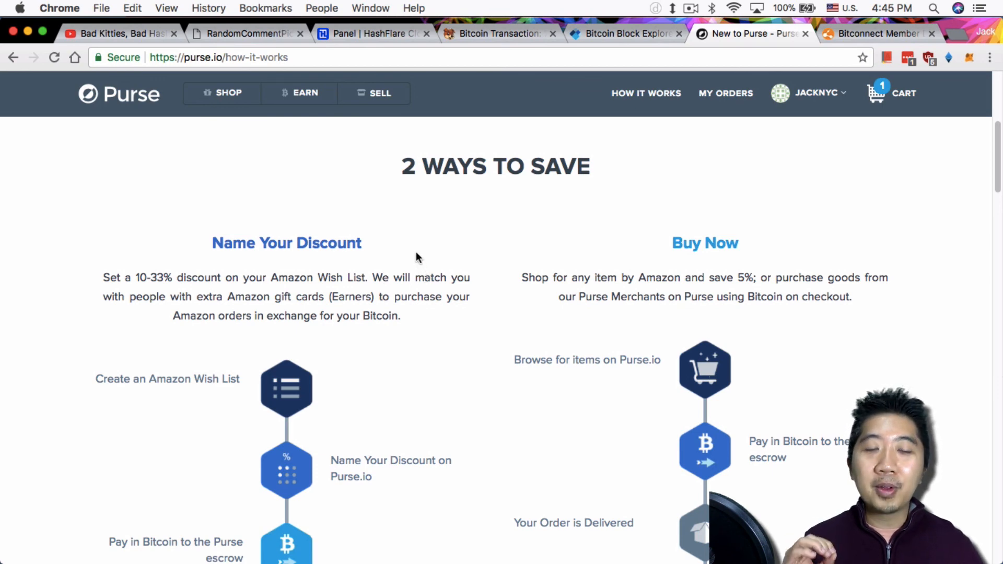
{"action": "mouse_move", "coordinate": [446, 221]}
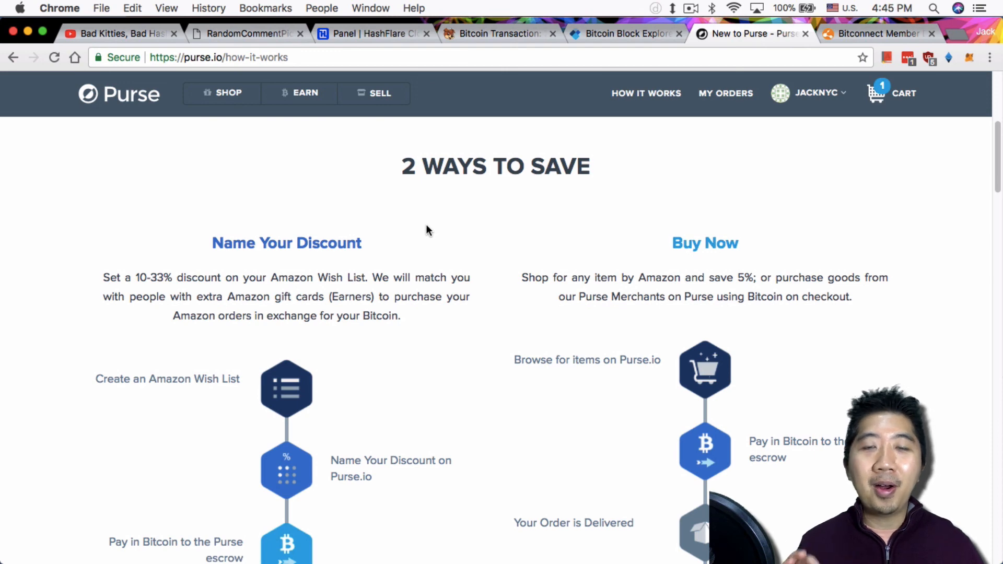
{"action": "mouse_move", "coordinate": [301, 201]}
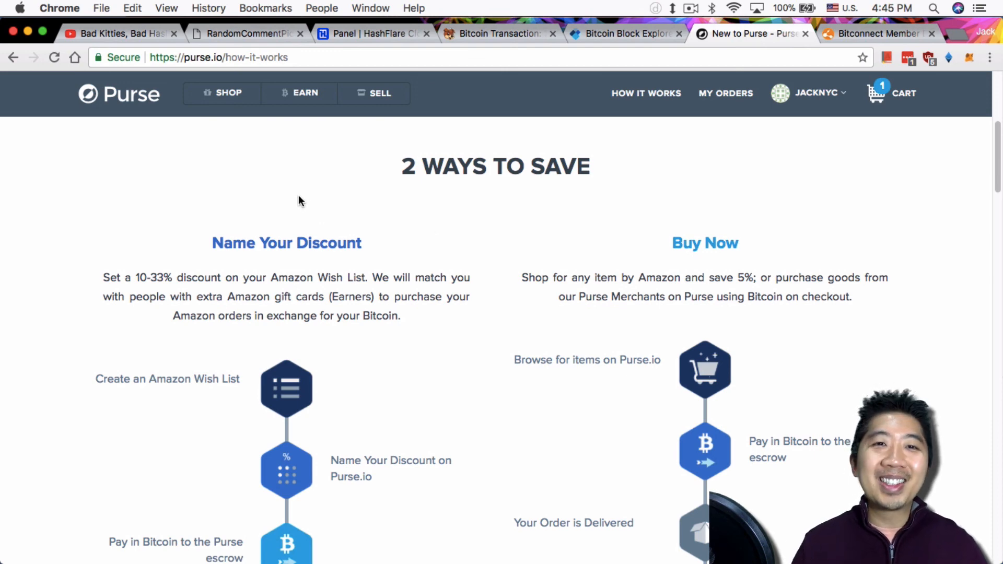
{"action": "mouse_move", "coordinate": [389, 228]}
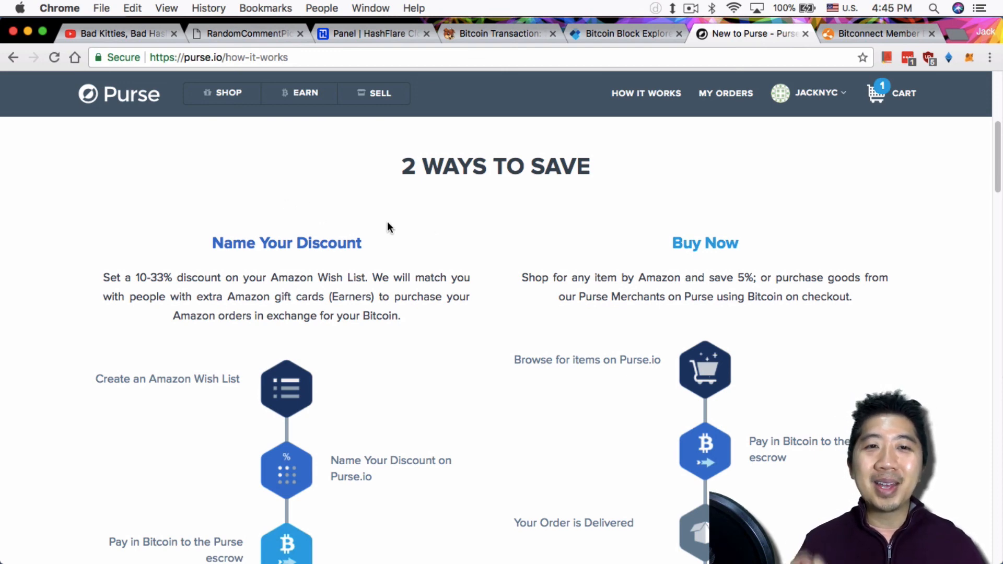
{"action": "mouse_move", "coordinate": [430, 235]}
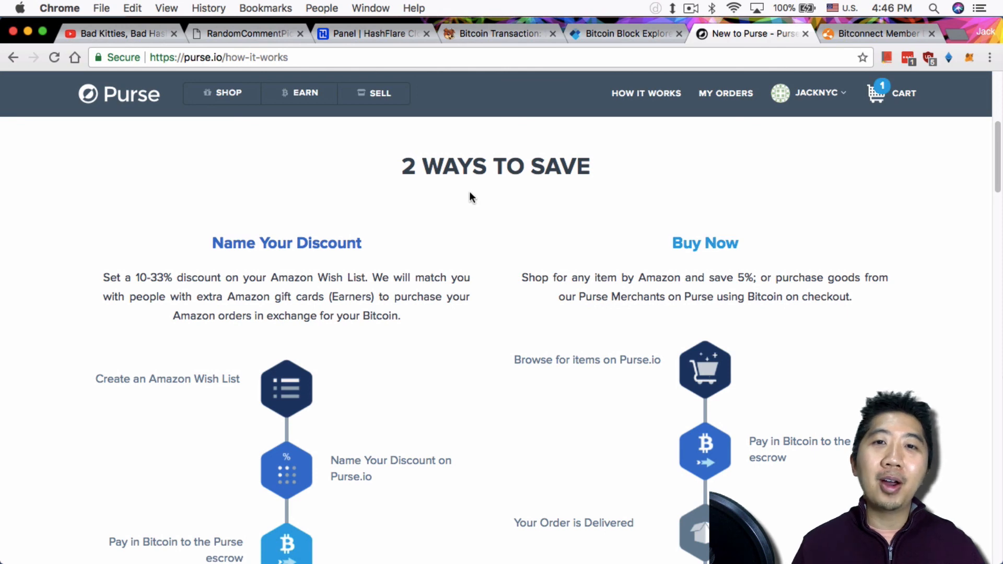
{"action": "mouse_move", "coordinate": [395, 190]}
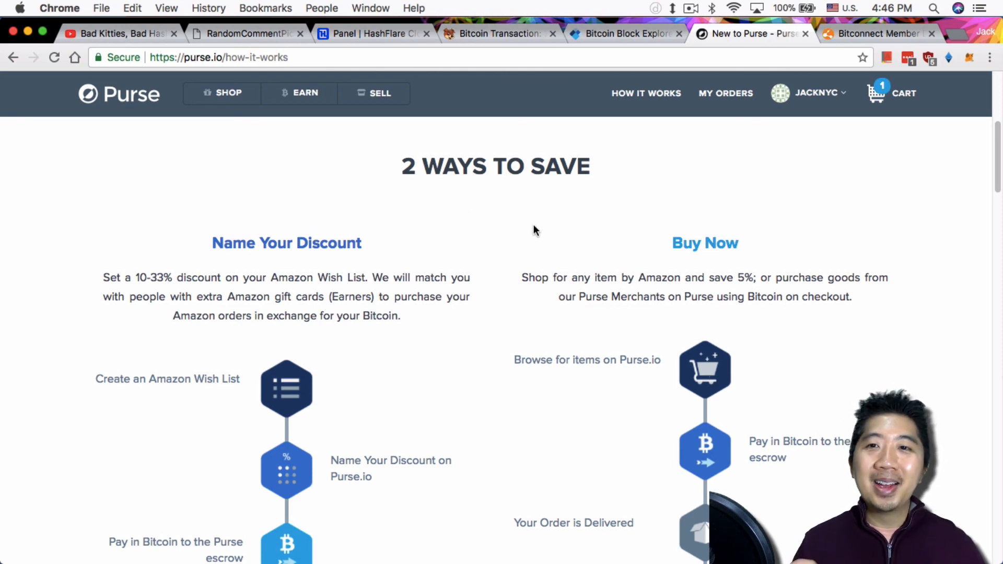
{"action": "mouse_move", "coordinate": [510, 245]}
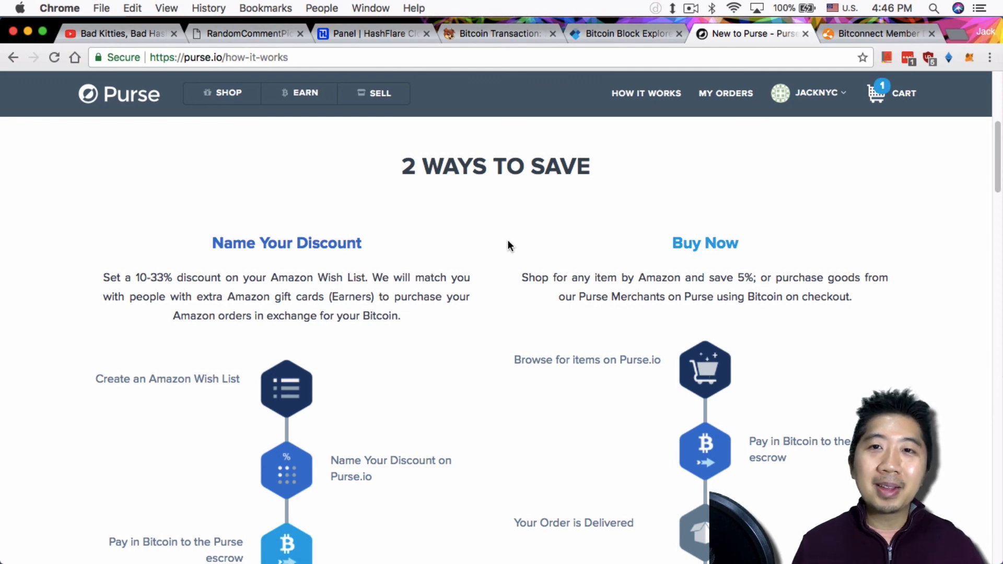
{"action": "mouse_move", "coordinate": [491, 225]}
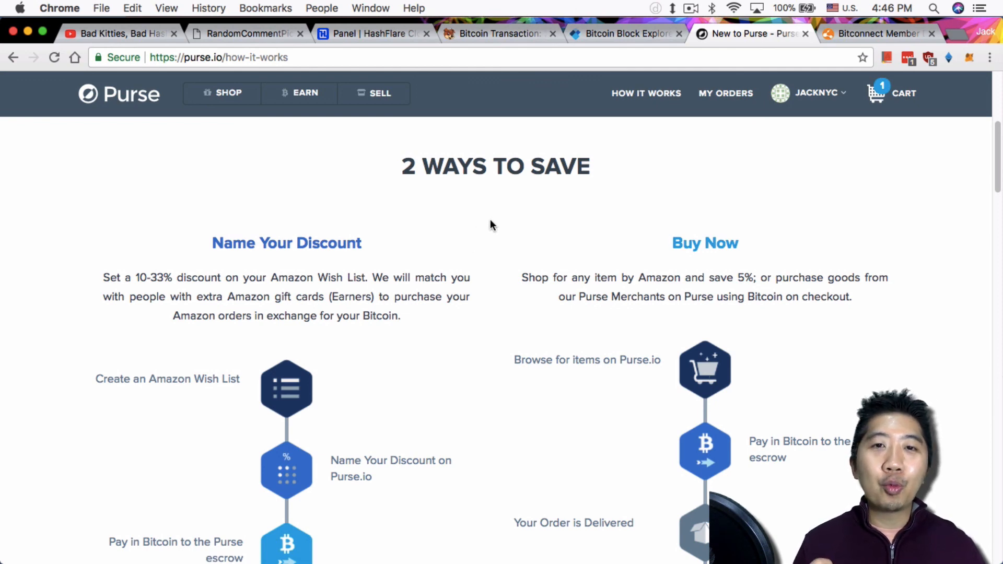
{"action": "mouse_move", "coordinate": [495, 220]}
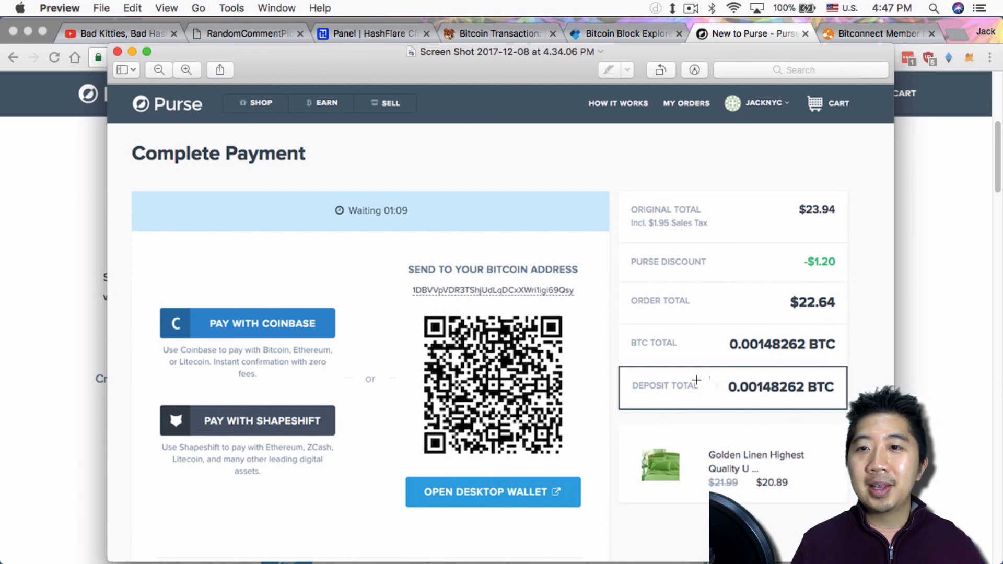
{"action": "mouse_move", "coordinate": [796, 339]}
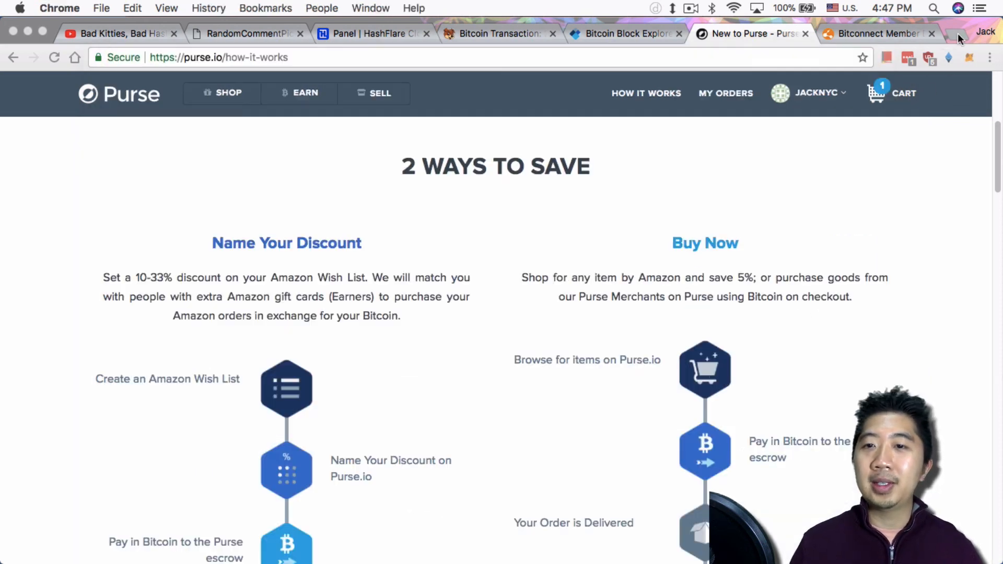
- Check Bitcoin's price on CoinMarketCap and value the 0.00148262 BTC order at 24.13557098 dollars
{"action": "left_click", "coordinate": [954, 33]}
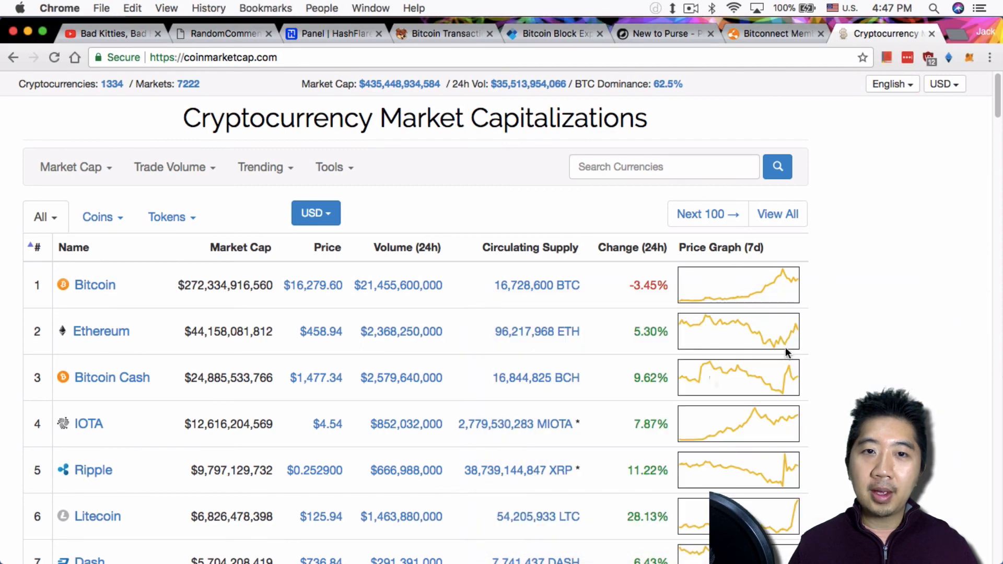
{"action": "left_click", "coordinate": [662, 33]}
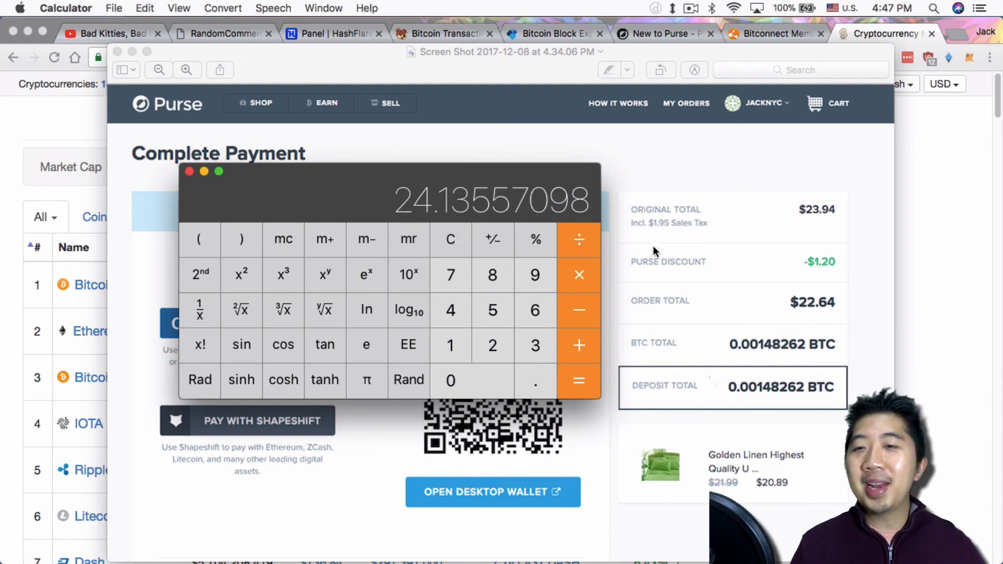
{"action": "mouse_move", "coordinate": [809, 352]}
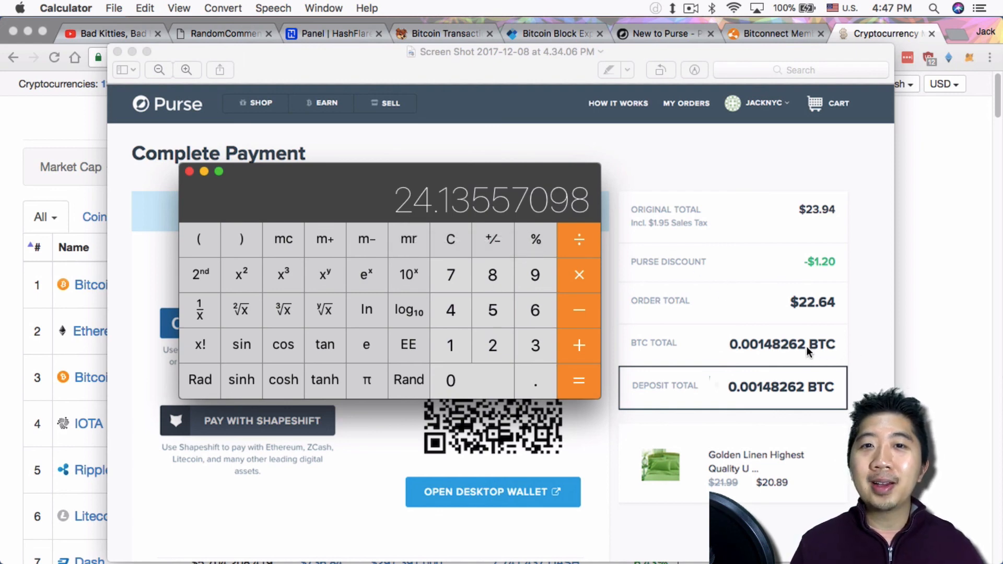
{"action": "mouse_move", "coordinate": [726, 309]}
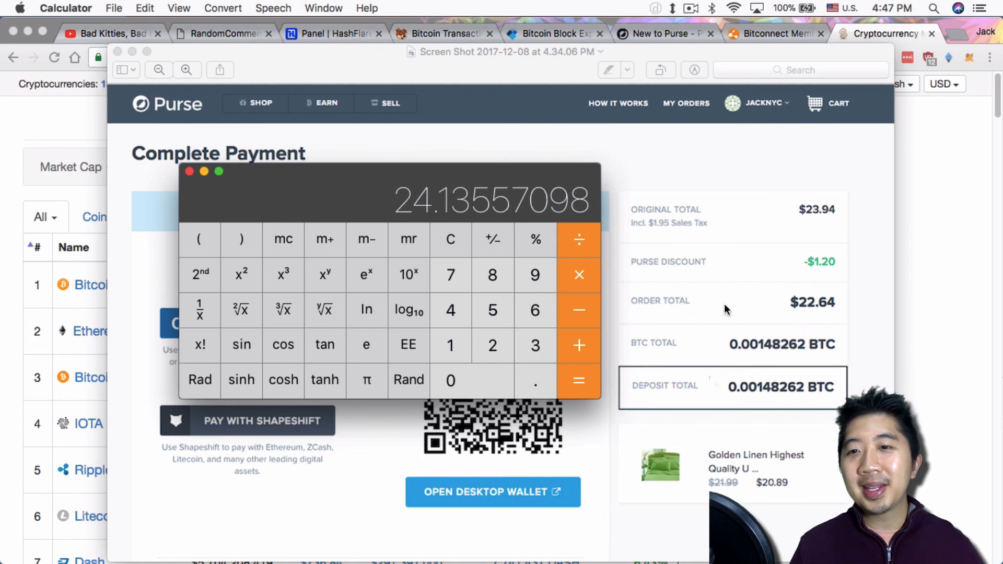
{"action": "mouse_move", "coordinate": [561, 249]}
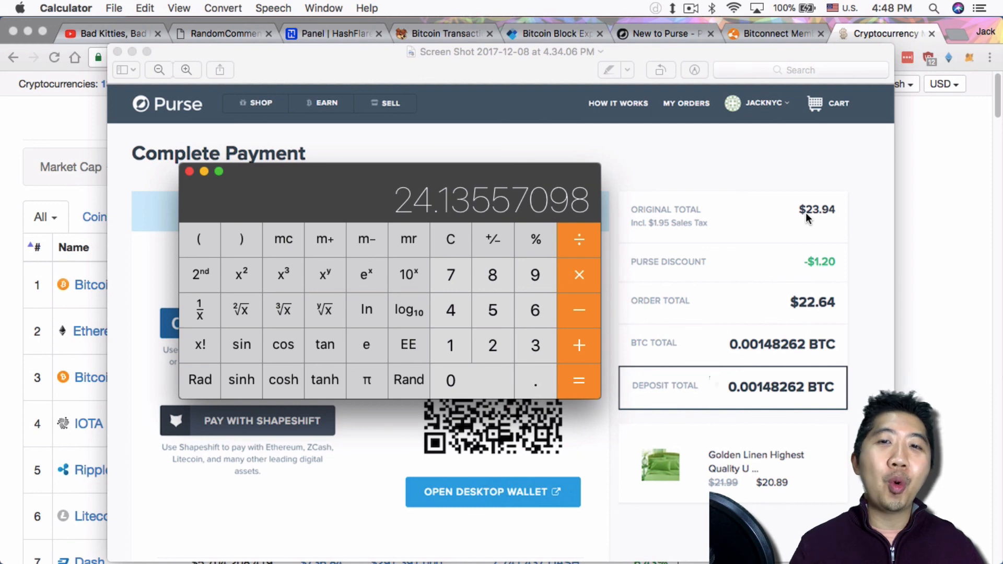
{"action": "mouse_move", "coordinate": [539, 272]}
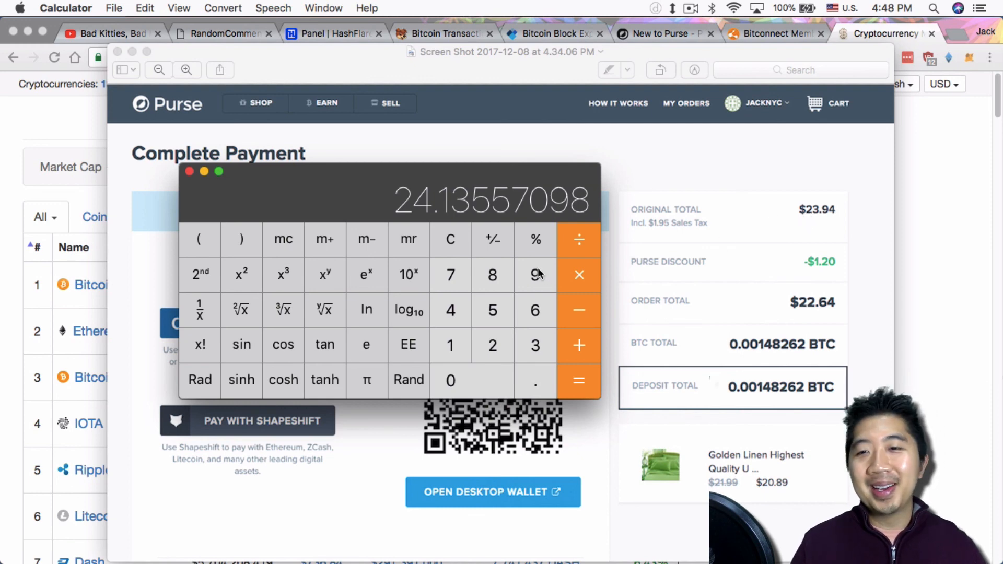
{"action": "mouse_move", "coordinate": [821, 217]}
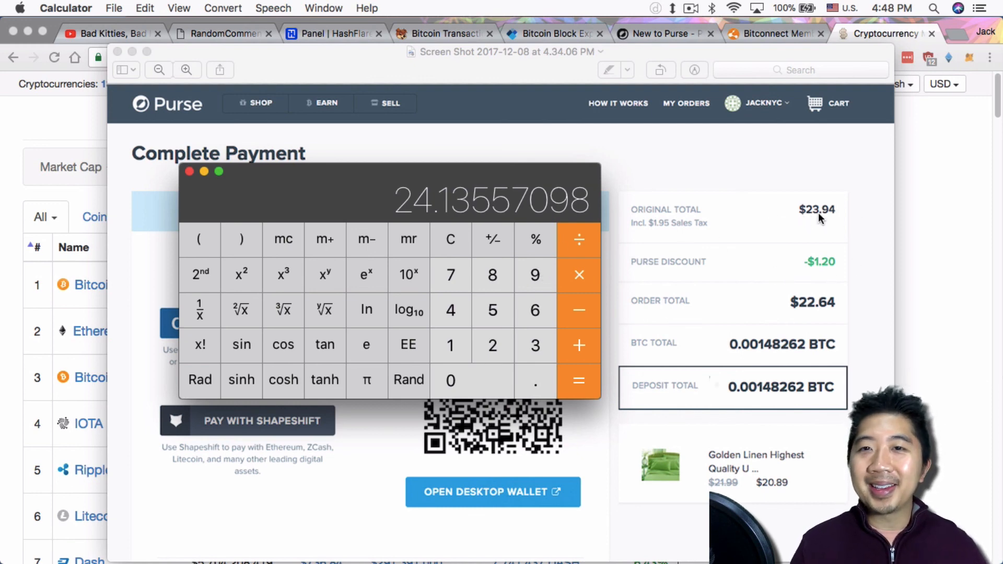
{"action": "mouse_move", "coordinate": [813, 229]}
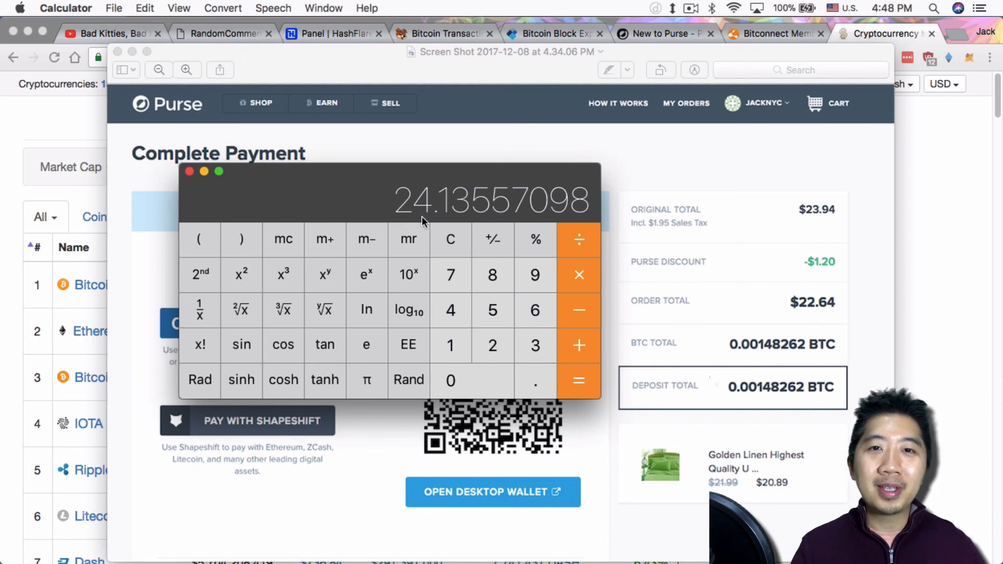
{"action": "mouse_move", "coordinate": [518, 230]}
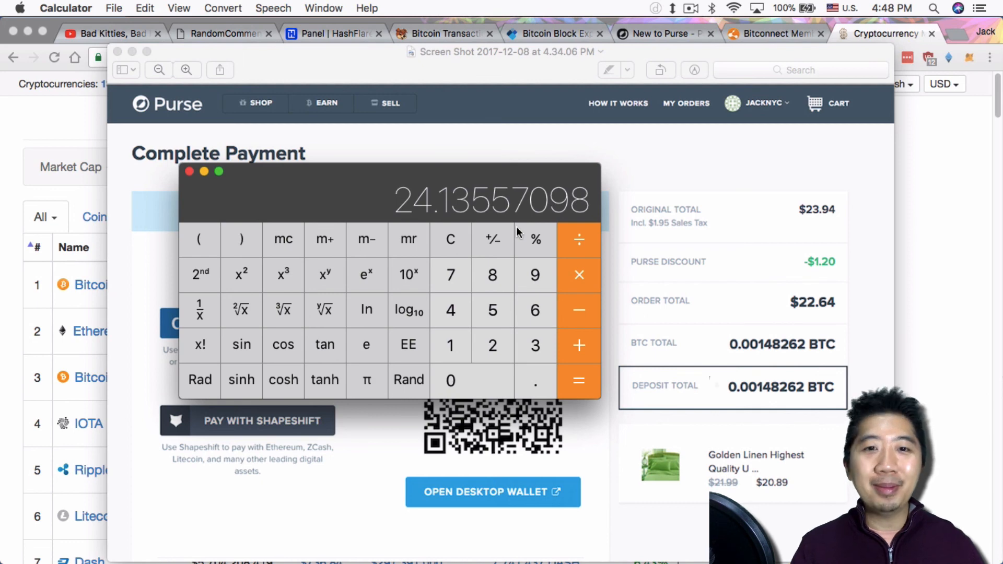
{"action": "mouse_move", "coordinate": [492, 239]}
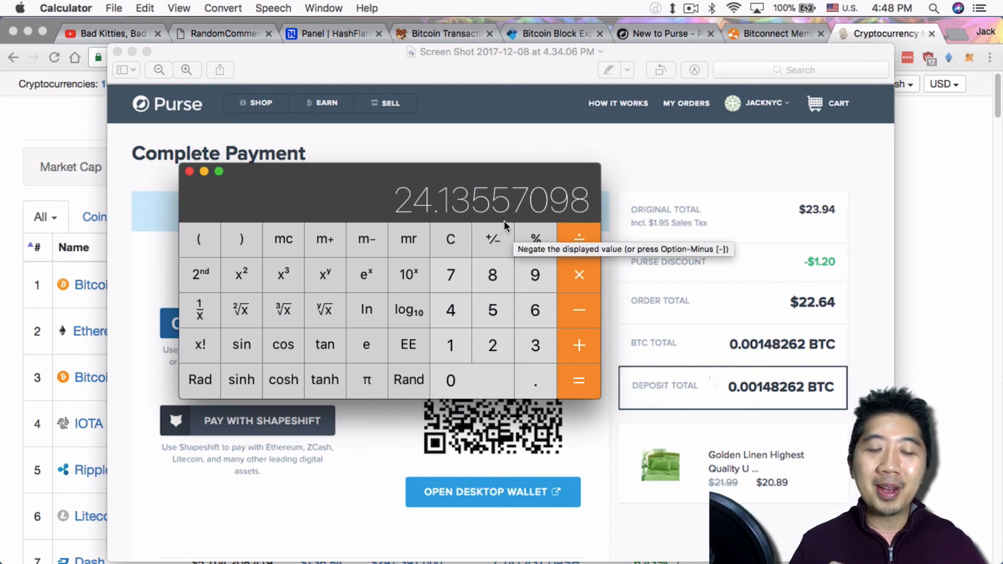
{"action": "mouse_move", "coordinate": [506, 226]}
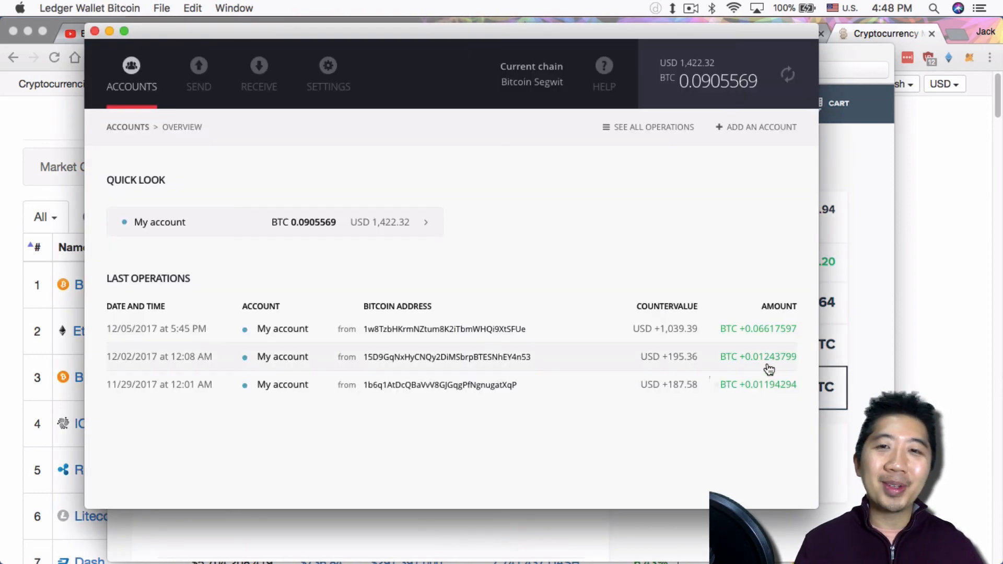
- Trial a Ledger send of 0.00148262 BTC at high priority, note the 0.00075276 BTC ($11.82) fee, then cancel
{"action": "left_click", "coordinate": [198, 73]}
{"action": "type", "text": "0.00148262"}
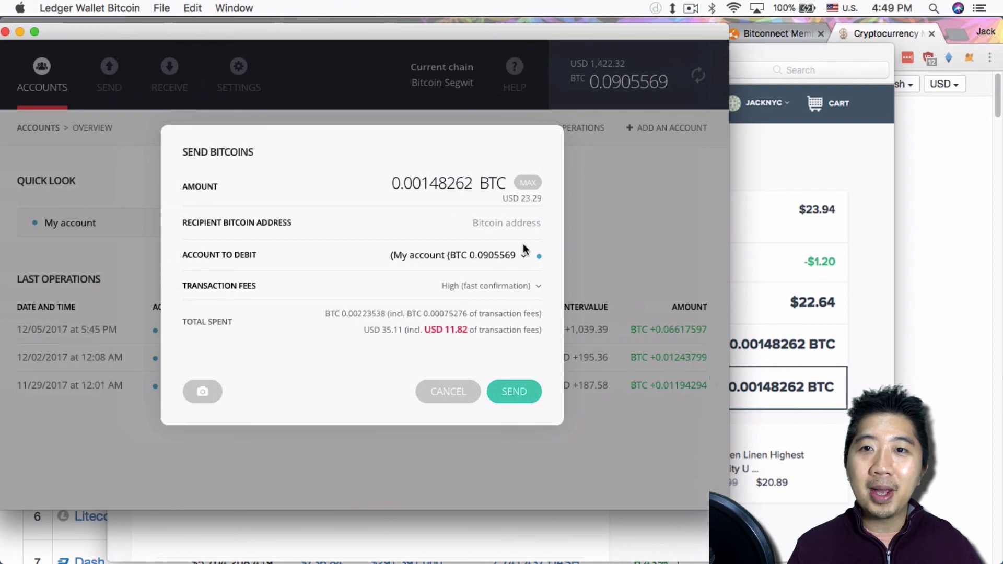
{"action": "mouse_move", "coordinate": [410, 346]}
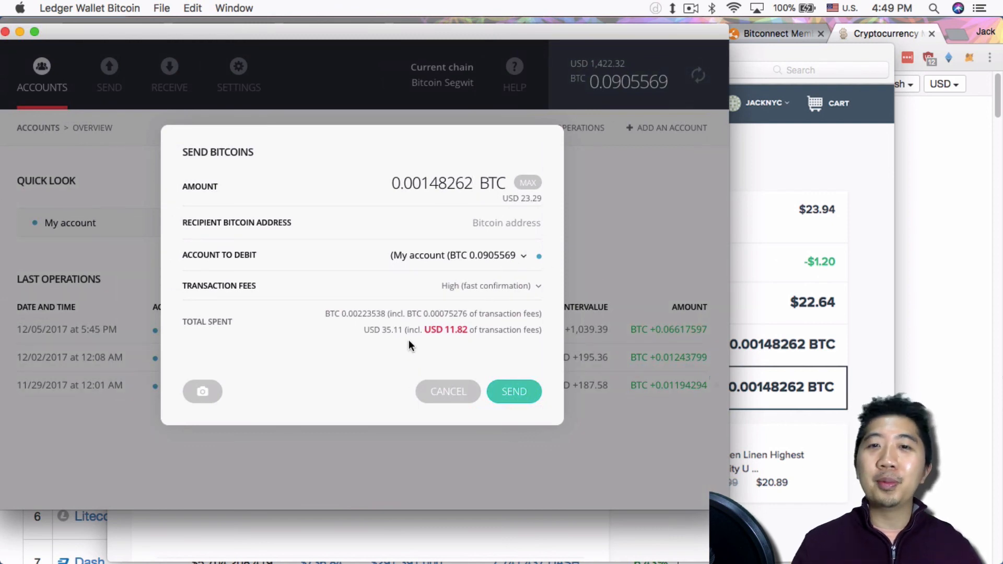
{"action": "mouse_move", "coordinate": [458, 343]}
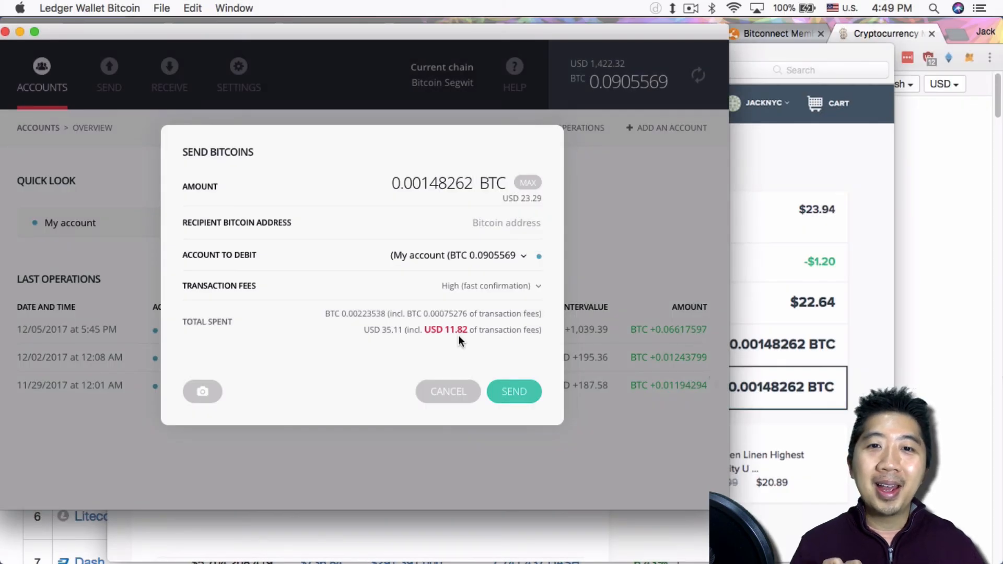
{"action": "left_click", "coordinate": [448, 183]}
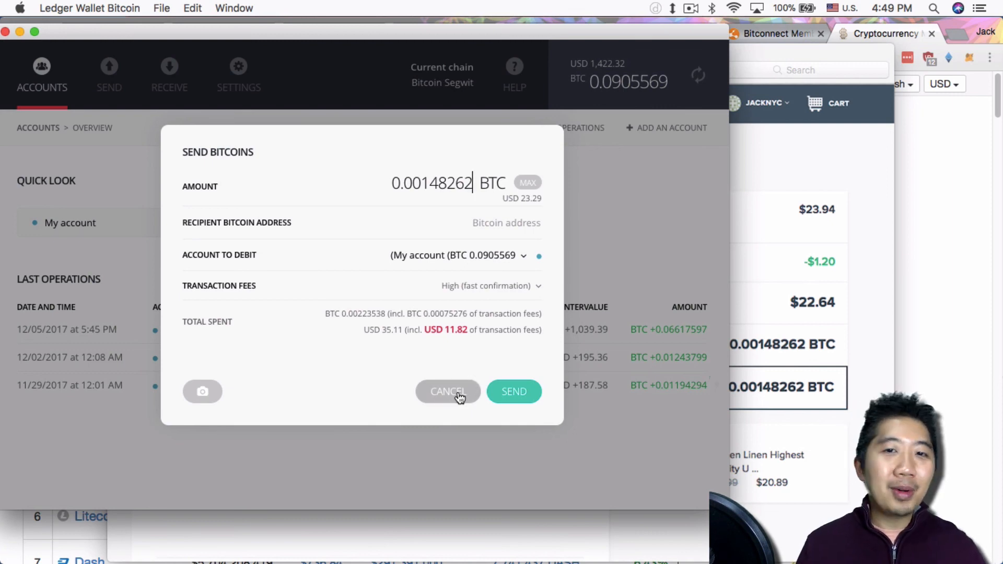
{"action": "left_click", "coordinate": [447, 390]}
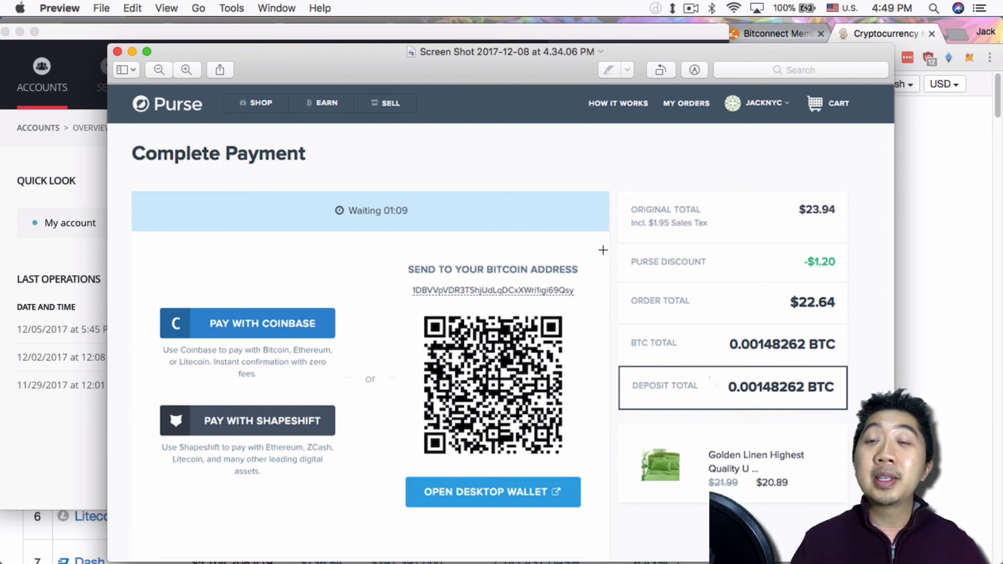
{"action": "mouse_move", "coordinate": [825, 193]}
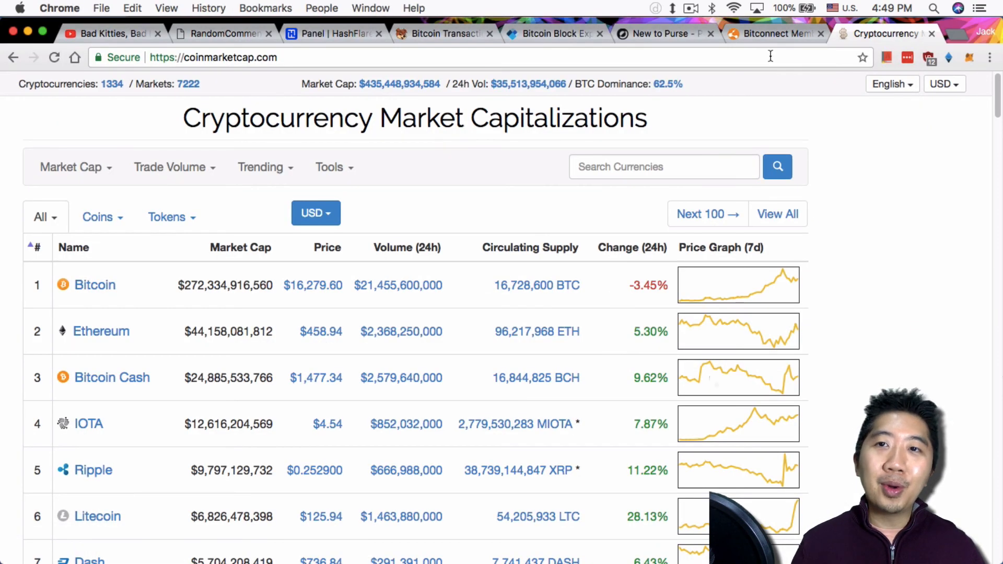
- Switch to the Bitconnect member dashboard and scroll to its Bitcoin and BitConnect wallets
{"action": "left_click", "coordinate": [774, 33]}
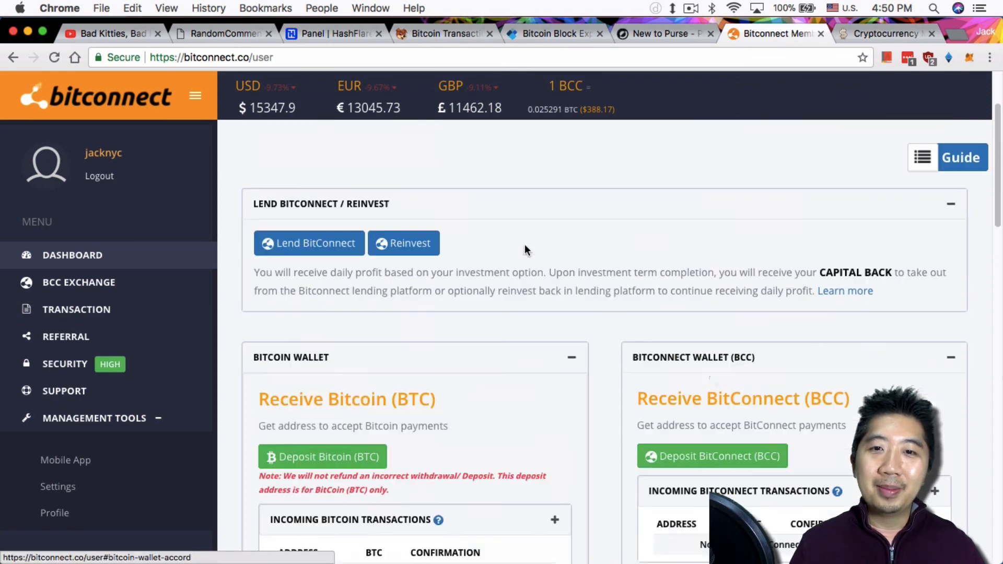
{"action": "scroll", "scroll_direction": "down", "scroll_amount": 3}
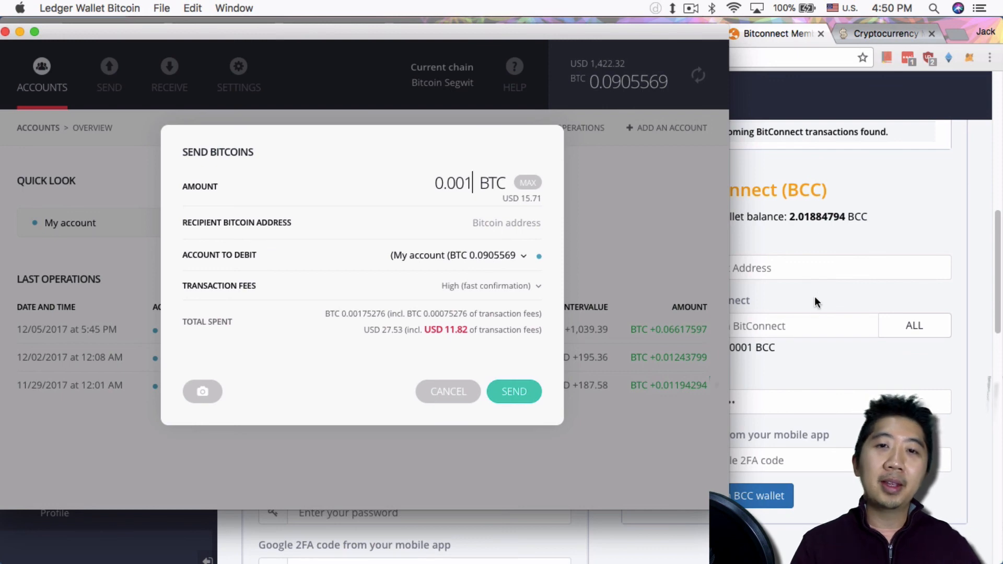
{"action": "mouse_move", "coordinate": [494, 327]}
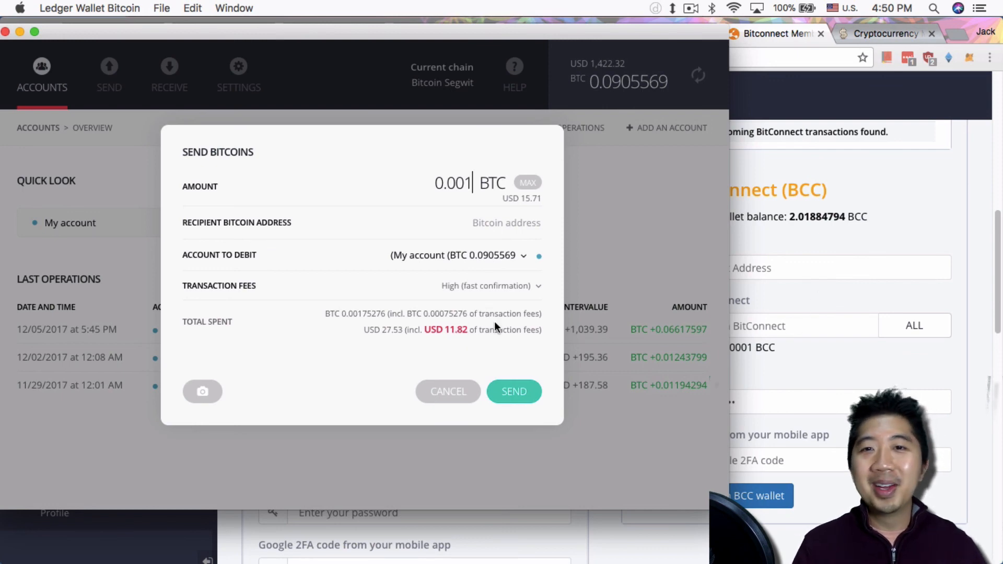
{"action": "mouse_move", "coordinate": [413, 387]}
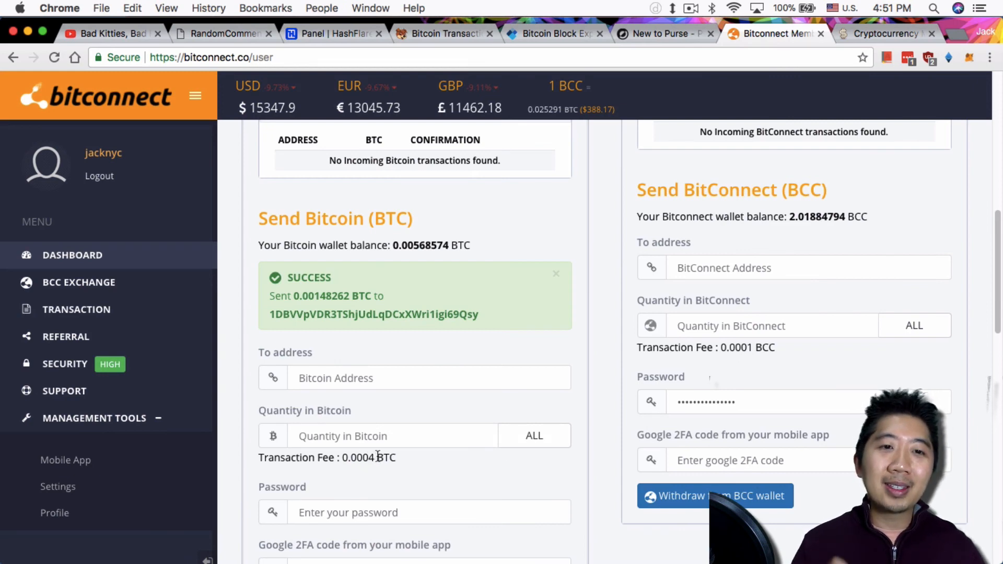
{"action": "mouse_move", "coordinate": [340, 475]}
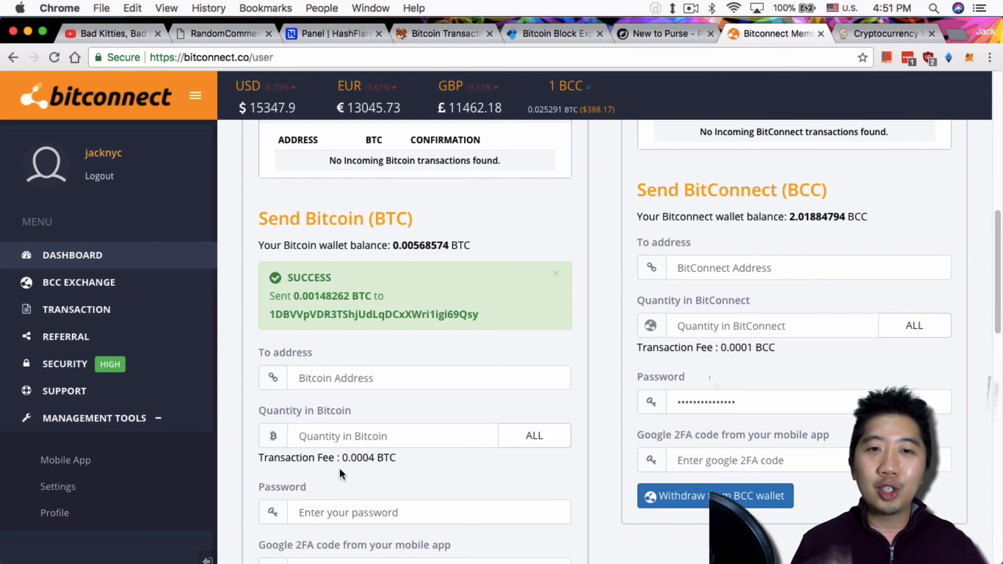
- Review the Send Bitcoin panel's SUCCESS message for 0.00148262 BTC with its 0.0004 BTC fee
{"action": "left_click", "coordinate": [77, 310]}
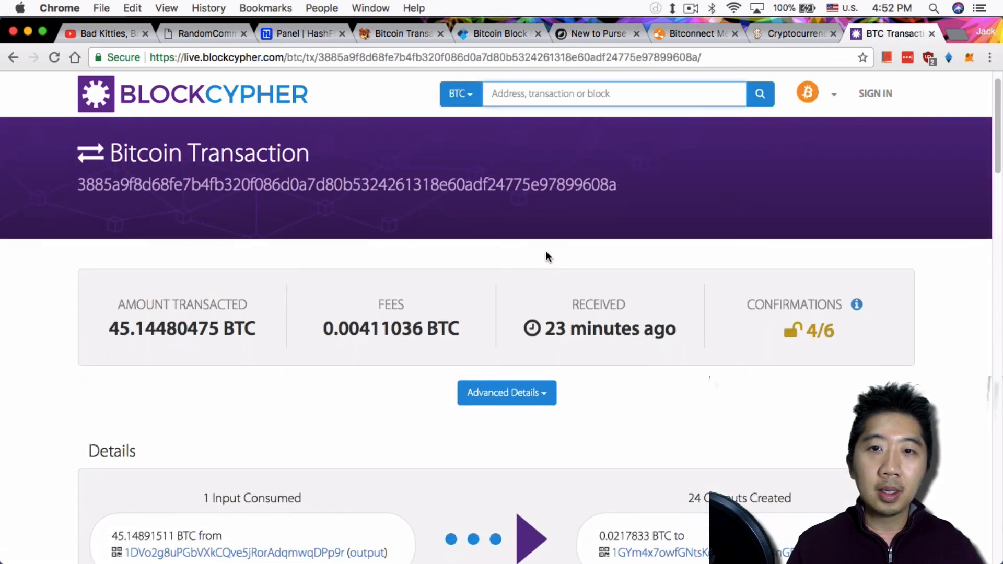
- Scroll through BlockCypher's details: one 45.14891511 BTC input, 24 outputs, 0.00411036 BTC fee
{"action": "scroll", "scroll_direction": "down", "scroll_amount": 3}
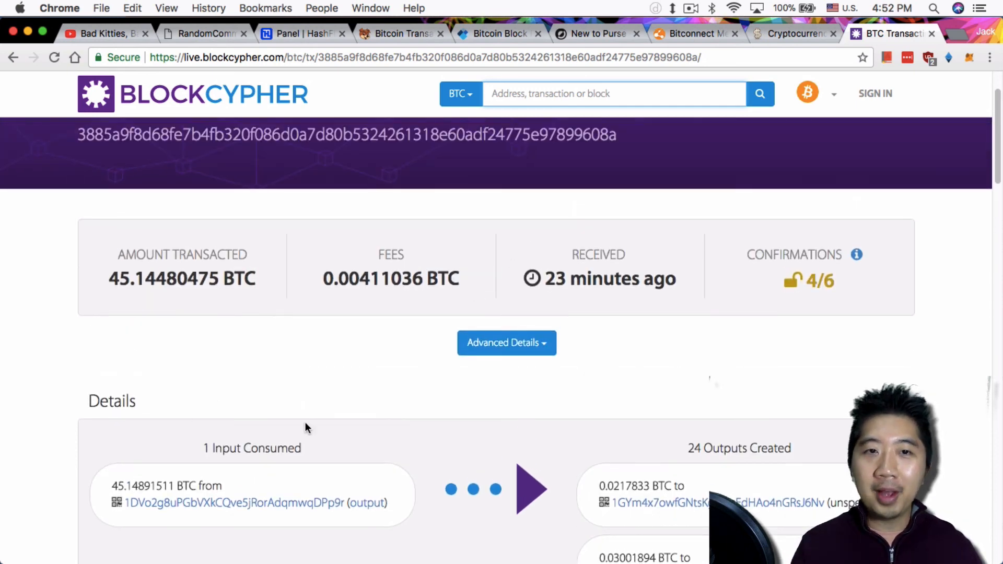
{"action": "scroll", "scroll_direction": "down", "scroll_amount": 3}
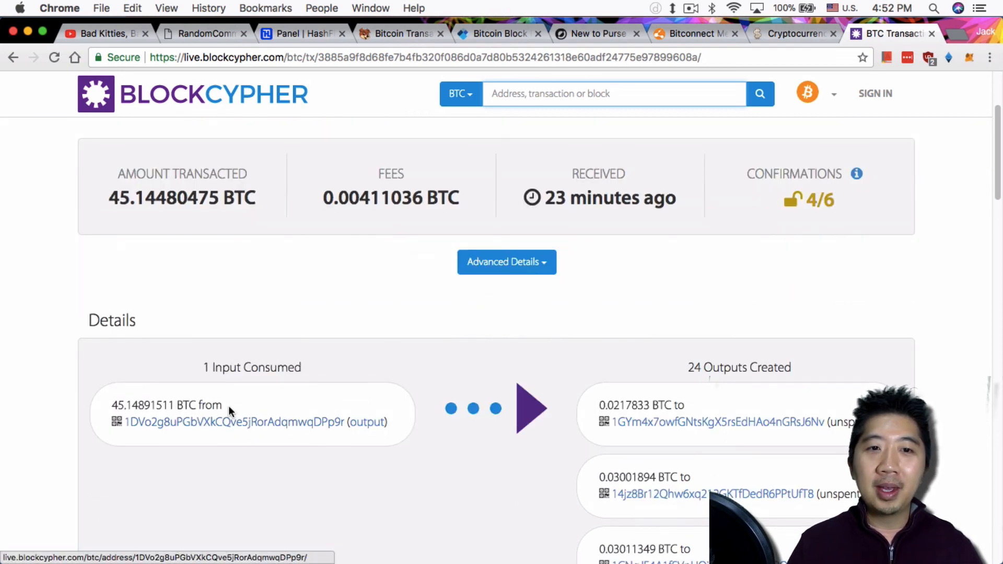
{"action": "mouse_move", "coordinate": [668, 304]}
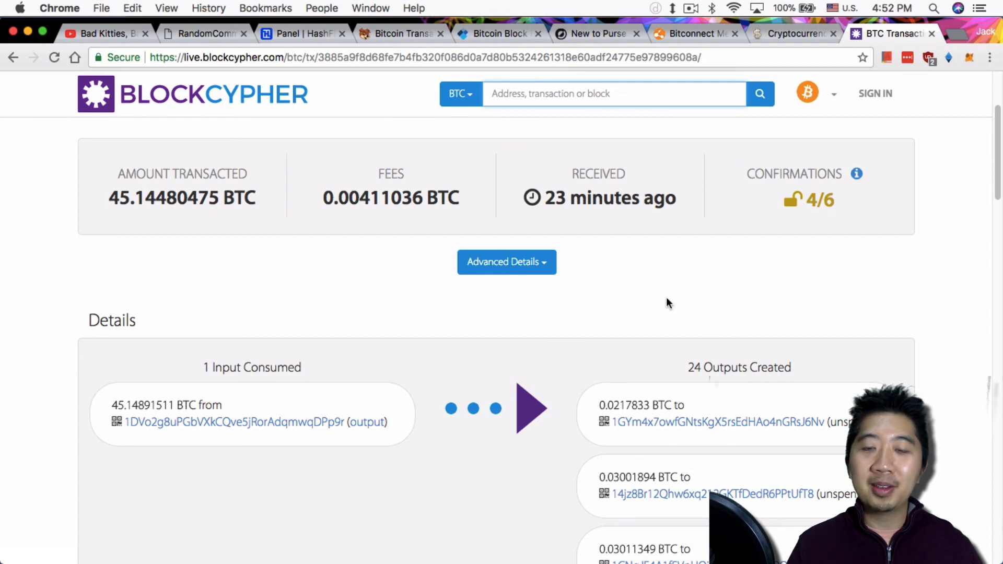
{"action": "scroll", "scroll_direction": "down", "scroll_amount": 3}
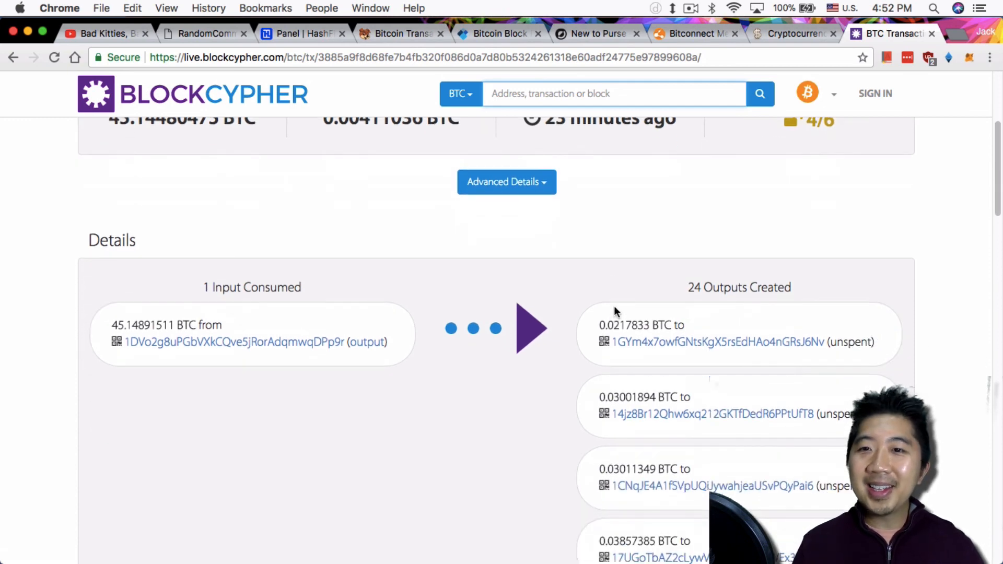
{"action": "scroll", "scroll_direction": "down", "scroll_amount": 3}
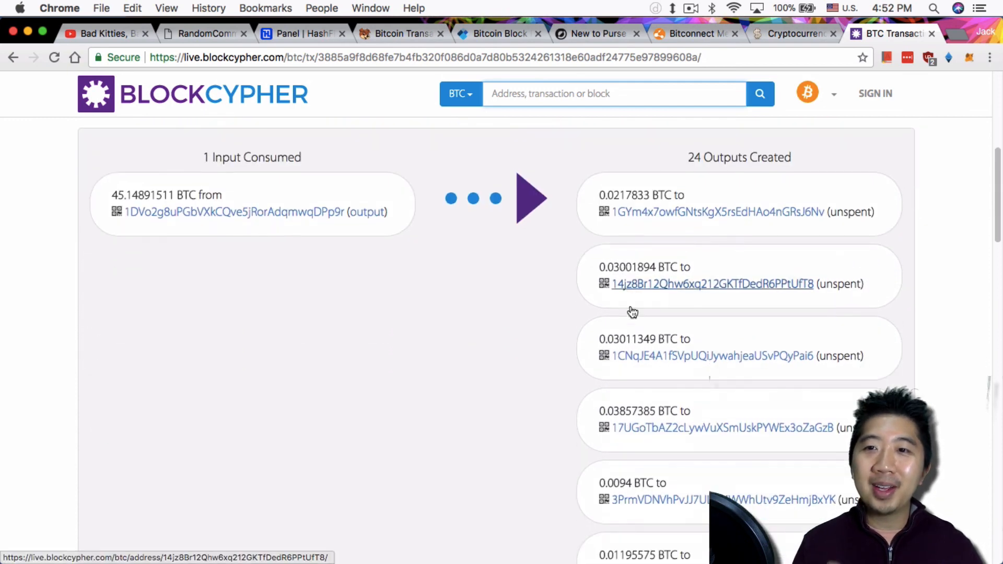
{"action": "scroll", "scroll_direction": "down", "scroll_amount": 3}
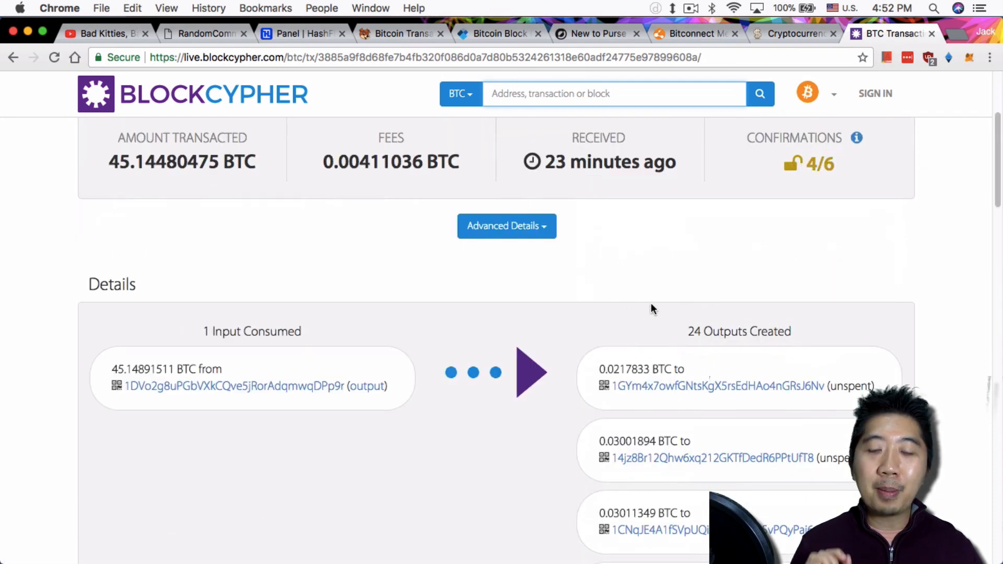
{"action": "mouse_move", "coordinate": [652, 337]}
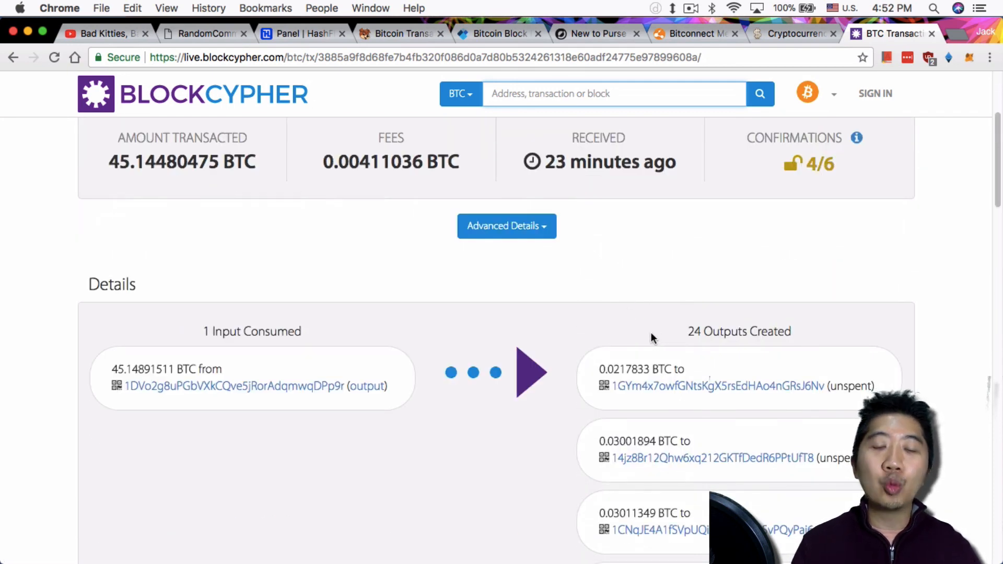
{"action": "scroll", "scroll_direction": "down", "scroll_amount": 3}
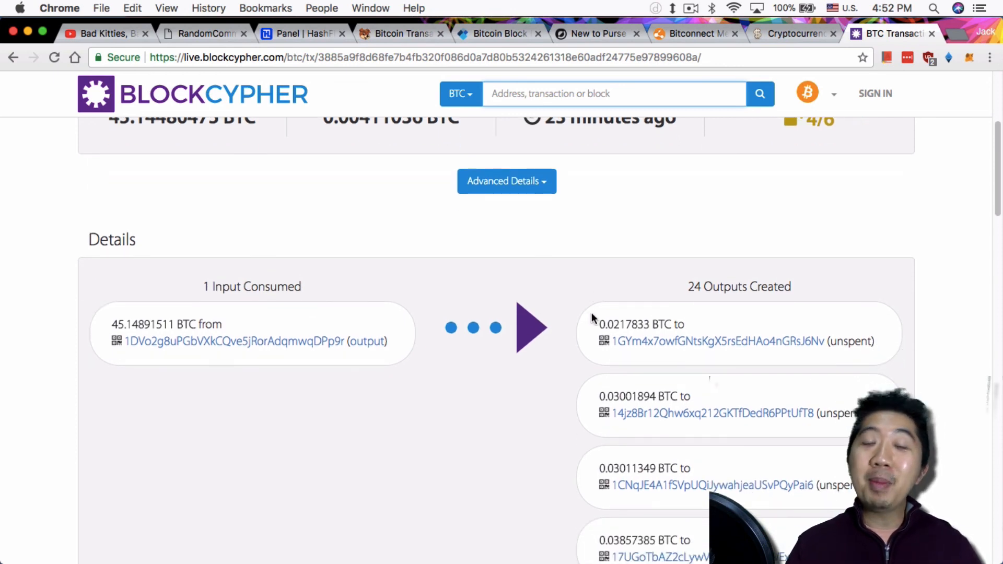
{"action": "mouse_move", "coordinate": [671, 262]}
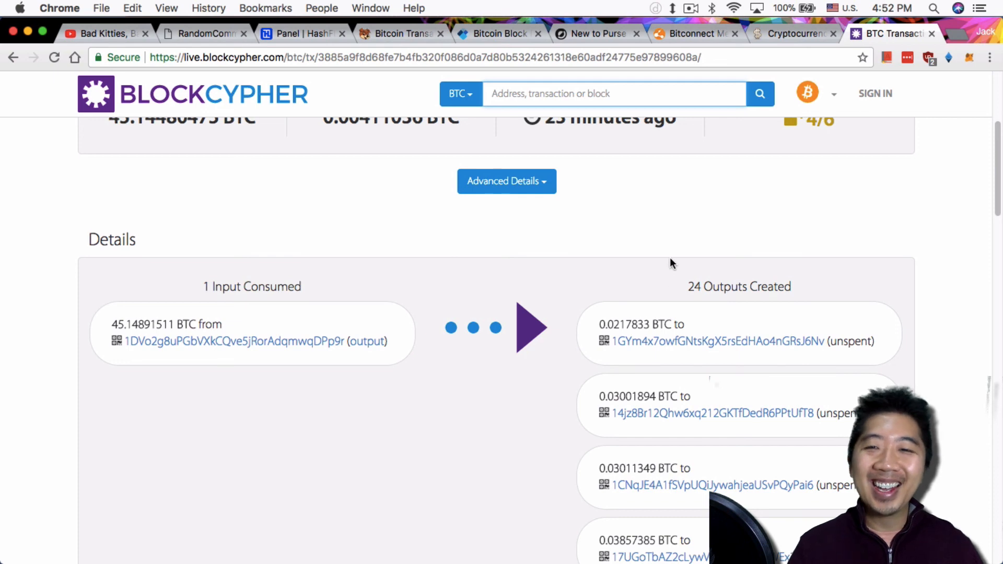
{"action": "scroll", "scroll_direction": "down", "scroll_amount": 3}
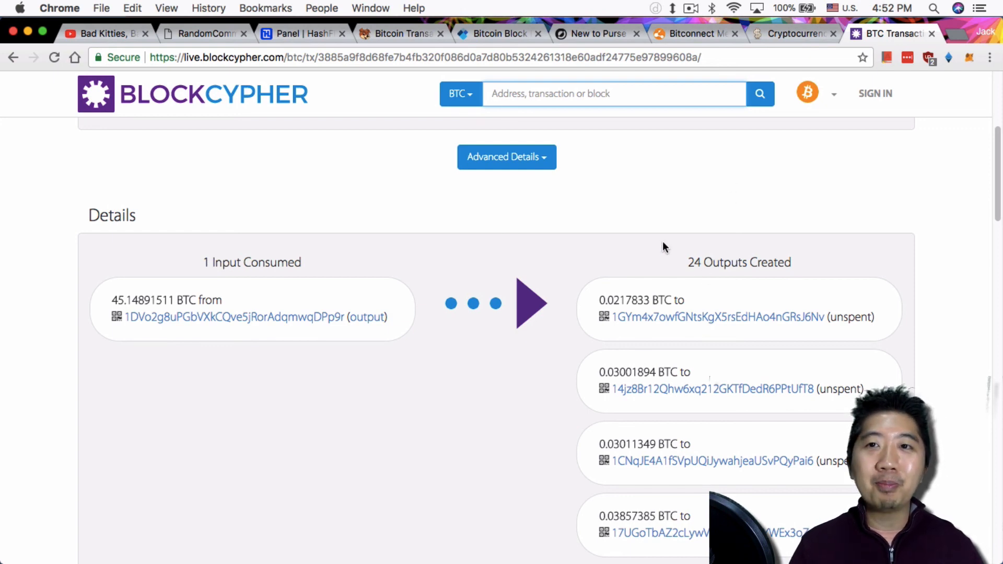
{"action": "mouse_move", "coordinate": [684, 234]}
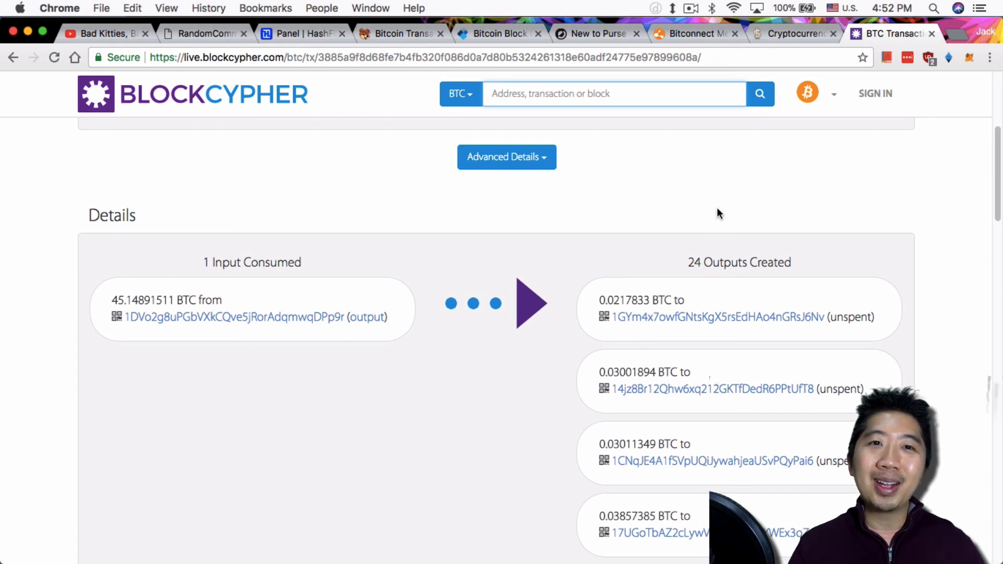
{"action": "scroll", "scroll_direction": "down", "scroll_amount": 3}
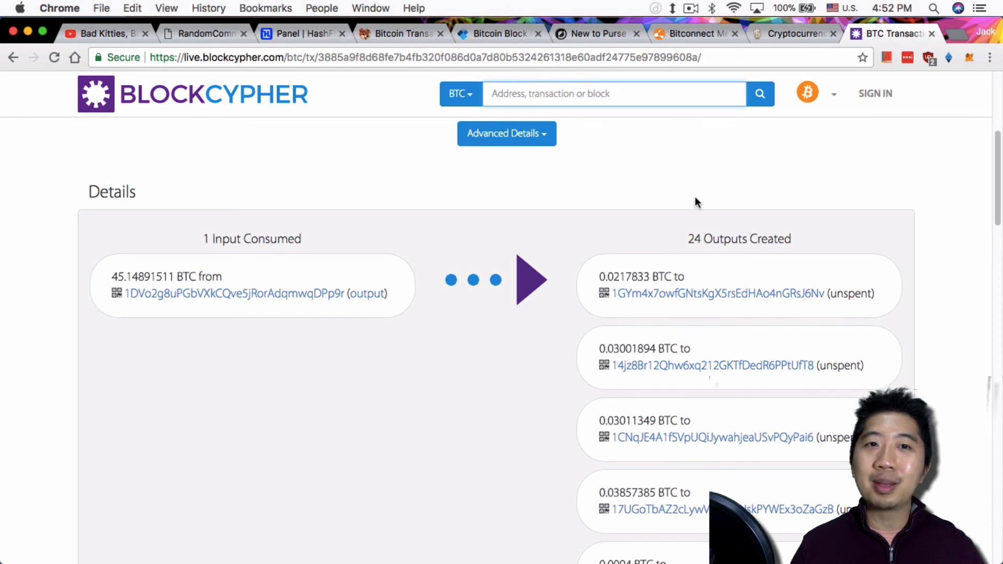
{"action": "scroll", "scroll_direction": "down", "scroll_amount": 3}
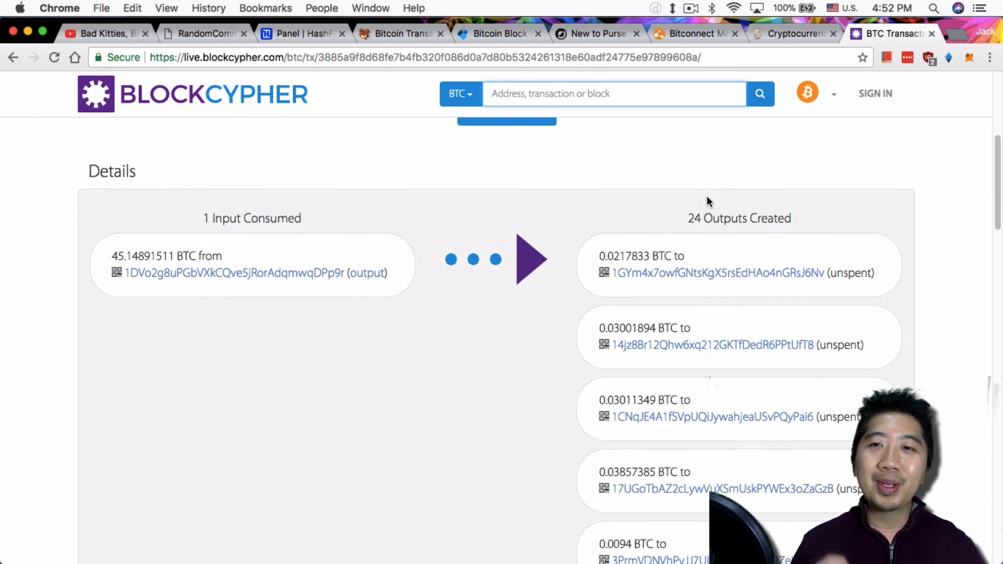
{"action": "mouse_move", "coordinate": [715, 148]}
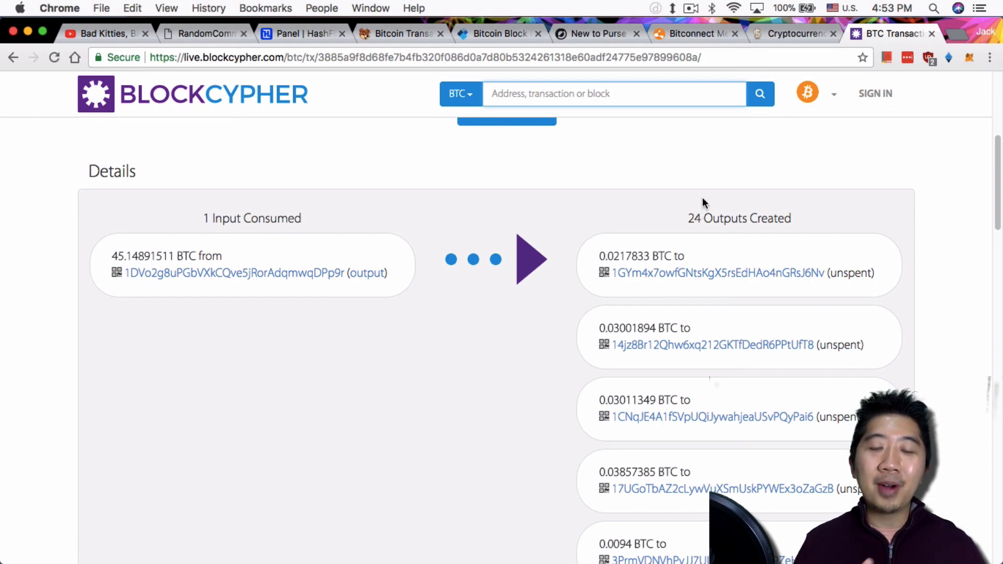
{"action": "mouse_move", "coordinate": [703, 197]}
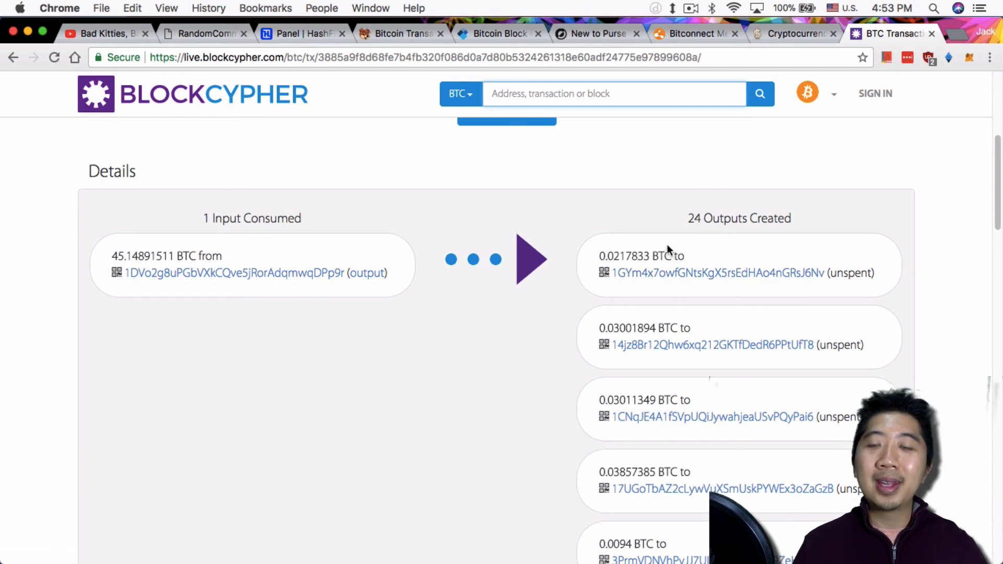
{"action": "mouse_move", "coordinate": [649, 235]}
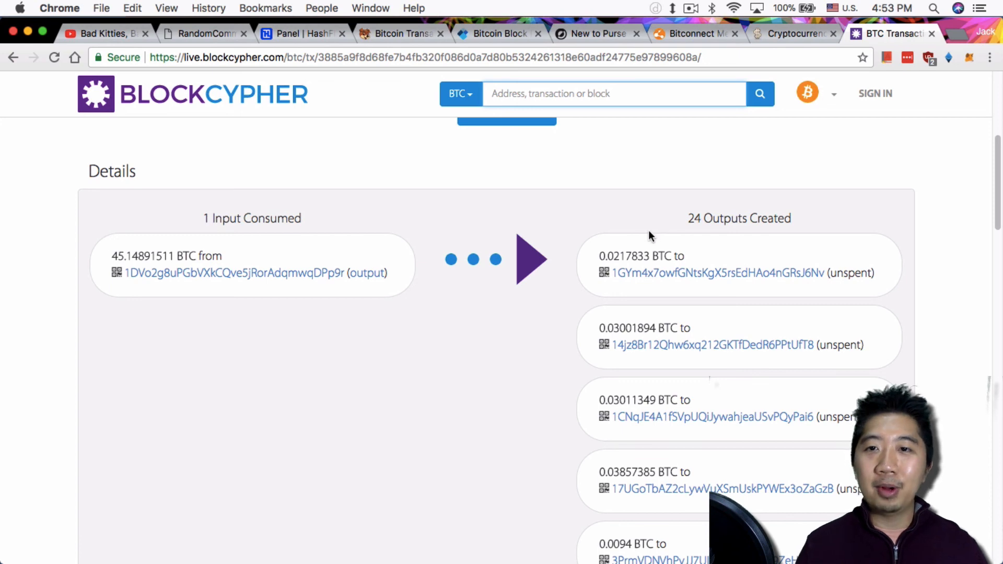
{"action": "mouse_move", "coordinate": [652, 67]}
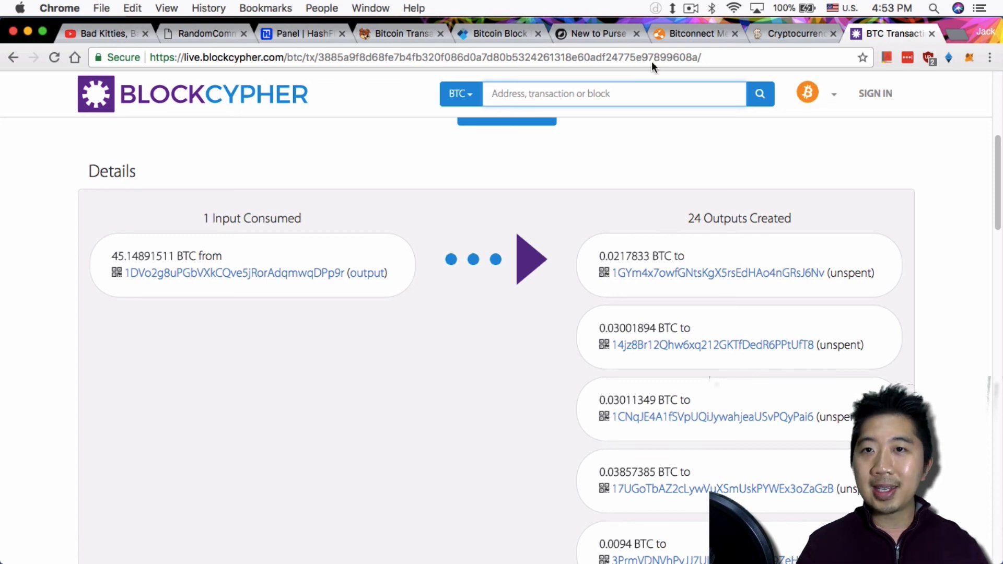
{"action": "mouse_move", "coordinate": [693, 33]}
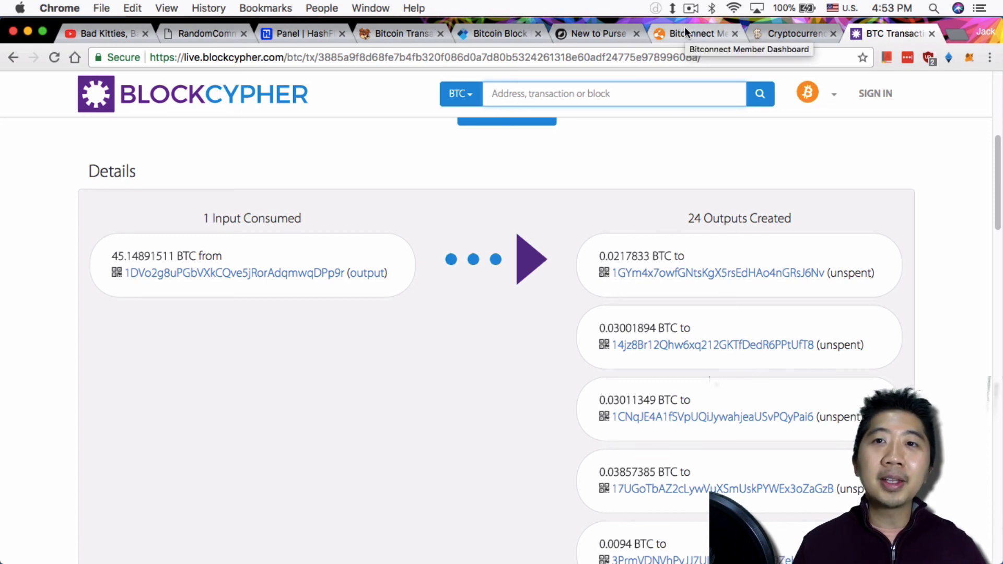
{"action": "mouse_move", "coordinate": [703, 39]}
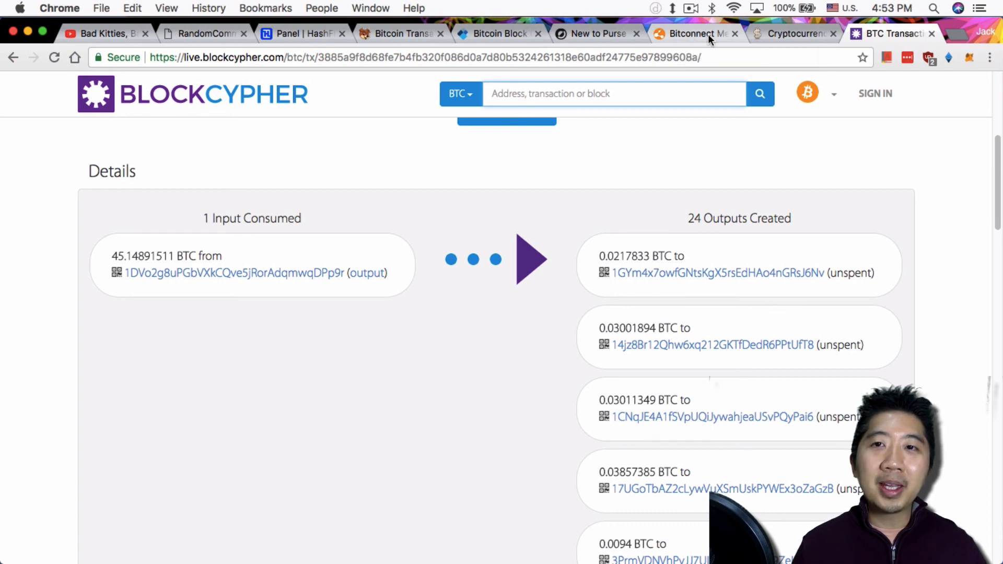
- Return to Bitconnect's transaction history showing the 0.00148262 BTC send with its 0.0004 fee
{"action": "left_click", "coordinate": [694, 34]}
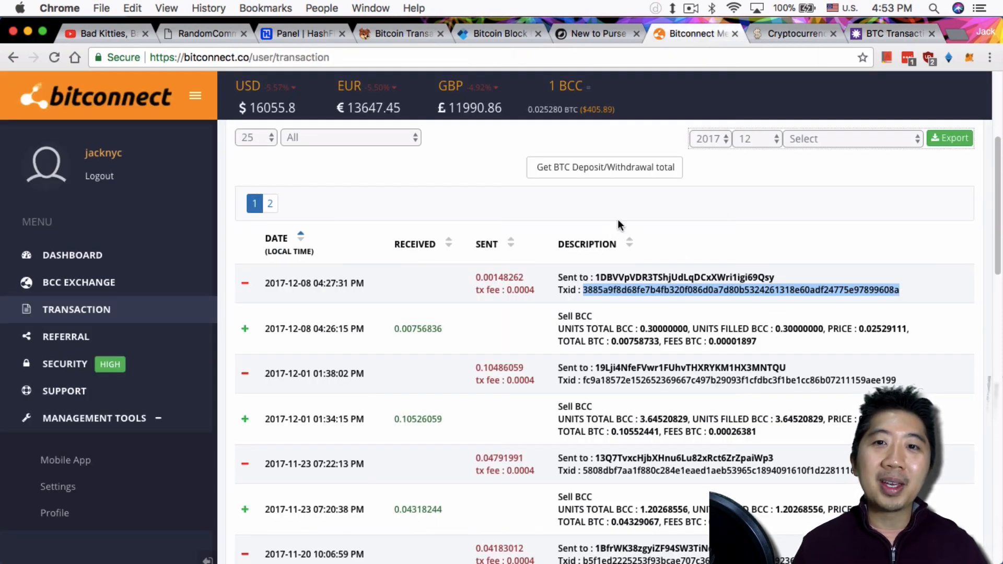
{"action": "mouse_move", "coordinate": [518, 304]}
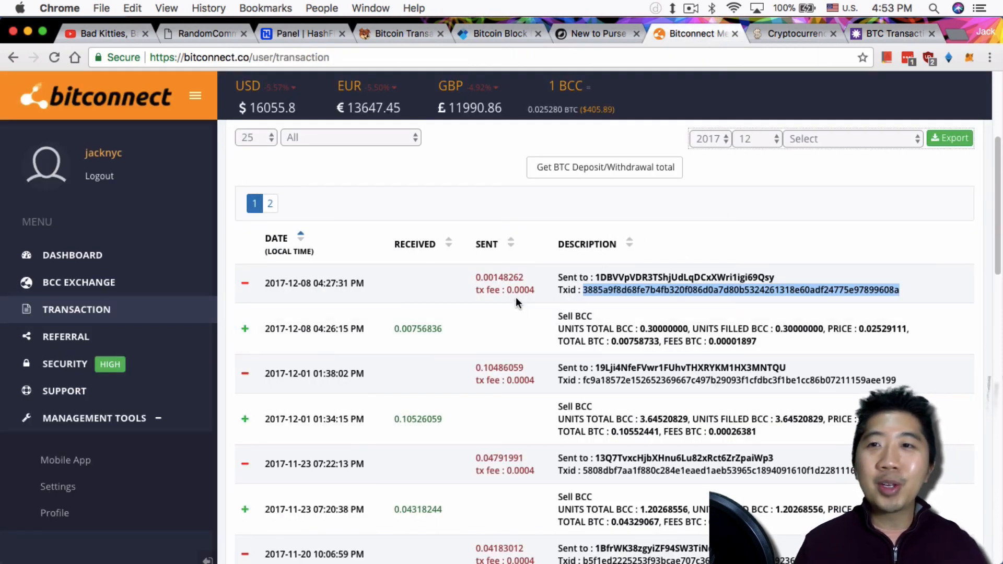
{"action": "mouse_move", "coordinate": [575, 262]}
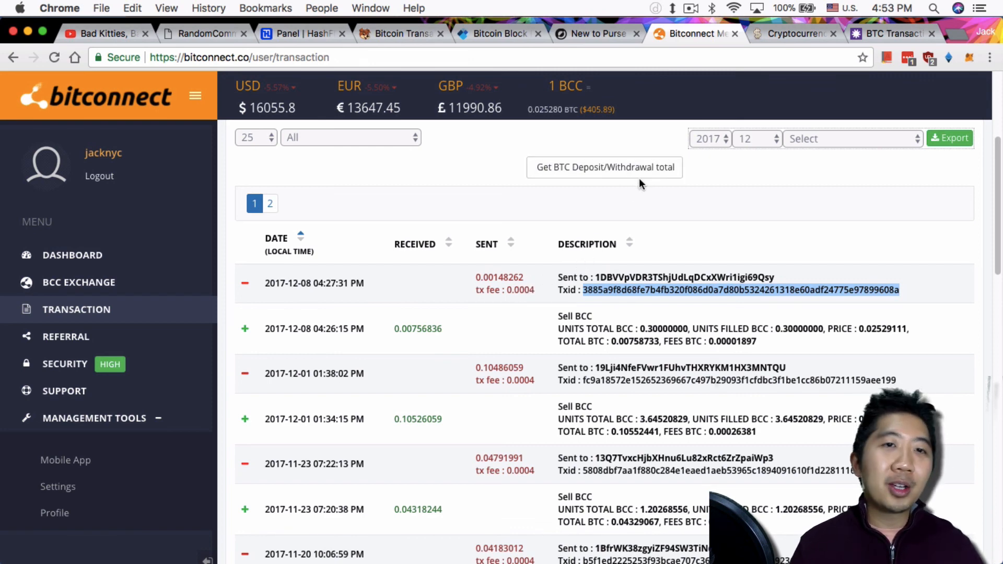
{"action": "mouse_move", "coordinate": [712, 219]}
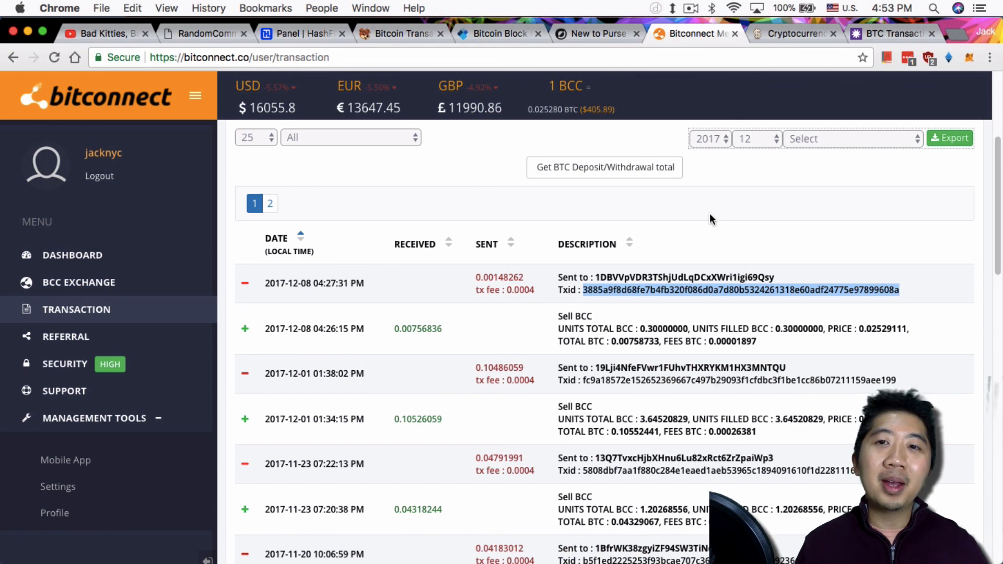
{"action": "mouse_move", "coordinate": [651, 194]}
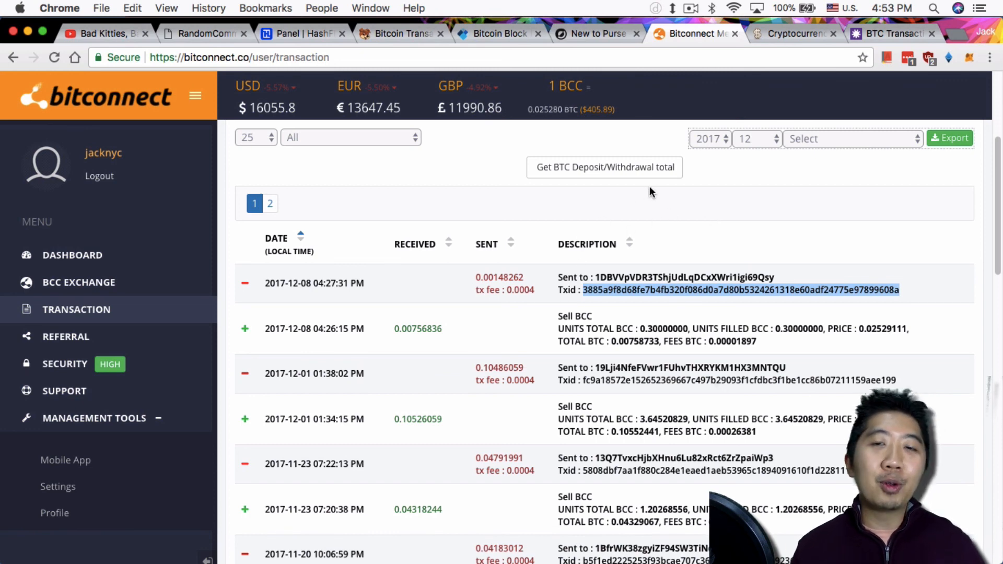
{"action": "mouse_move", "coordinate": [641, 215]}
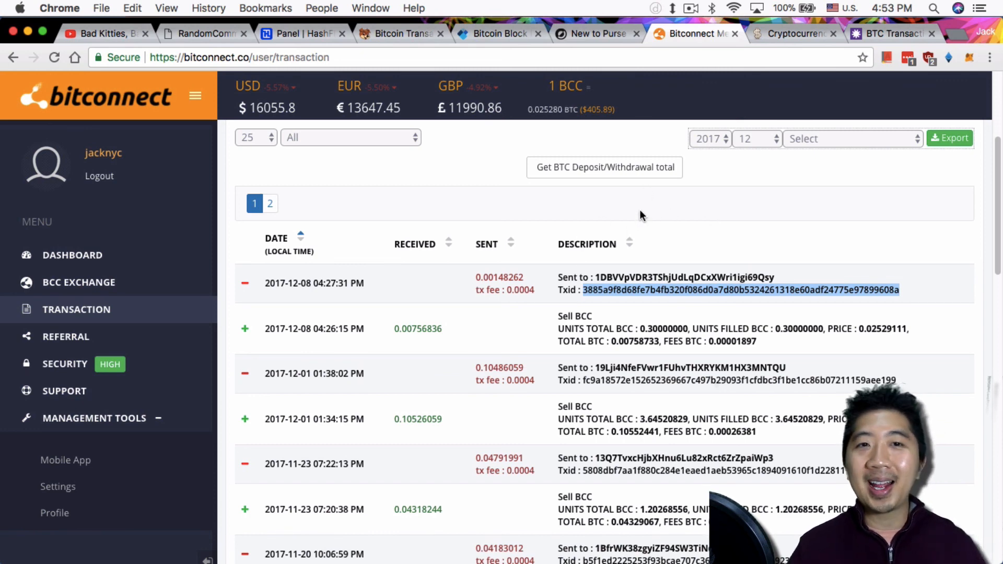
{"action": "mouse_move", "coordinate": [636, 217]}
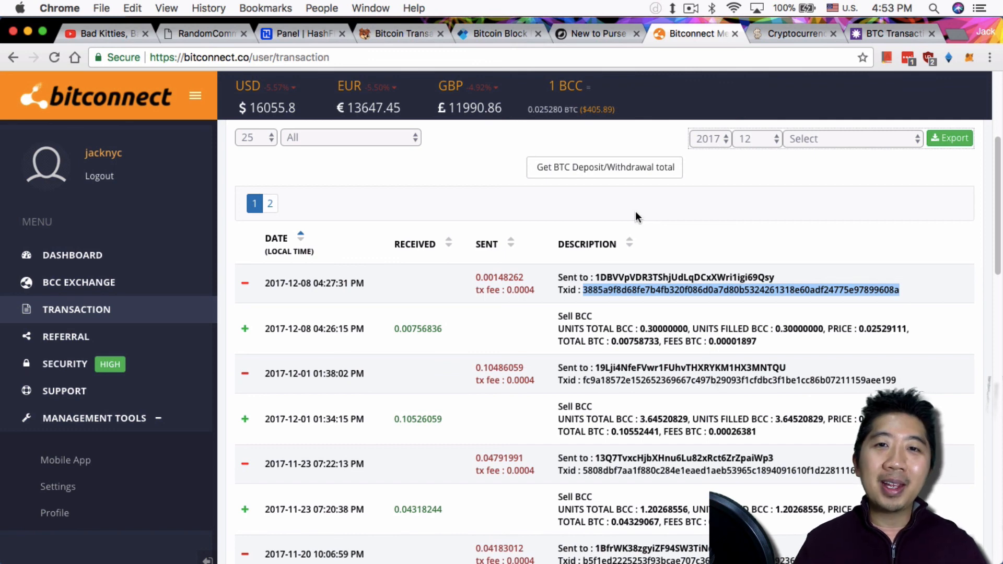
{"action": "mouse_move", "coordinate": [638, 227]}
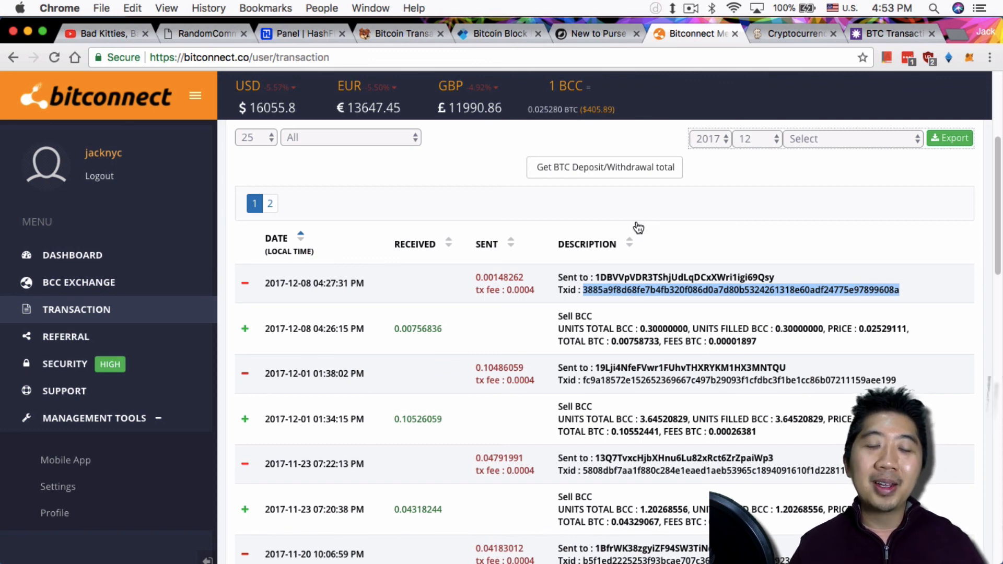
{"action": "mouse_move", "coordinate": [637, 229]}
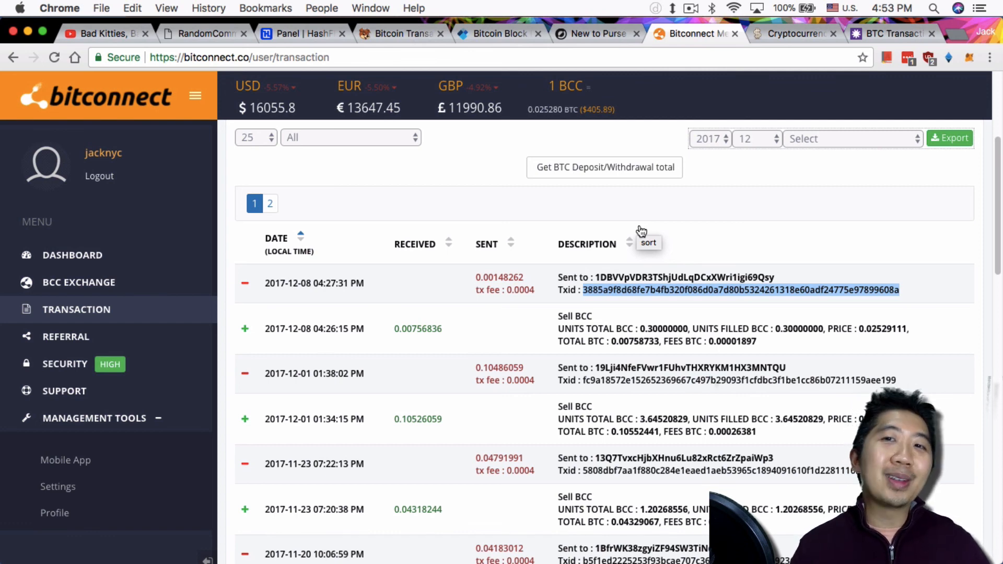
{"action": "mouse_move", "coordinate": [639, 231]}
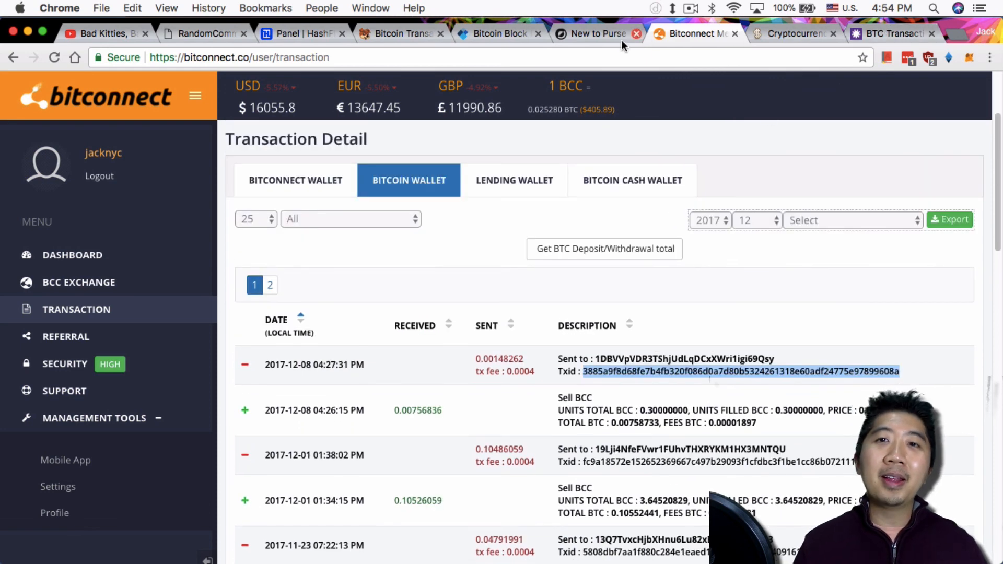
- Switch to the Purse.io How It Works tab with Name Your Discount and Buy Now explanations
{"action": "left_click", "coordinate": [588, 34]}
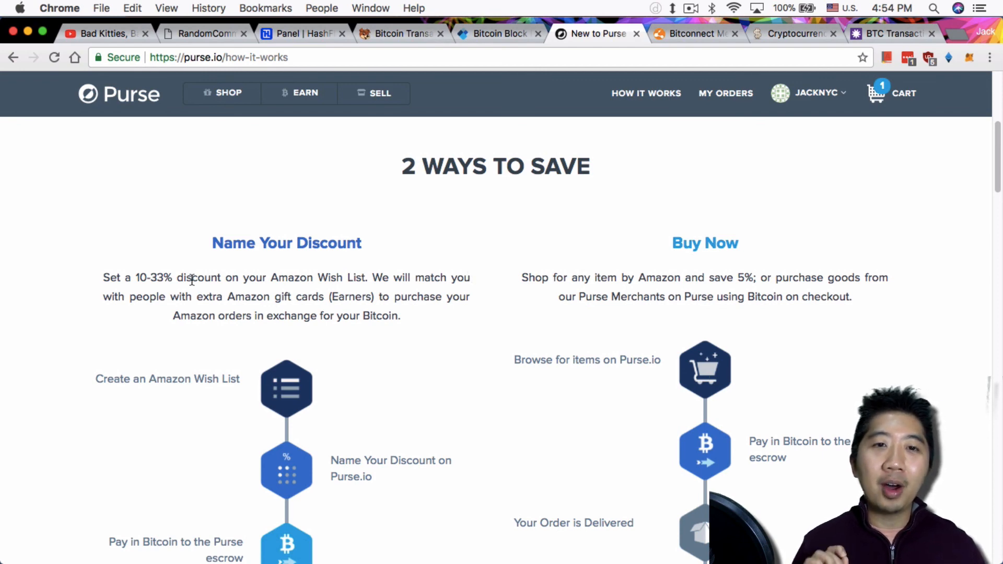
{"action": "mouse_move", "coordinate": [196, 277]}
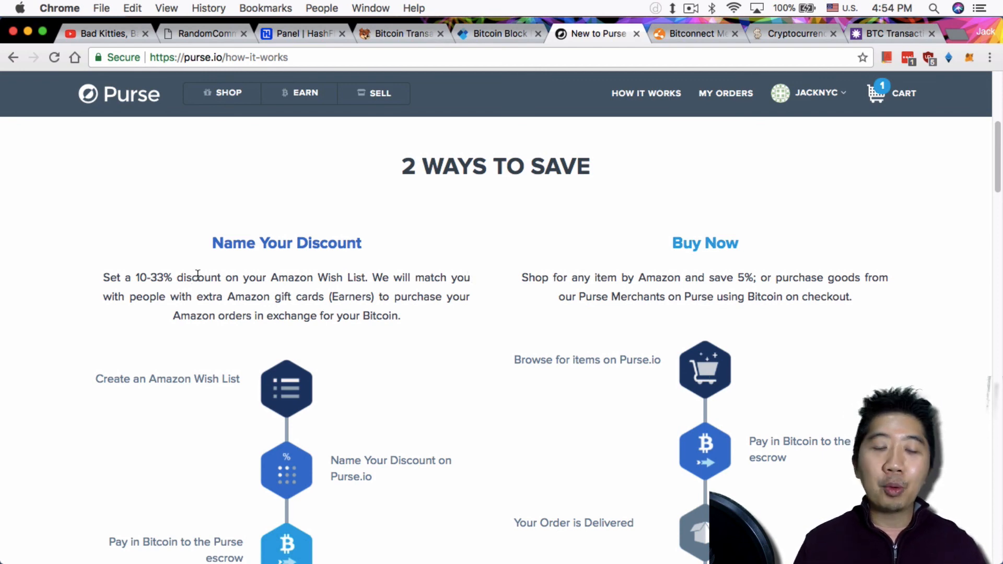